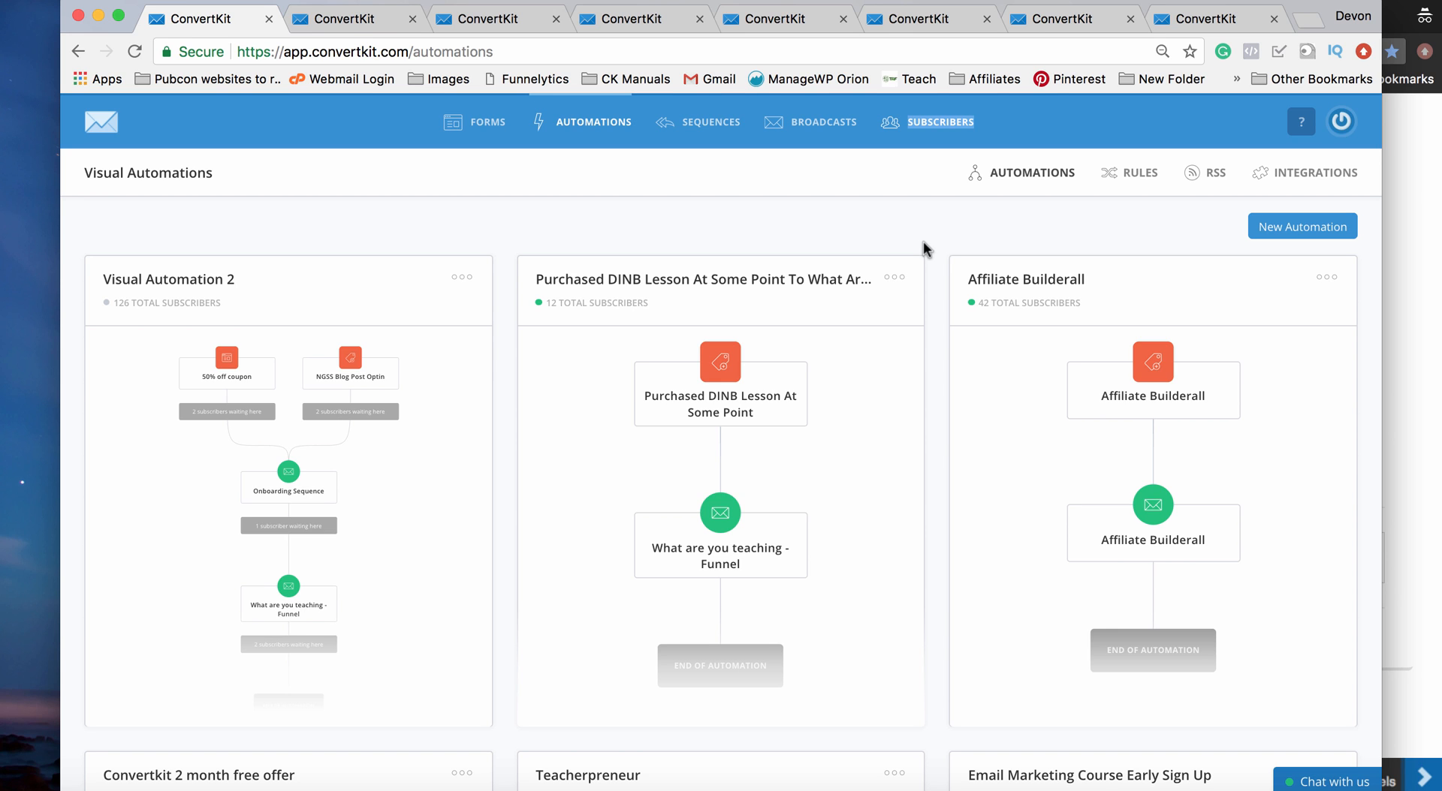
mouse_move(181, 205)
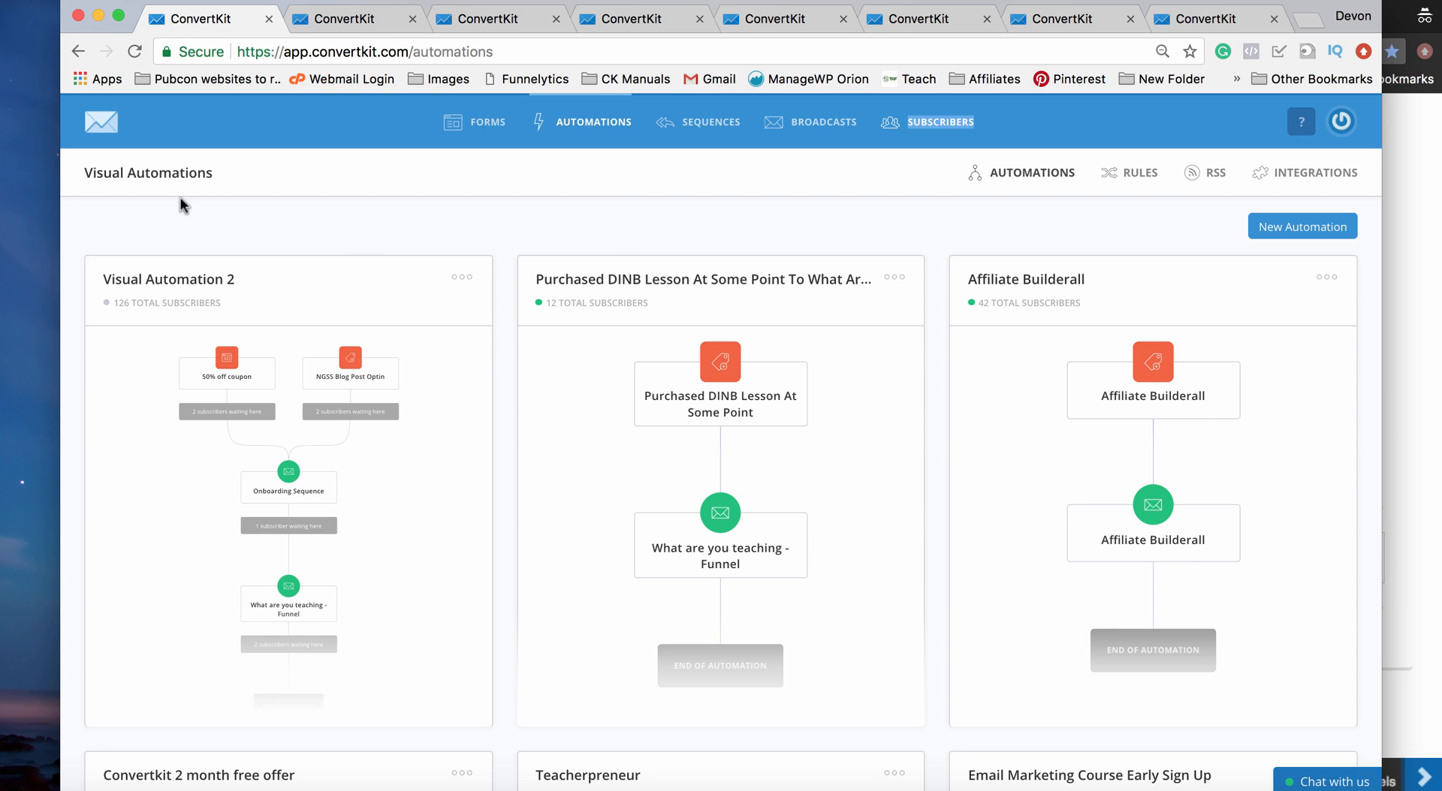
mouse_move(209, 195)
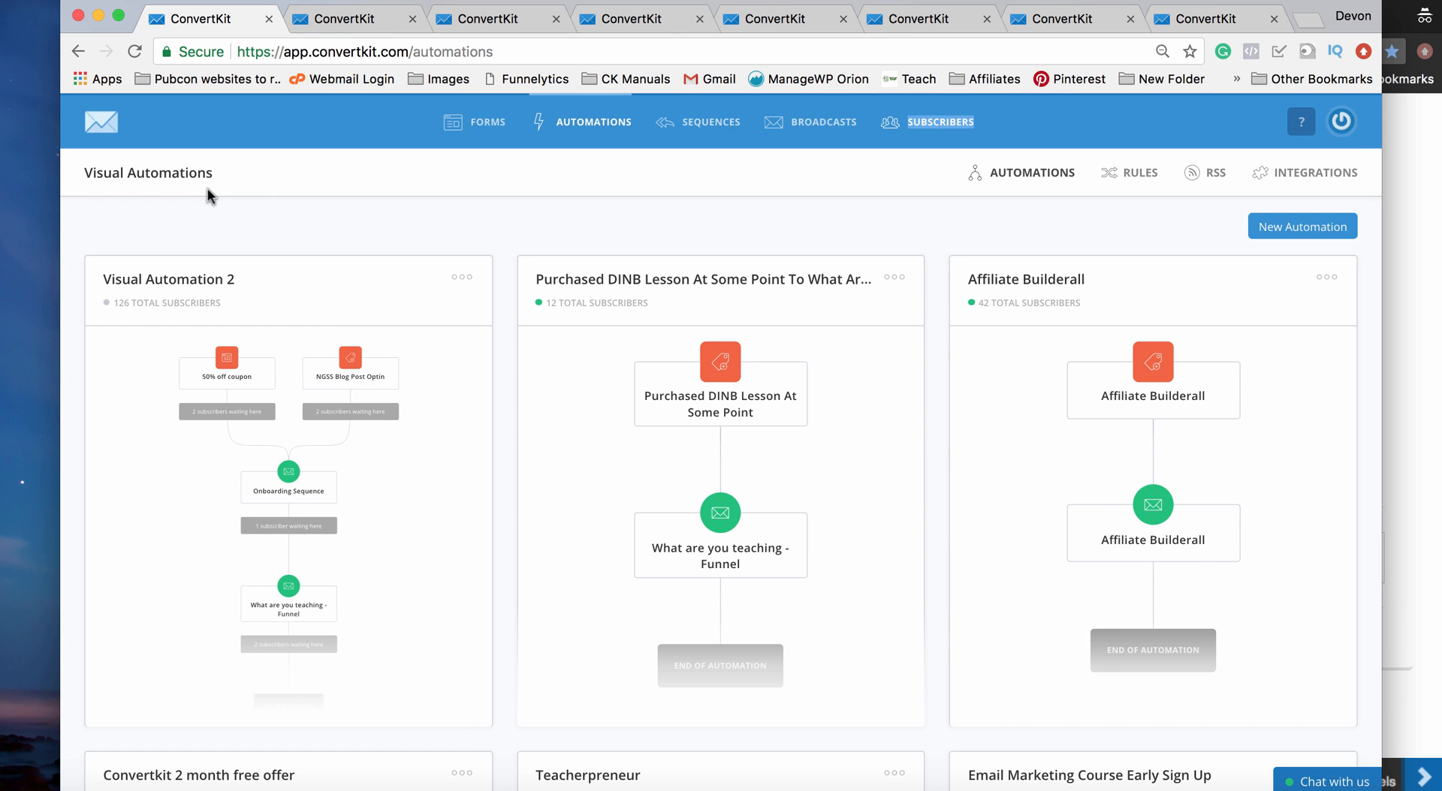
mouse_move(1302, 226)
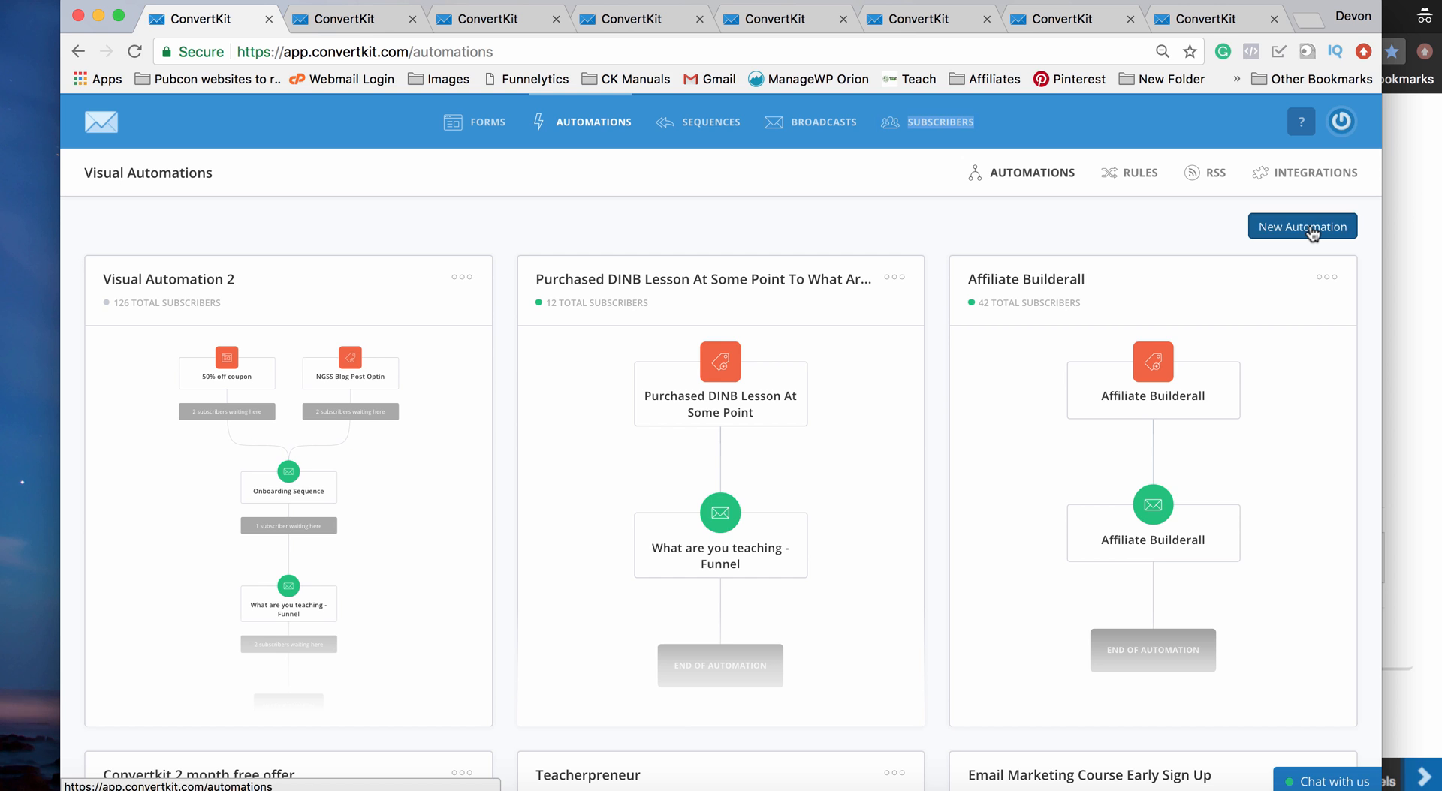
Step: Create a new visual automation and name it 'Biology Automation'
click(1300, 226)
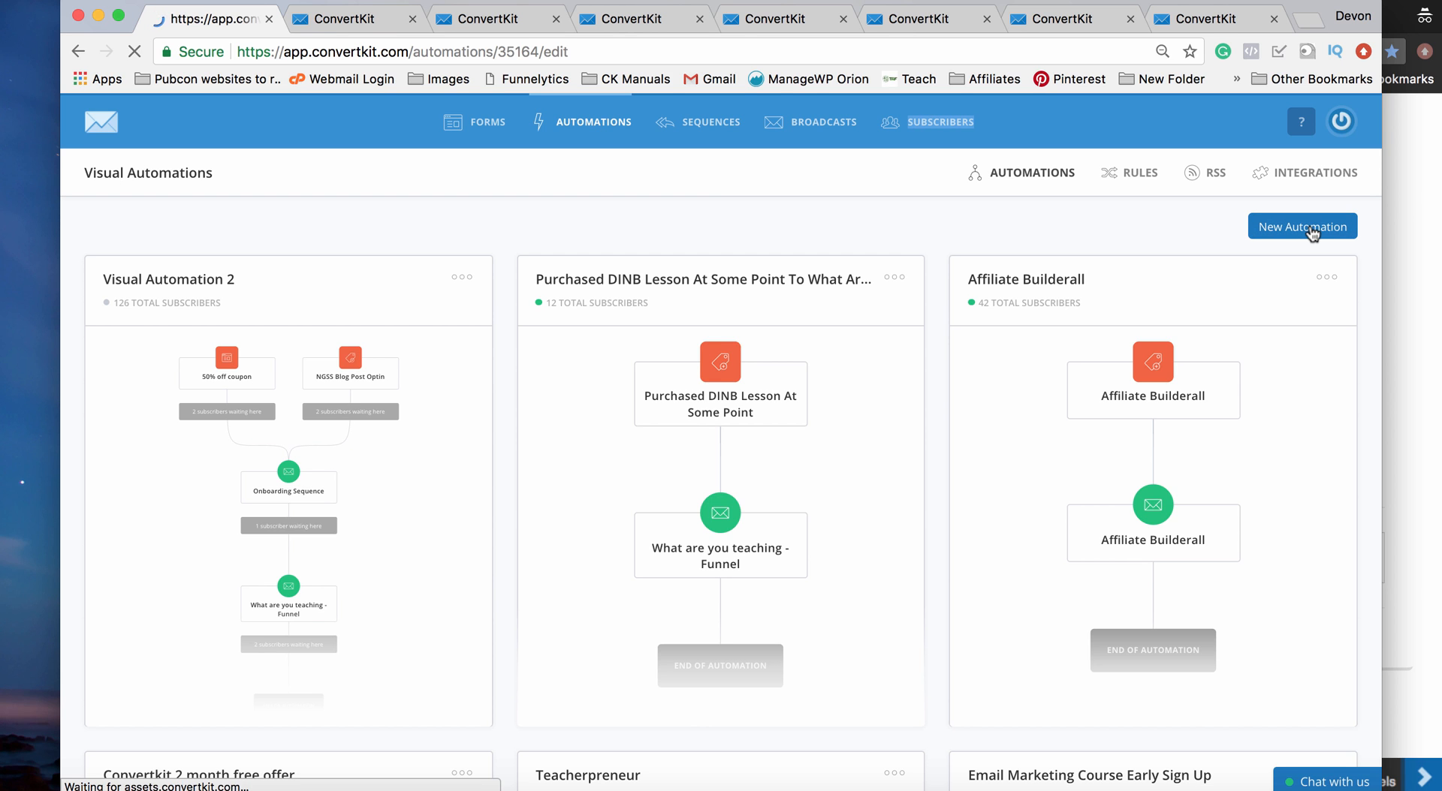
click(1302, 227)
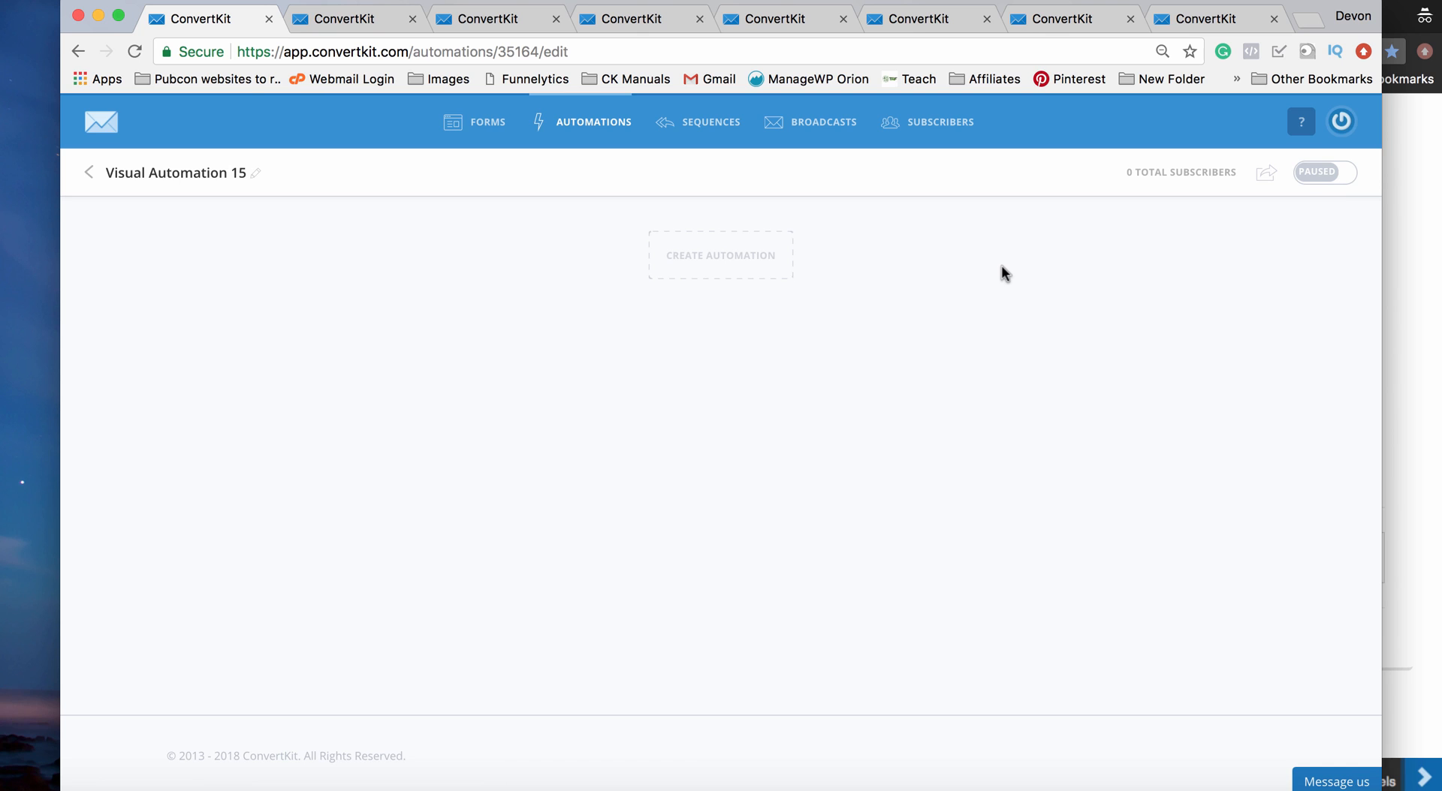
mouse_move(211, 179)
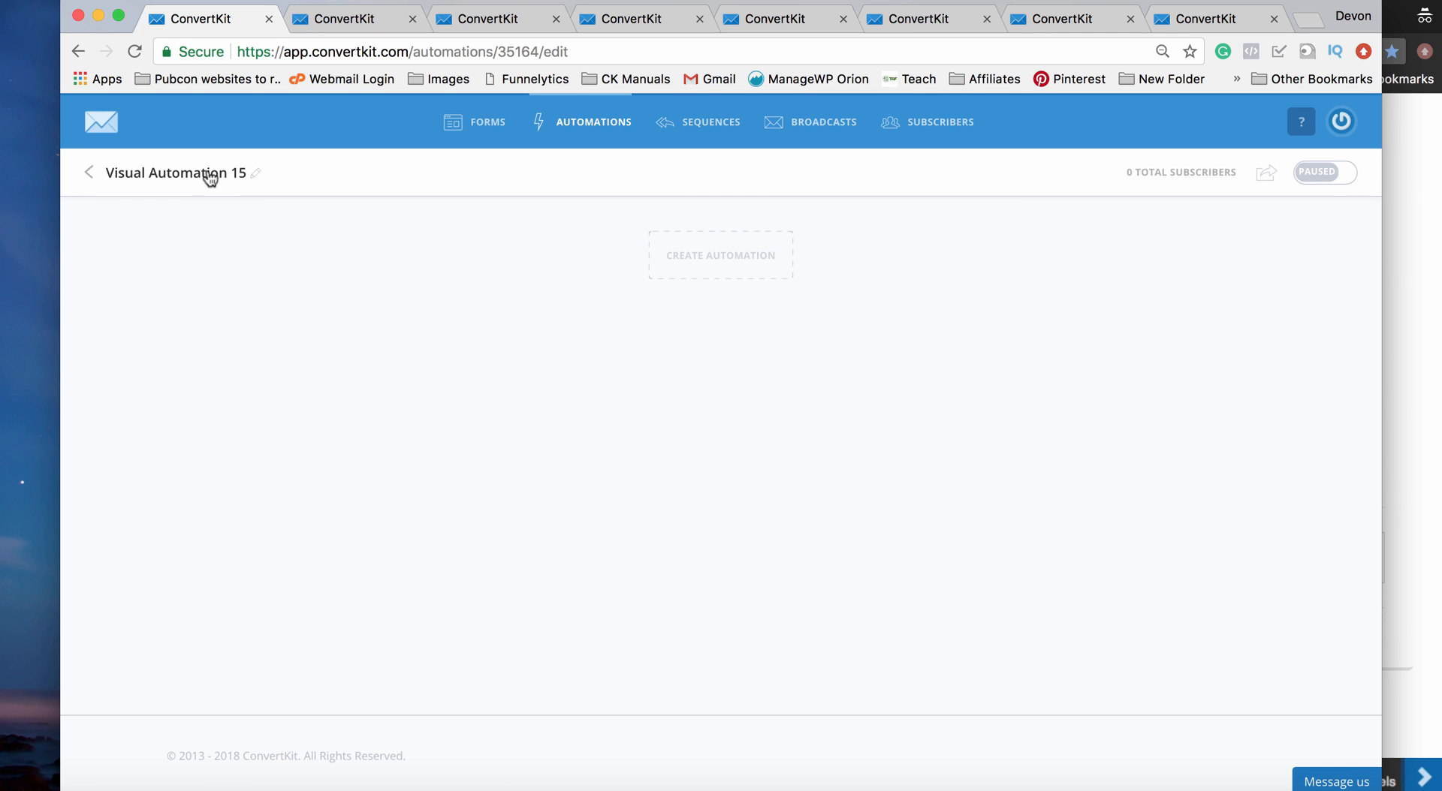
text(Bio)
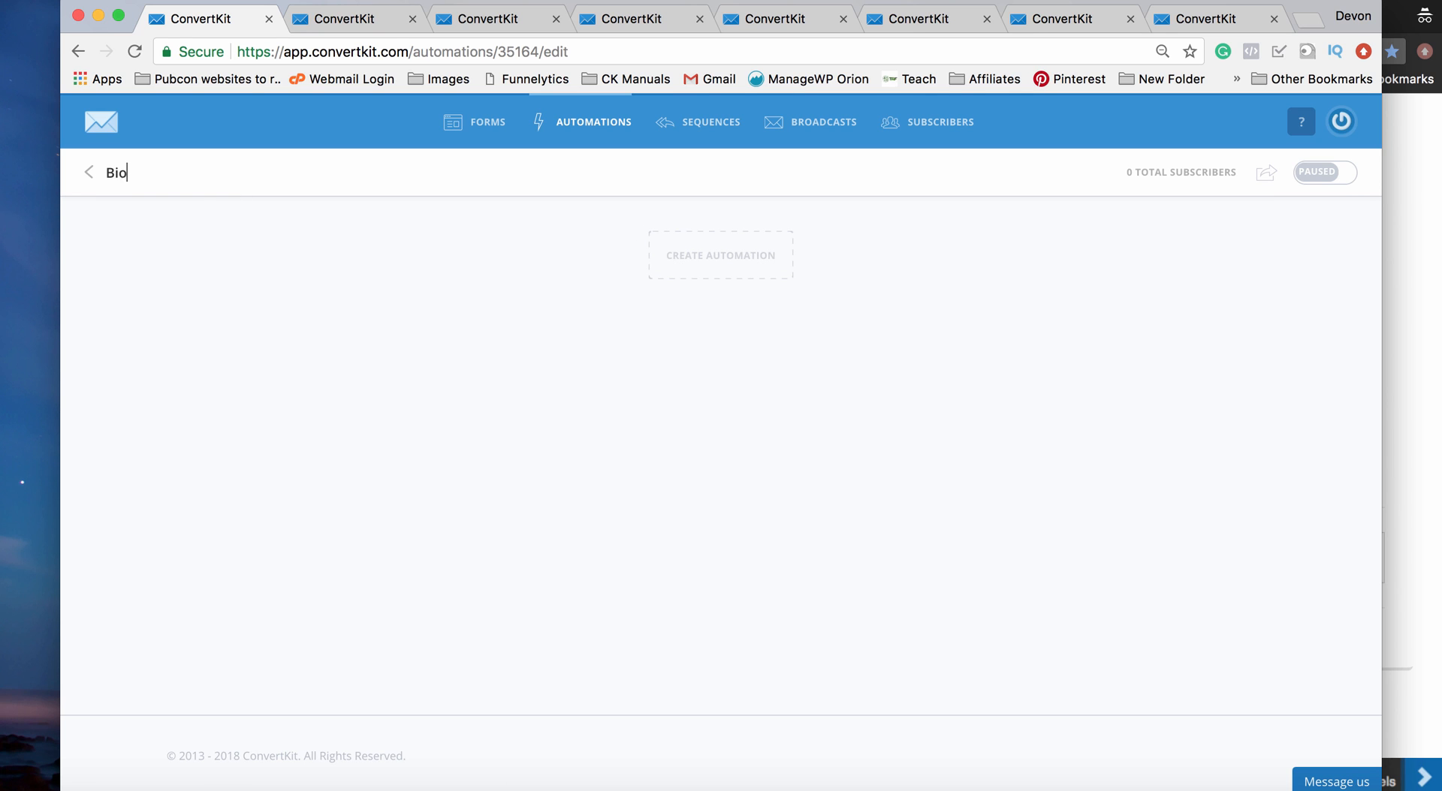
text(logy)
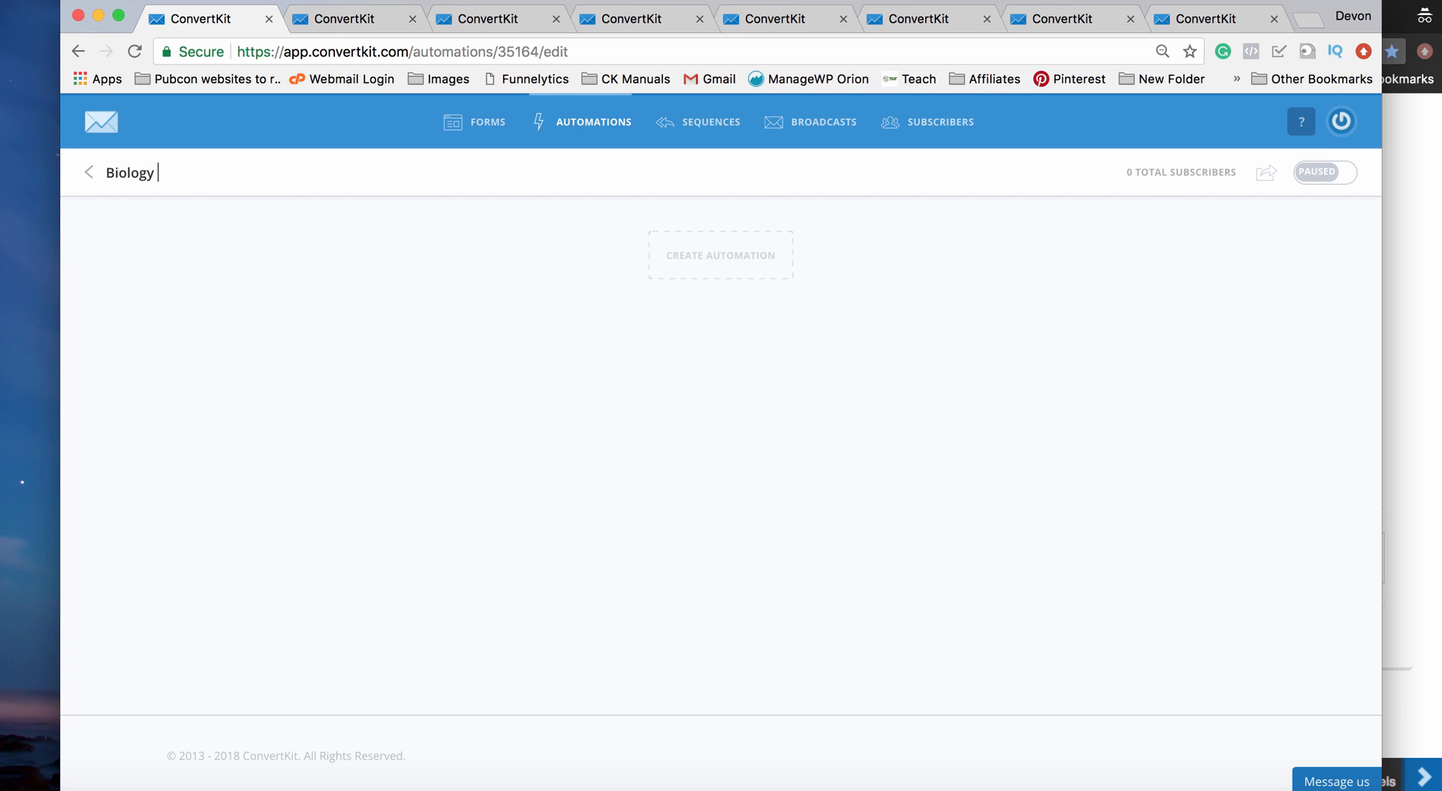
text(Automation)
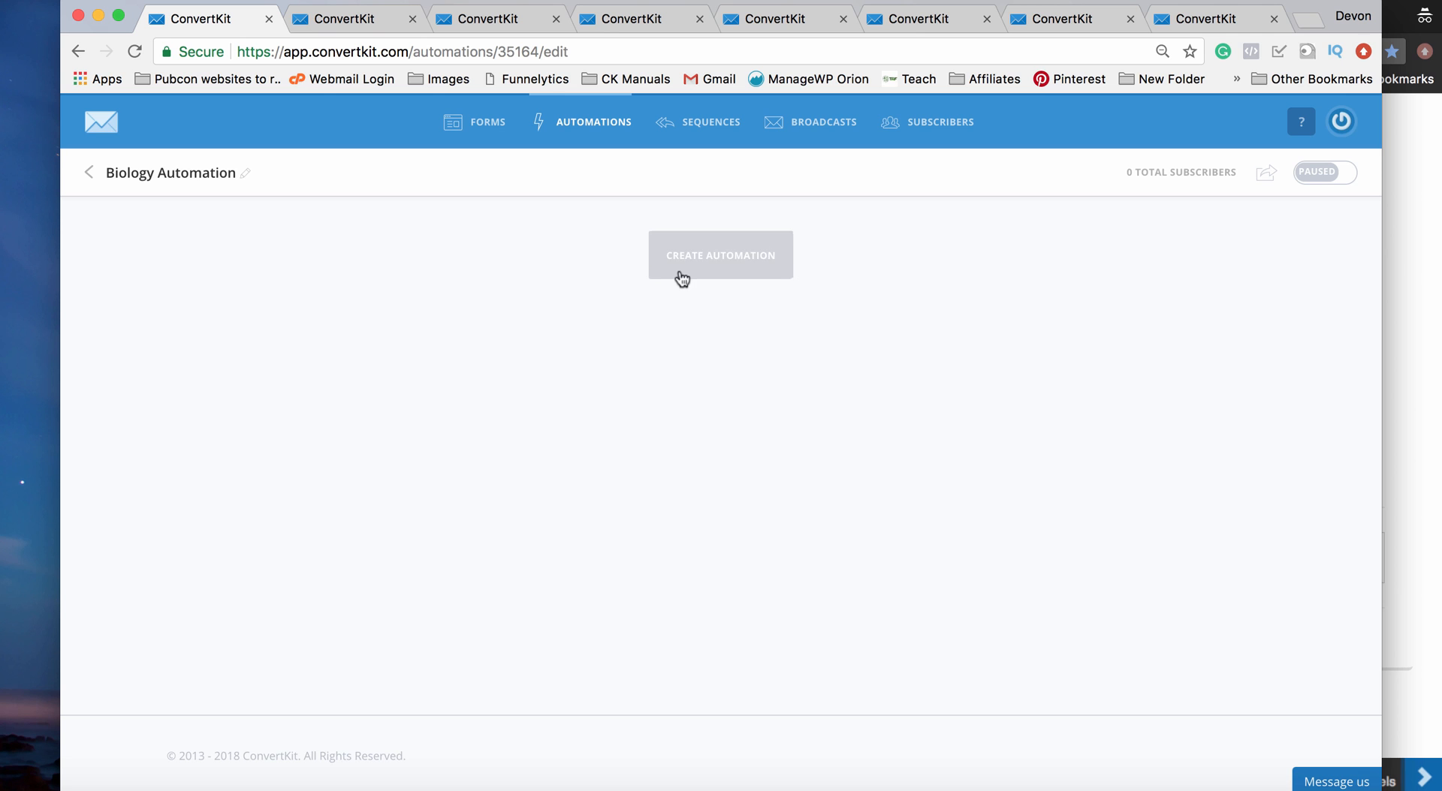
Step: Start the automation with a Joins a form trigger for the Cells and the Cell Theory opt-in
click(719, 256)
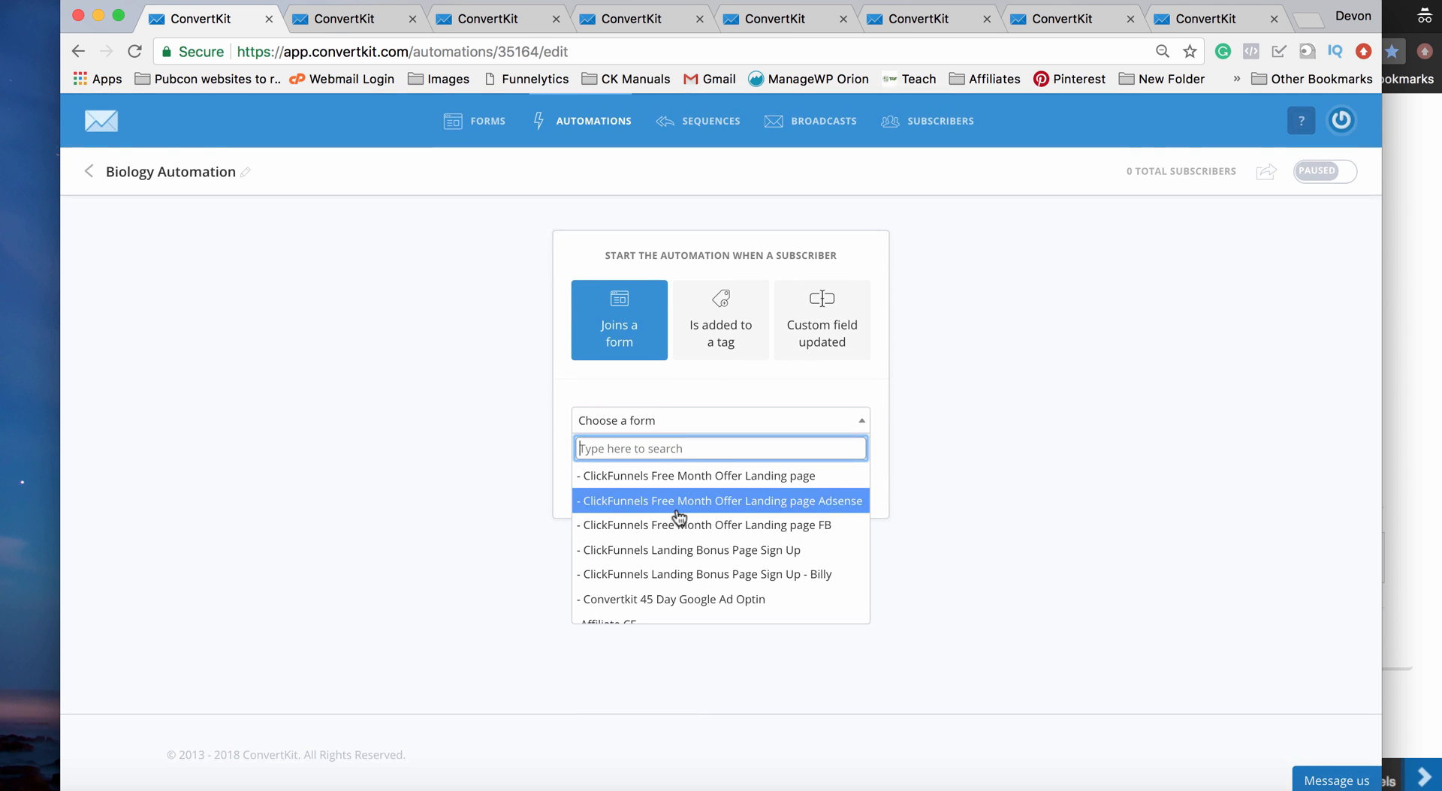
scroll(down, 3)
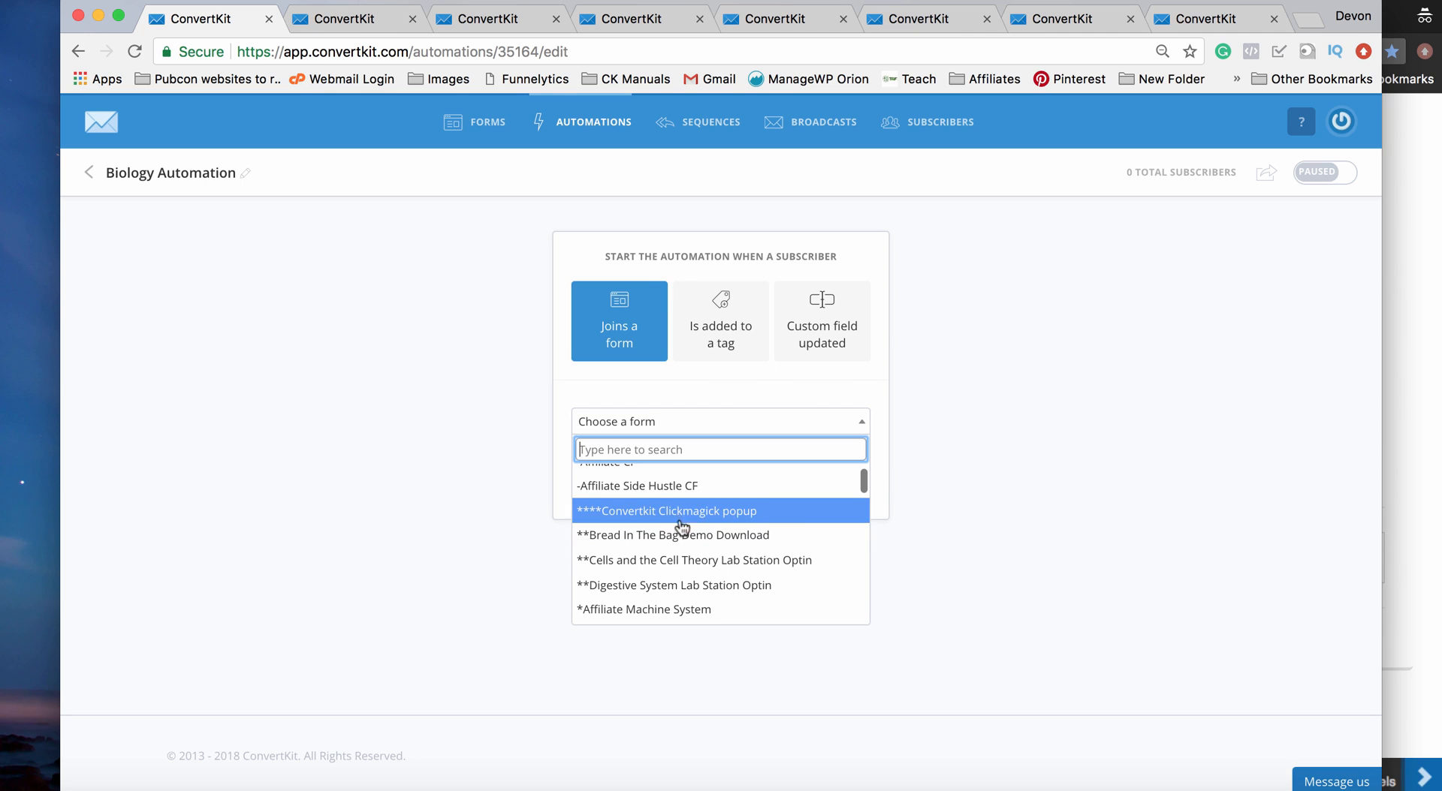
click(692, 560)
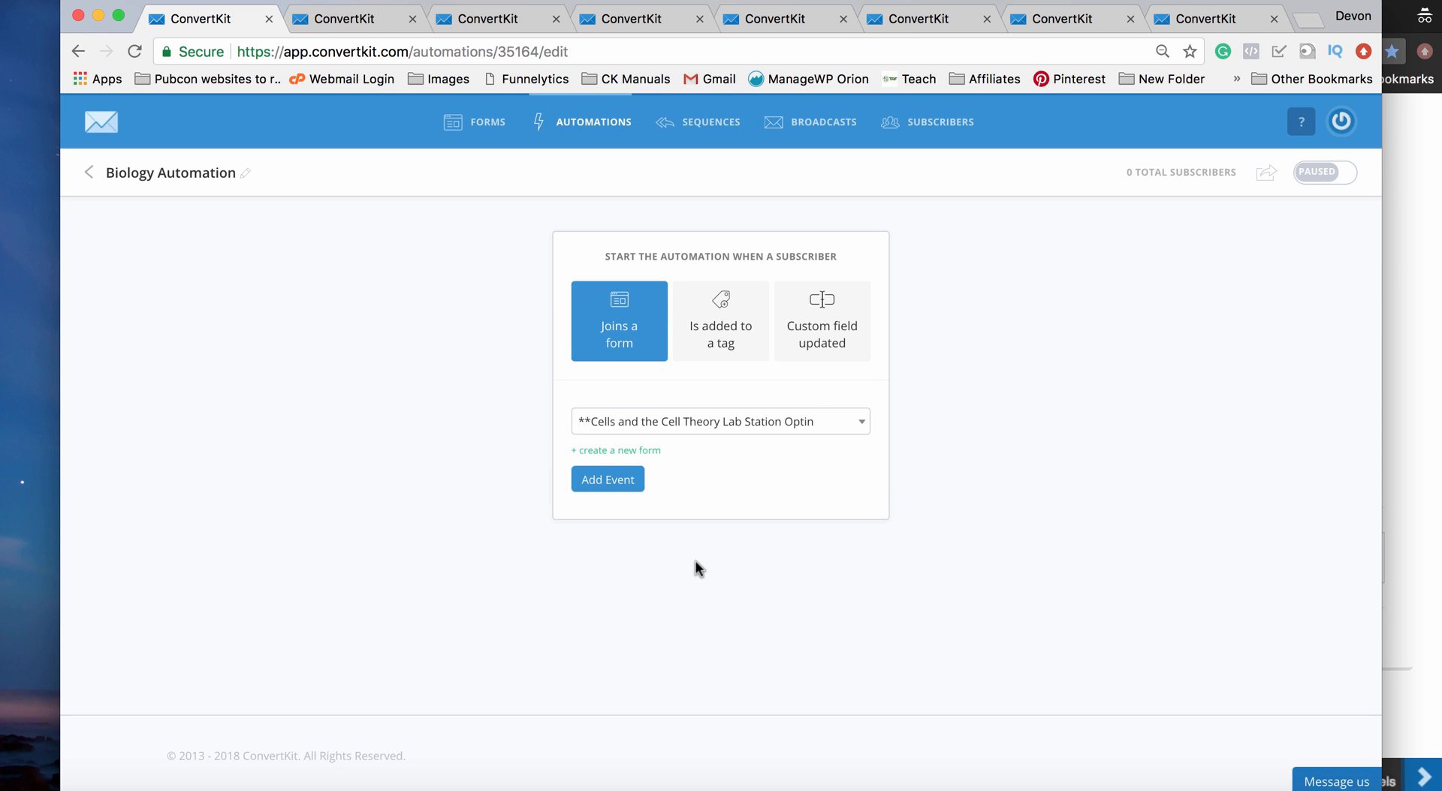
click(605, 479)
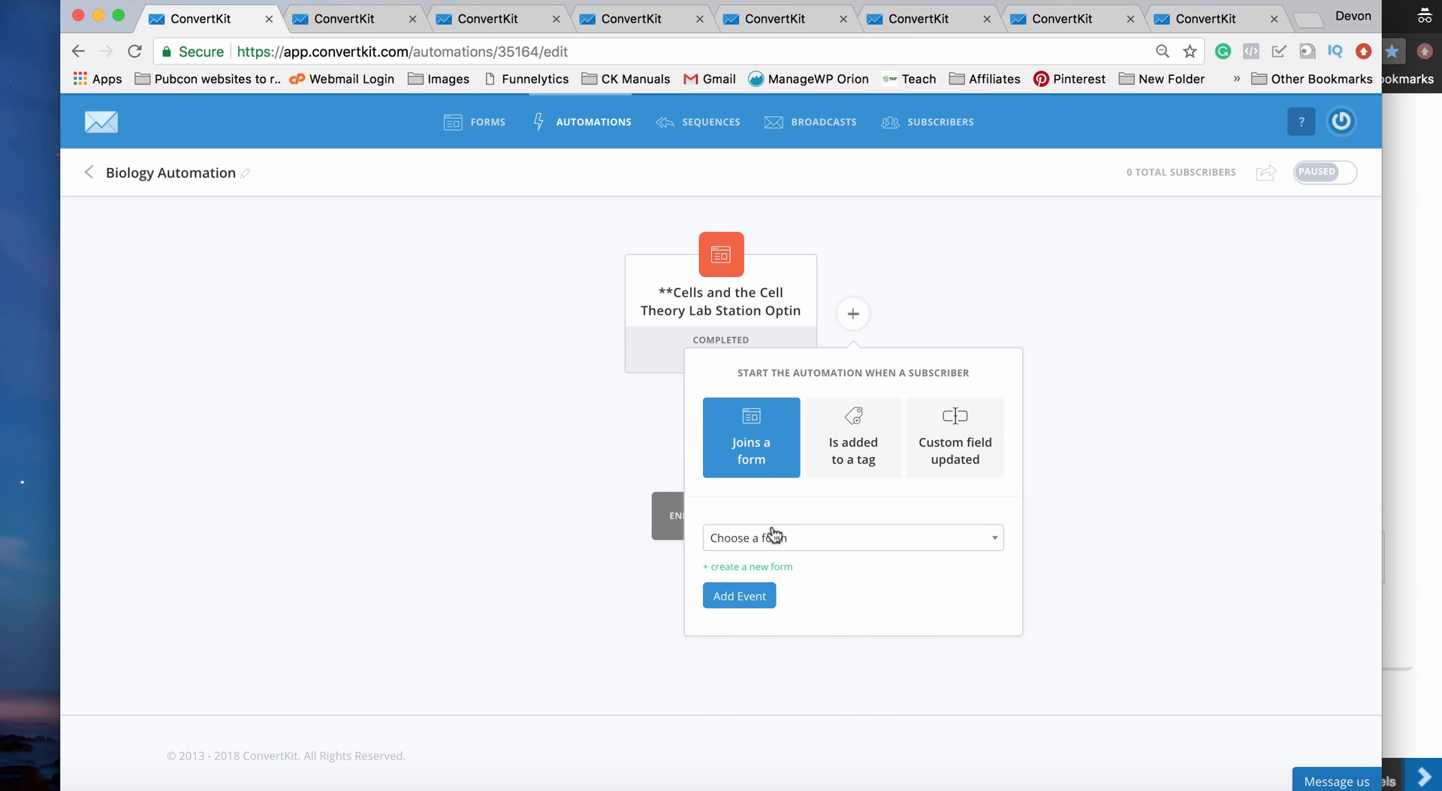
Step: Add two more entry forms: Digestive System Lab Station Optin and Bread In The Bag Demo Download
click(850, 538)
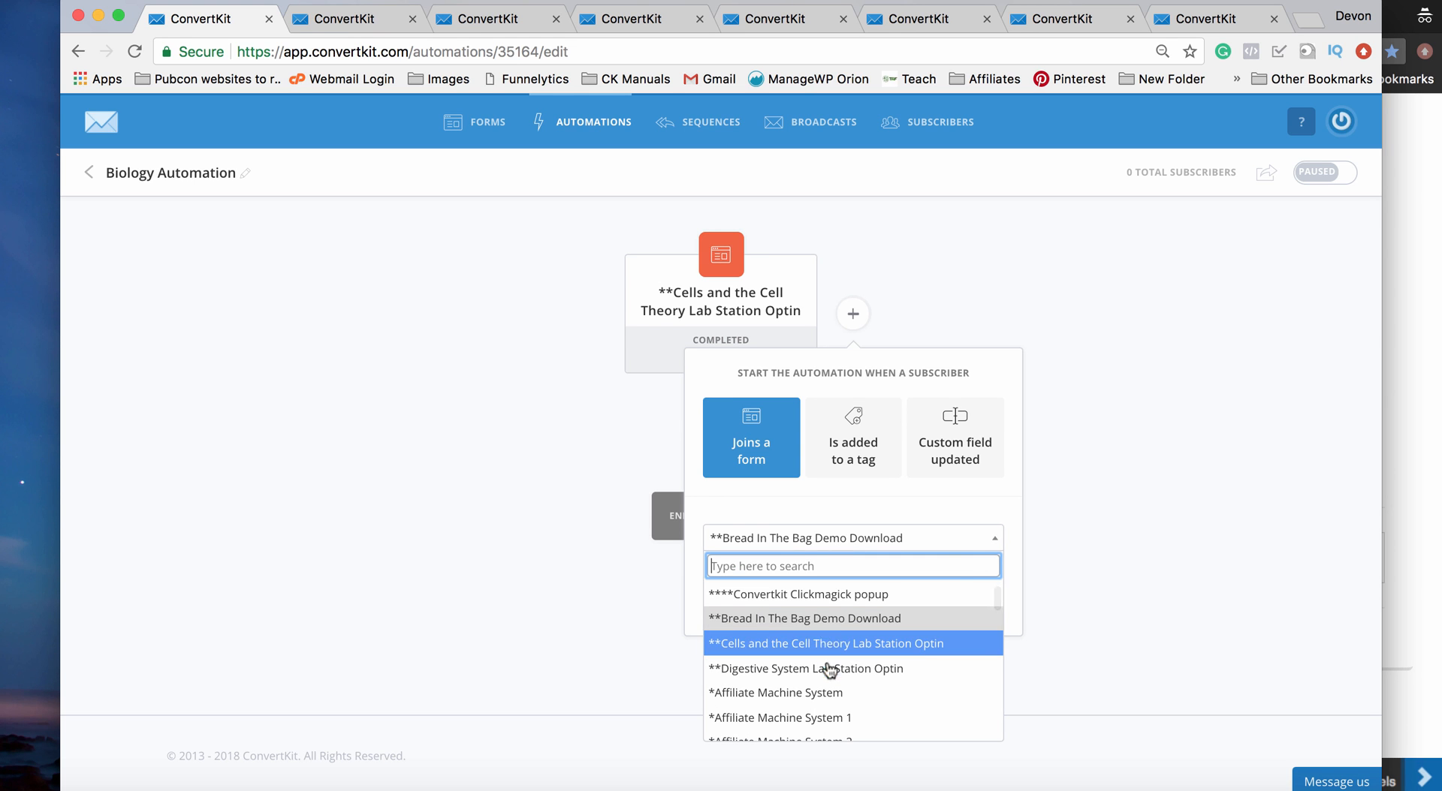
click(805, 668)
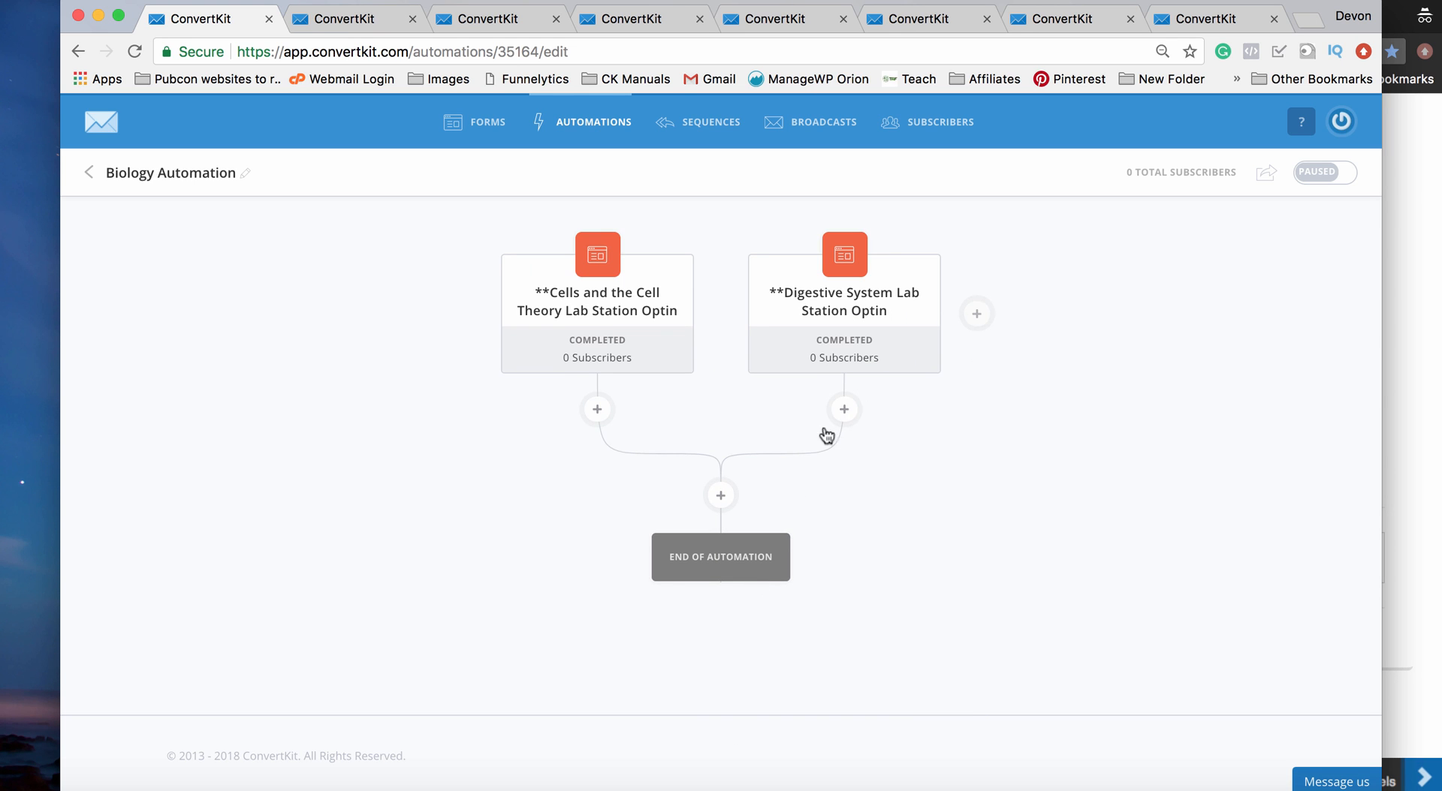
click(977, 314)
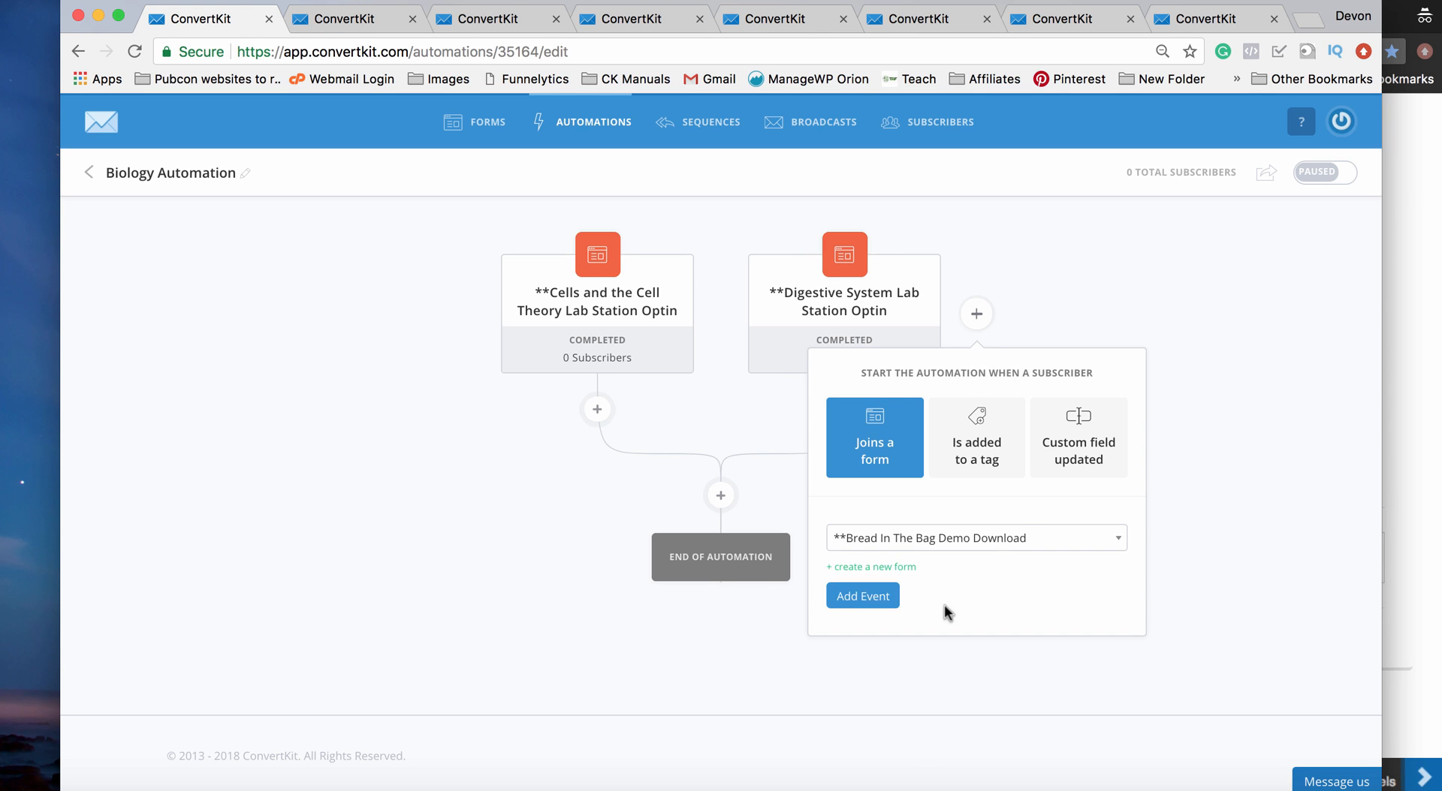
click(862, 596)
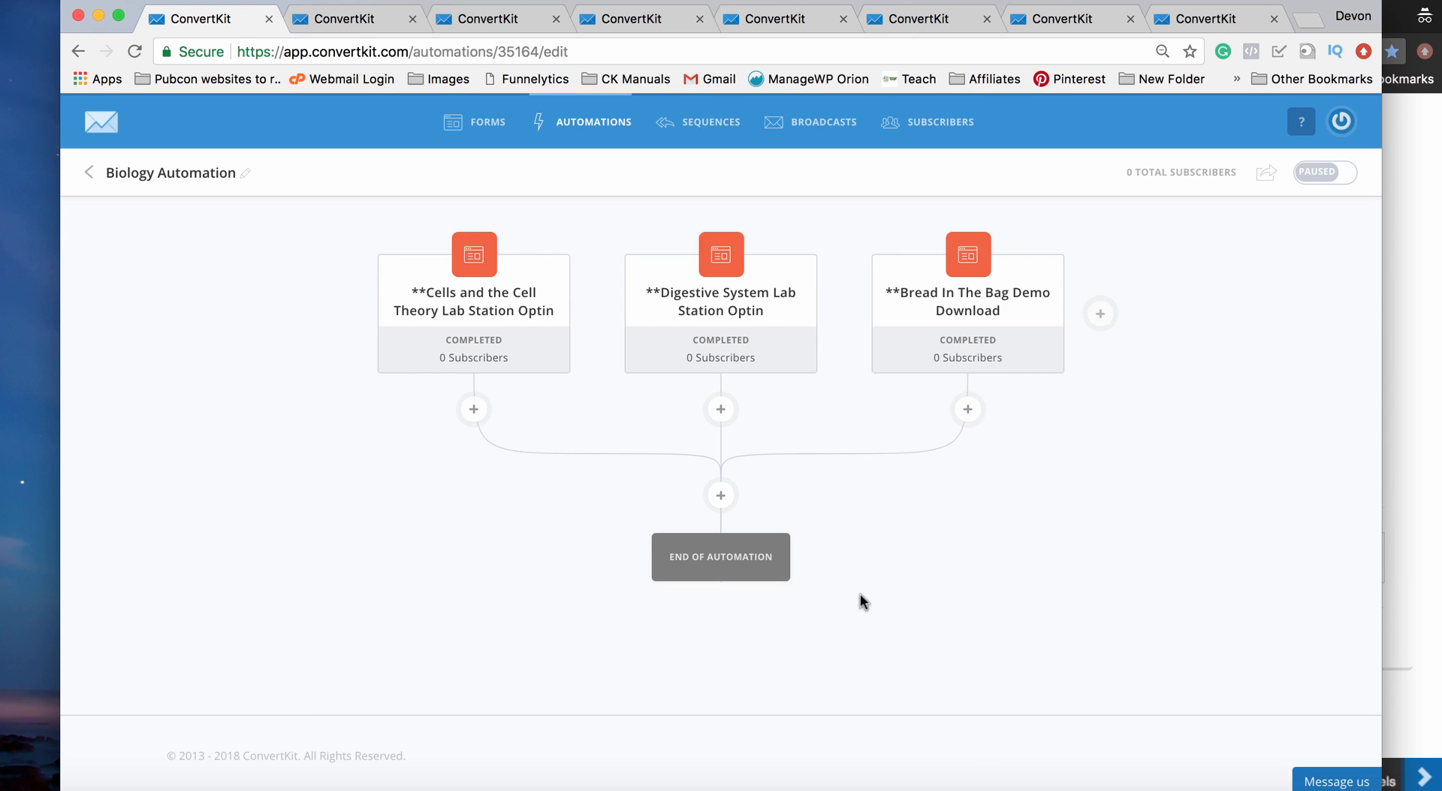
mouse_move(705, 242)
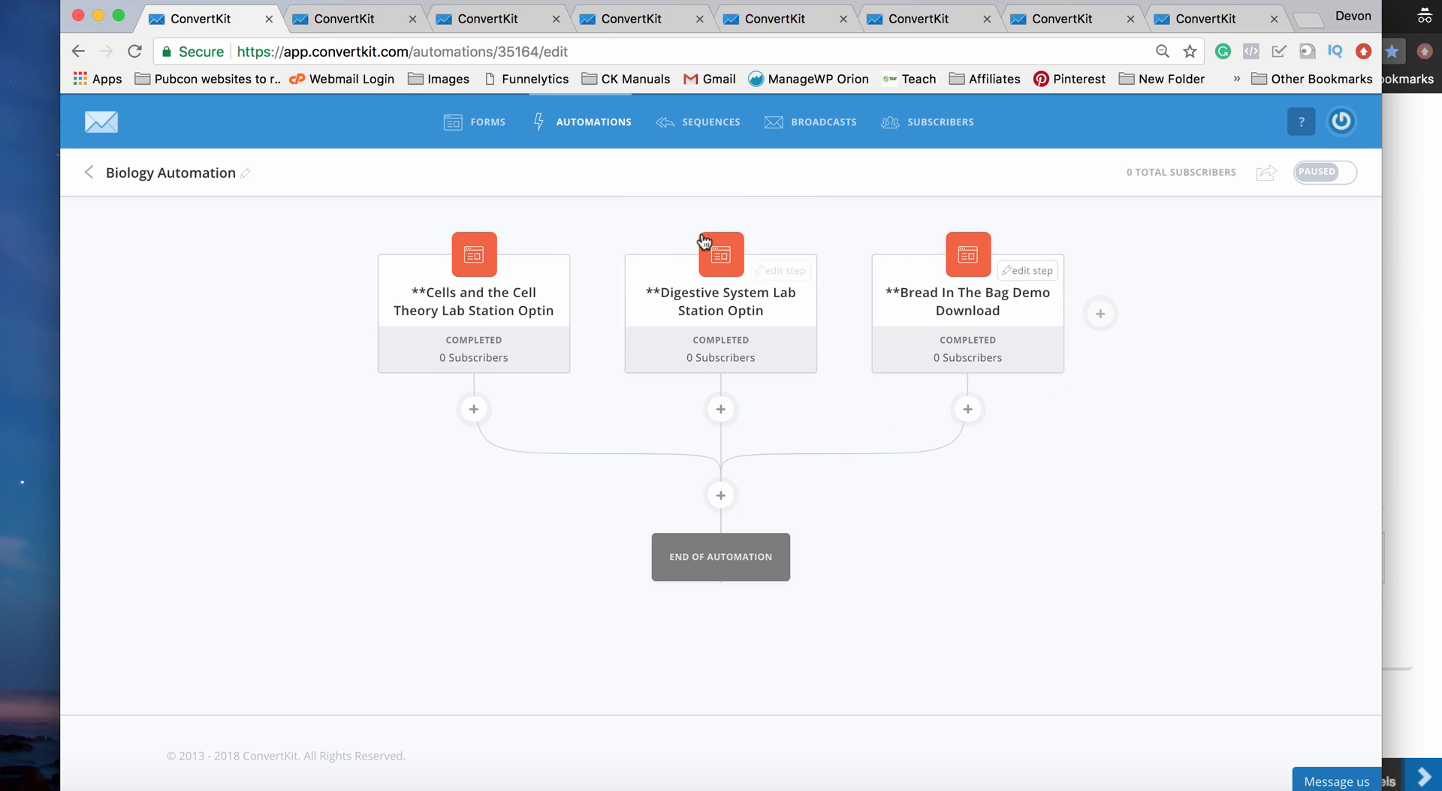
mouse_move(831, 282)
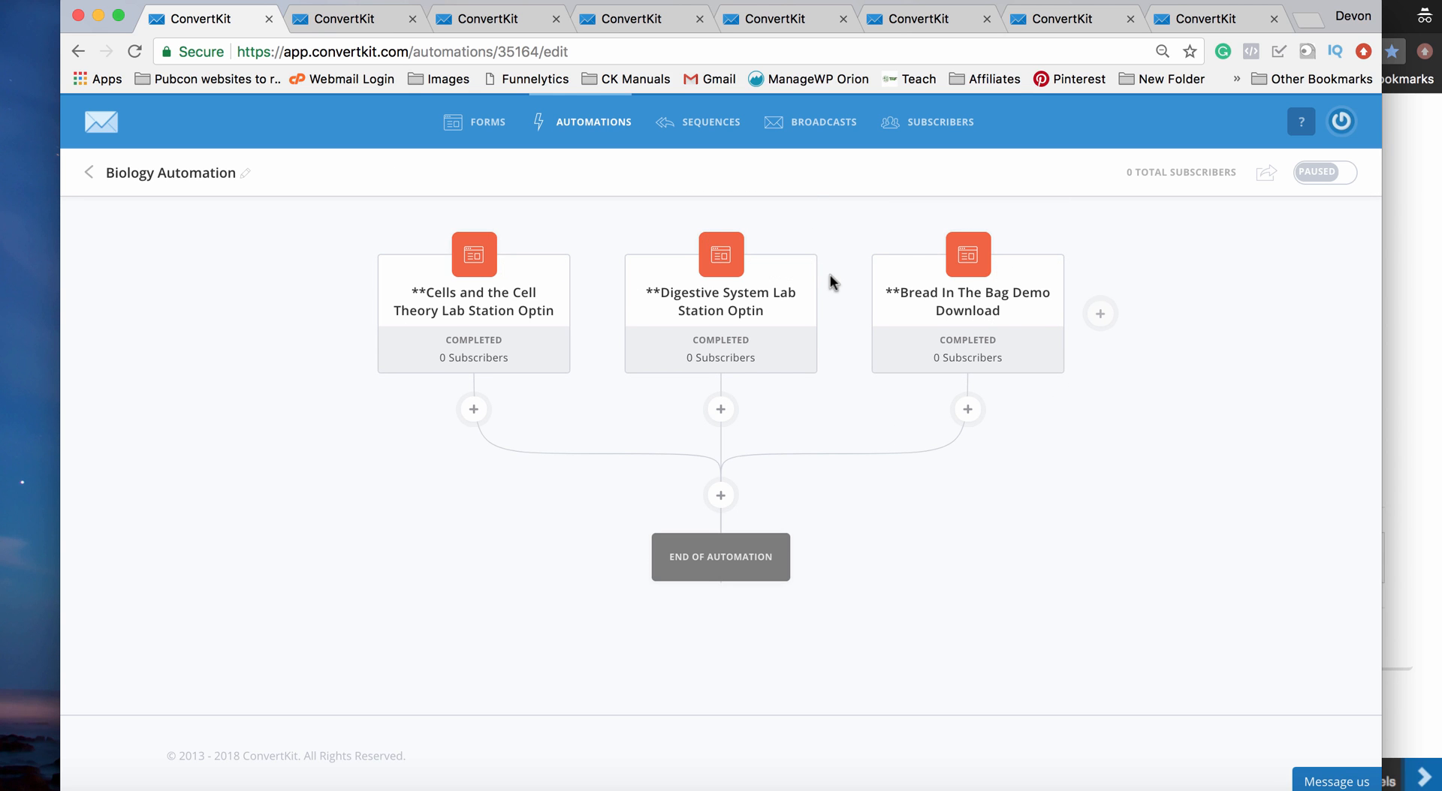
mouse_move(529, 311)
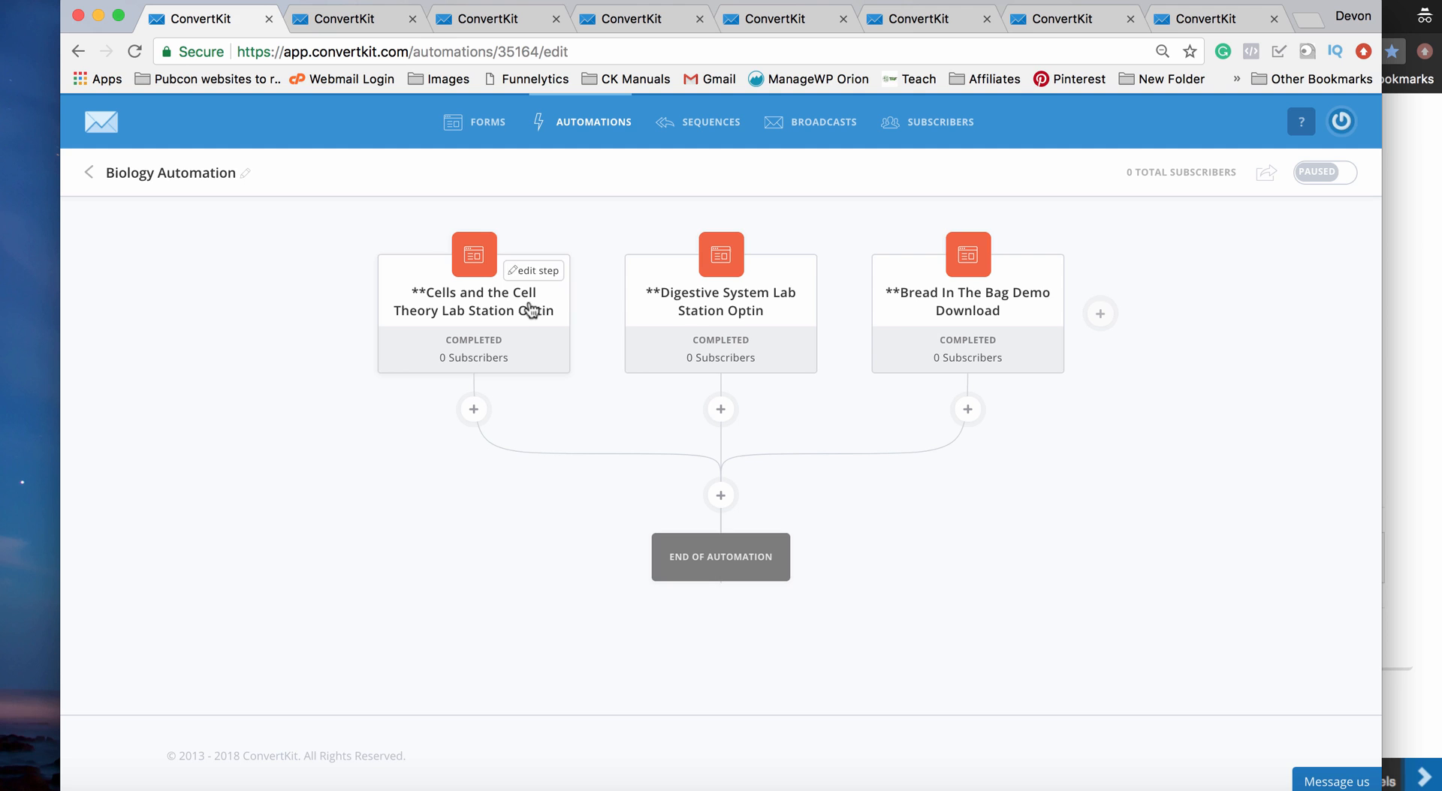
mouse_move(945, 305)
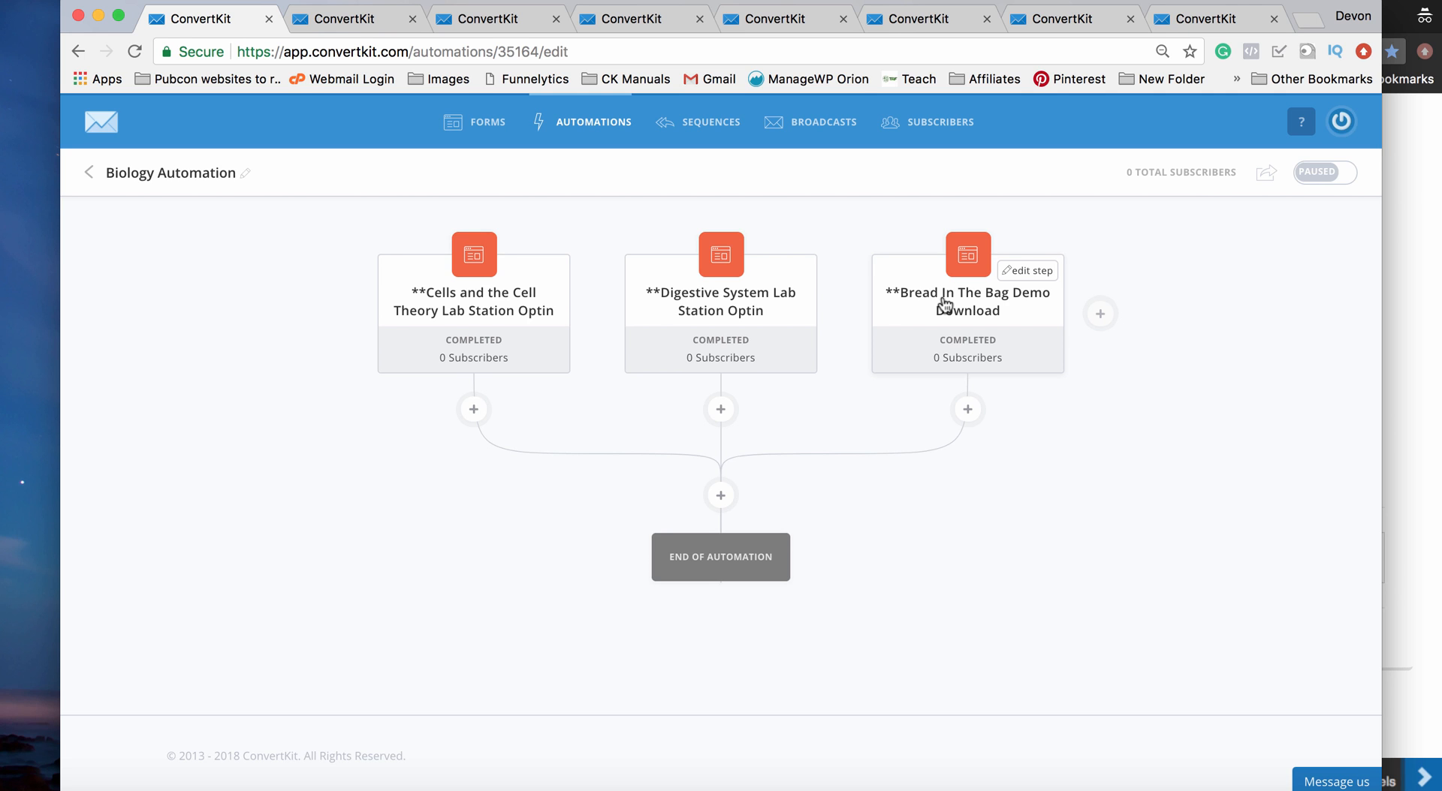
mouse_move(682, 334)
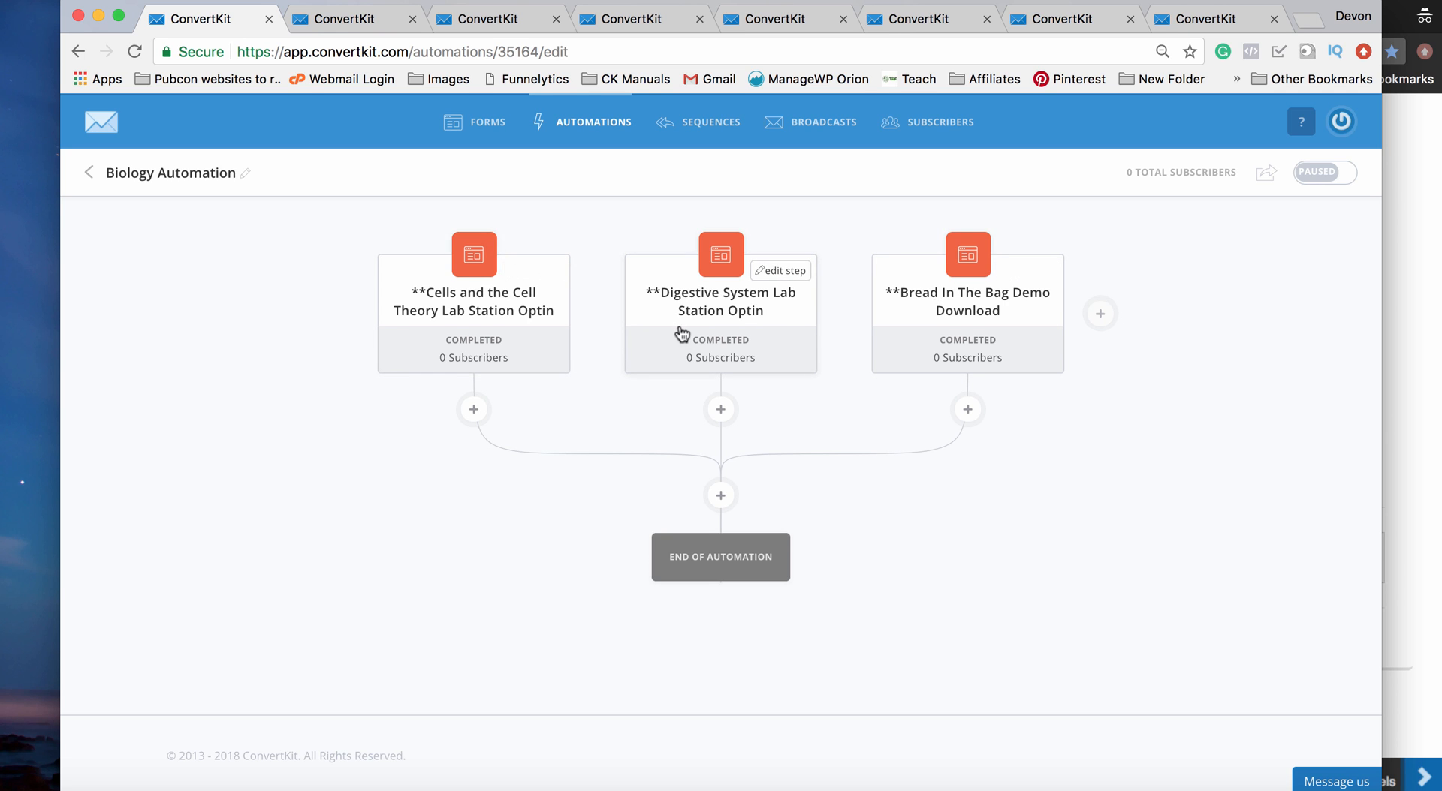
mouse_move(906, 308)
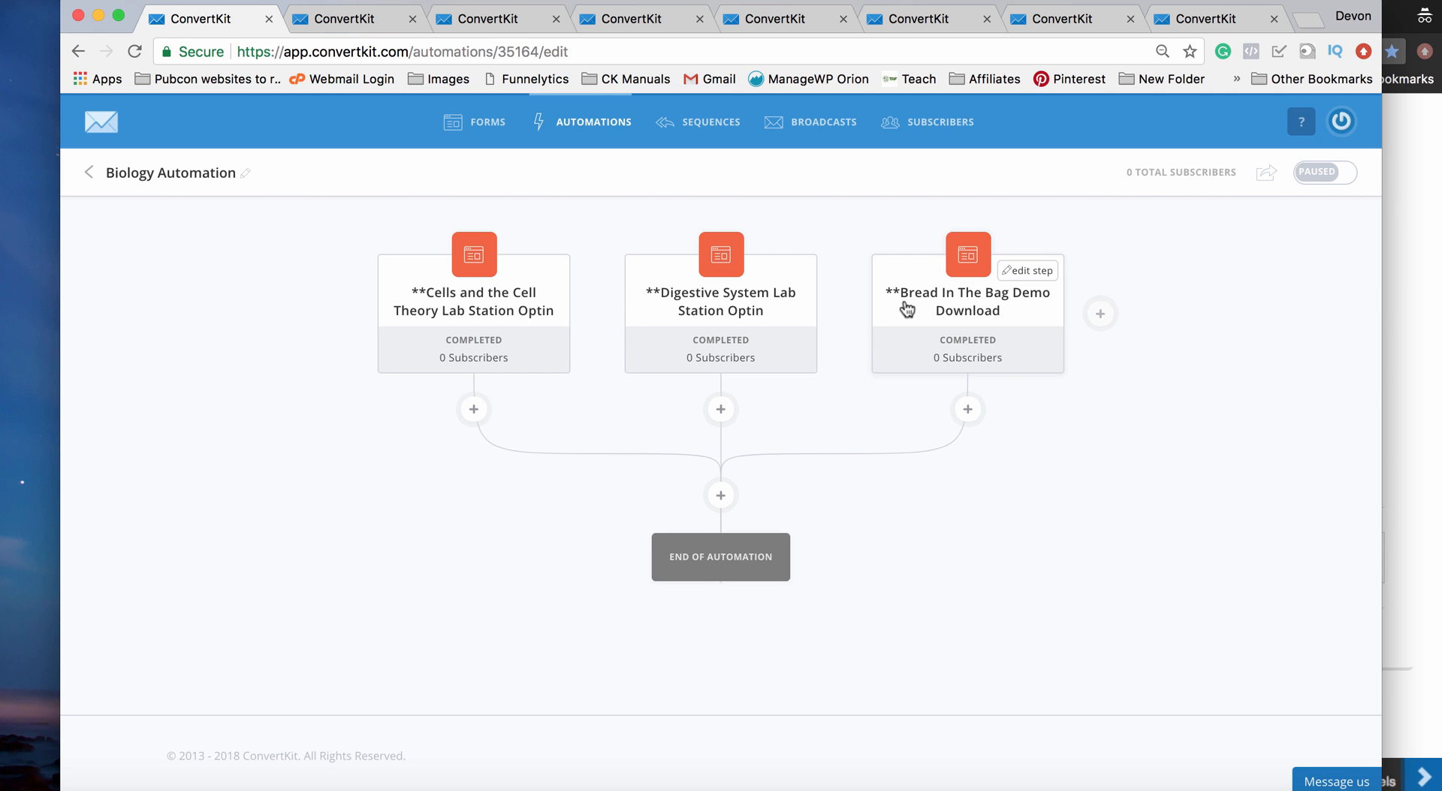
mouse_move(479, 325)
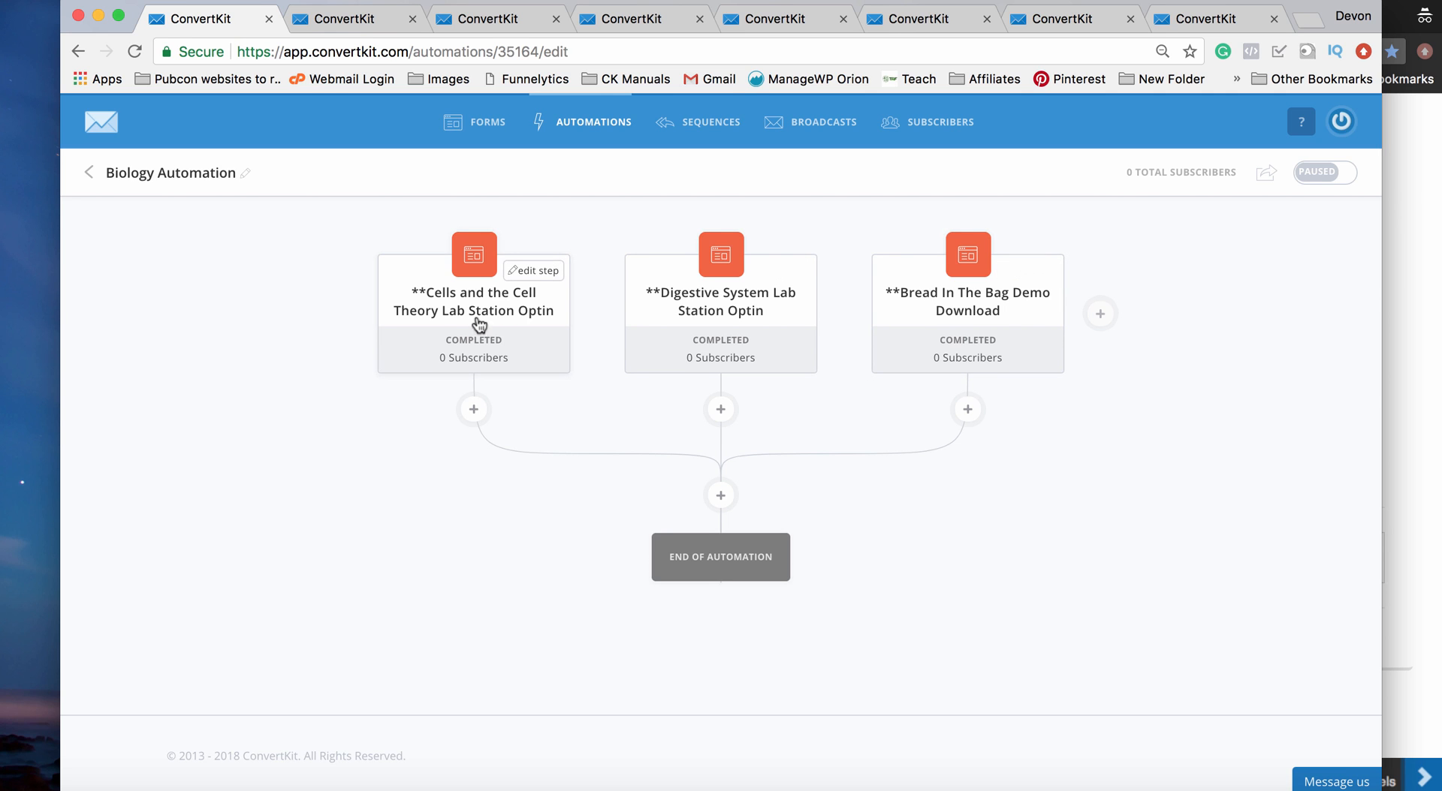
mouse_move(707, 322)
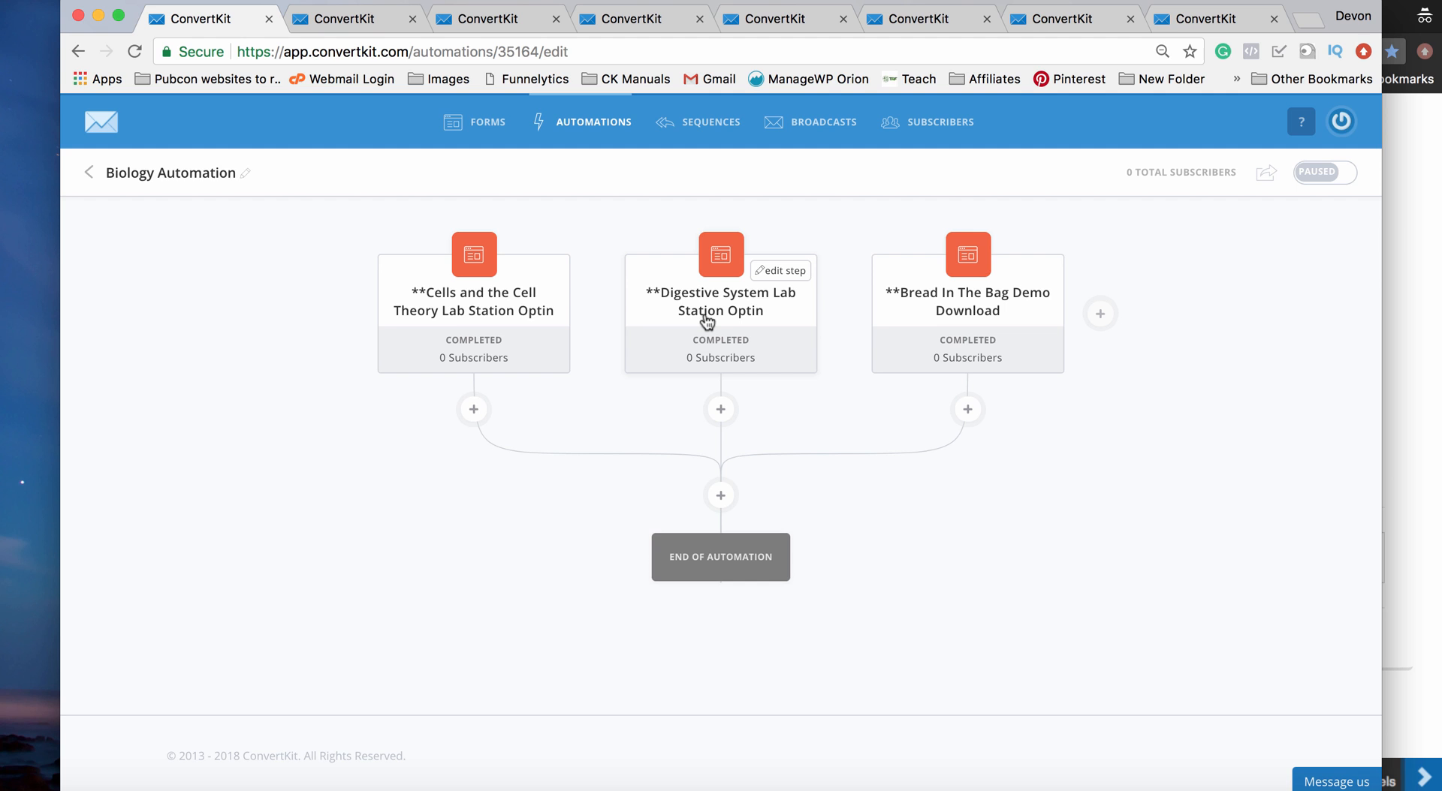
mouse_move(474, 408)
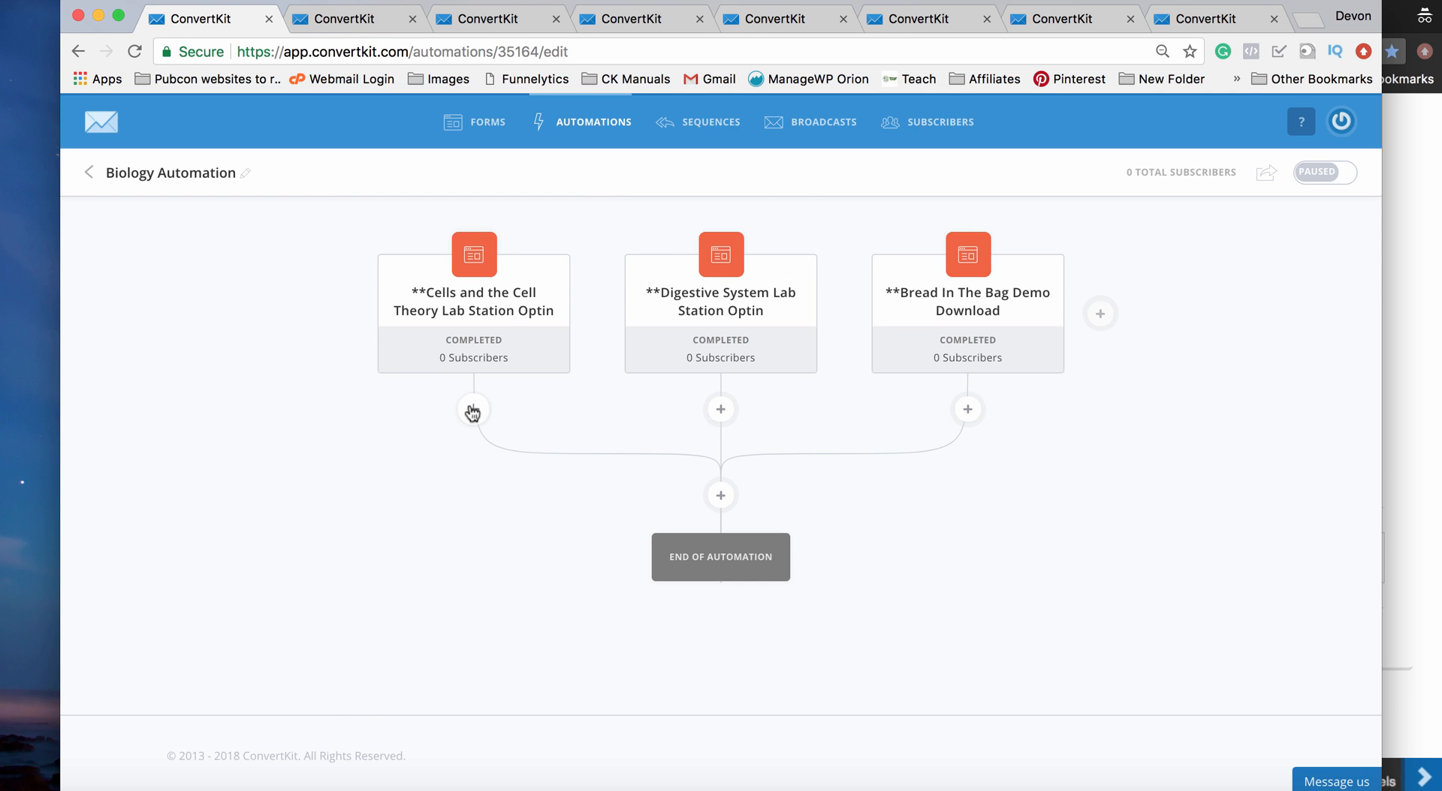
Step: Add an 'Interested in Lab Station Activities' tag-added event under the Cells branch
click(474, 408)
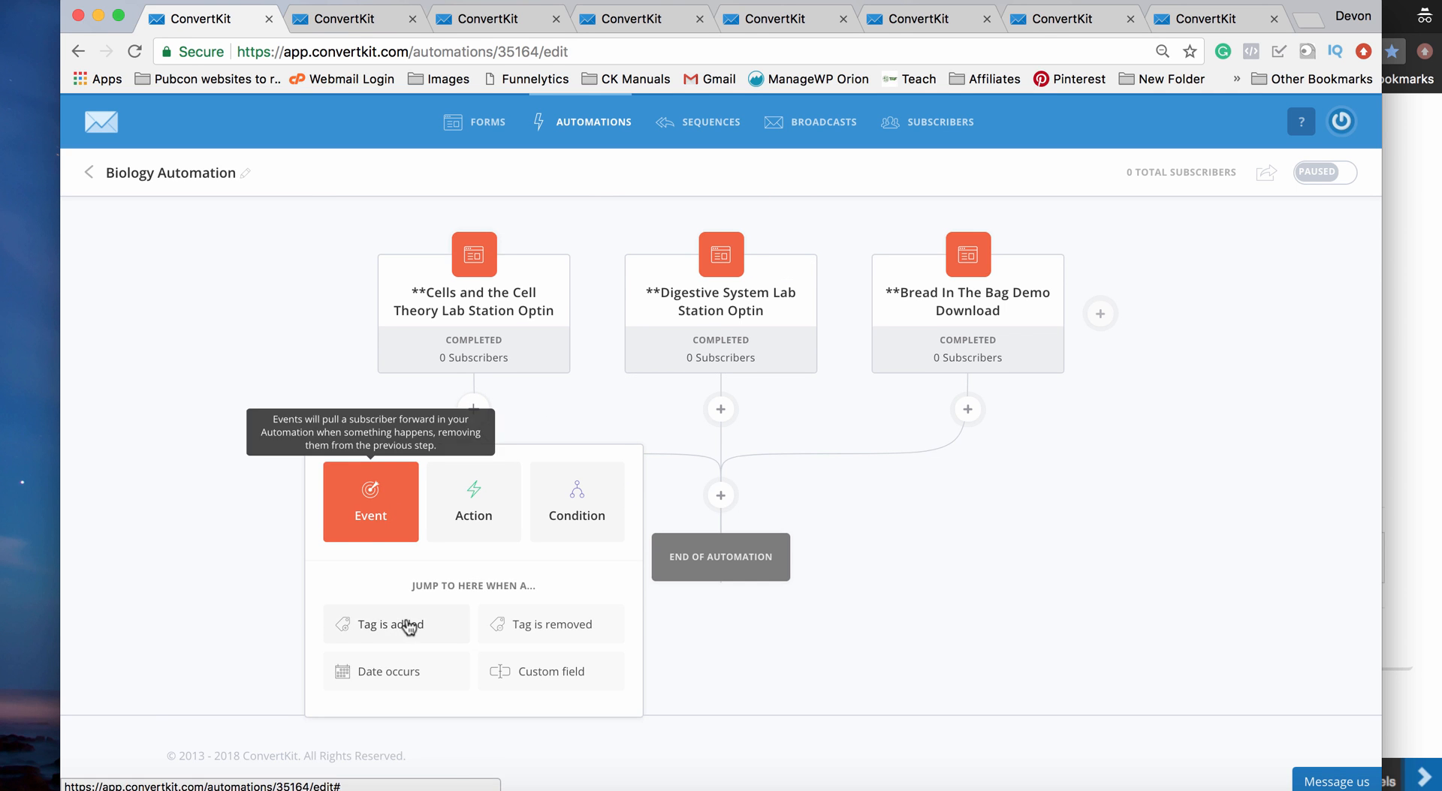
click(386, 625)
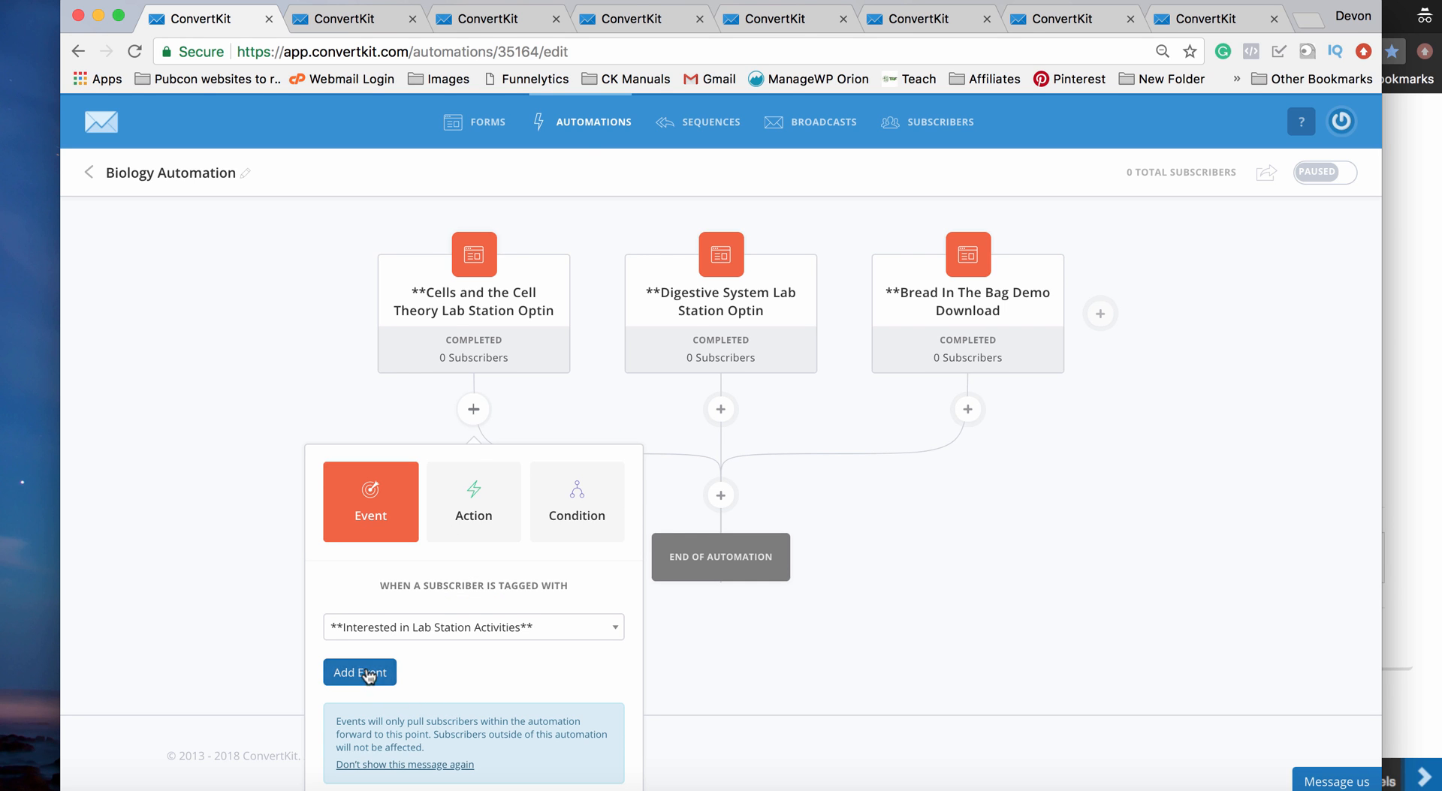
click(359, 671)
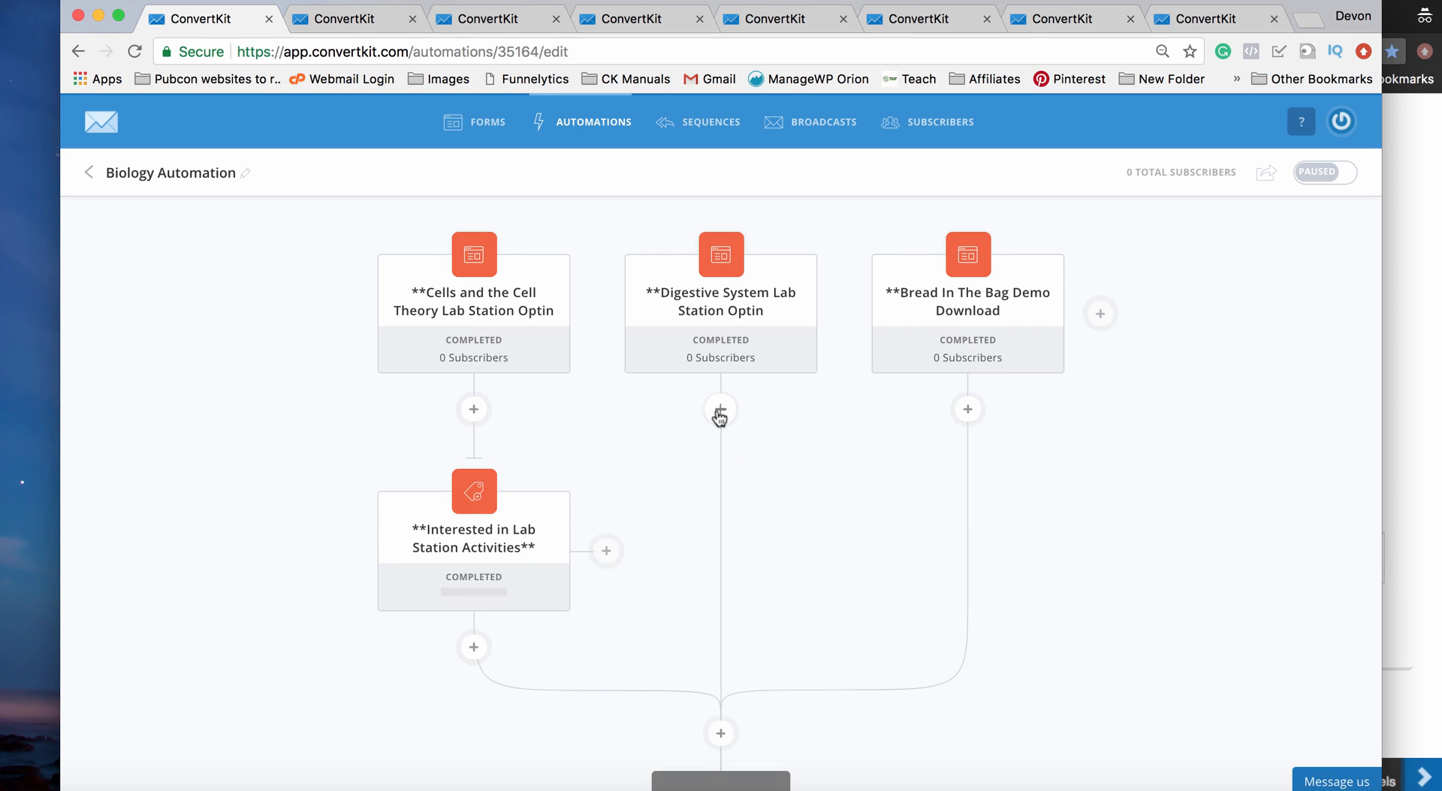
Step: Add the same 'Interested in Lab Station Activities' tag event under the Digestive System branch
click(719, 410)
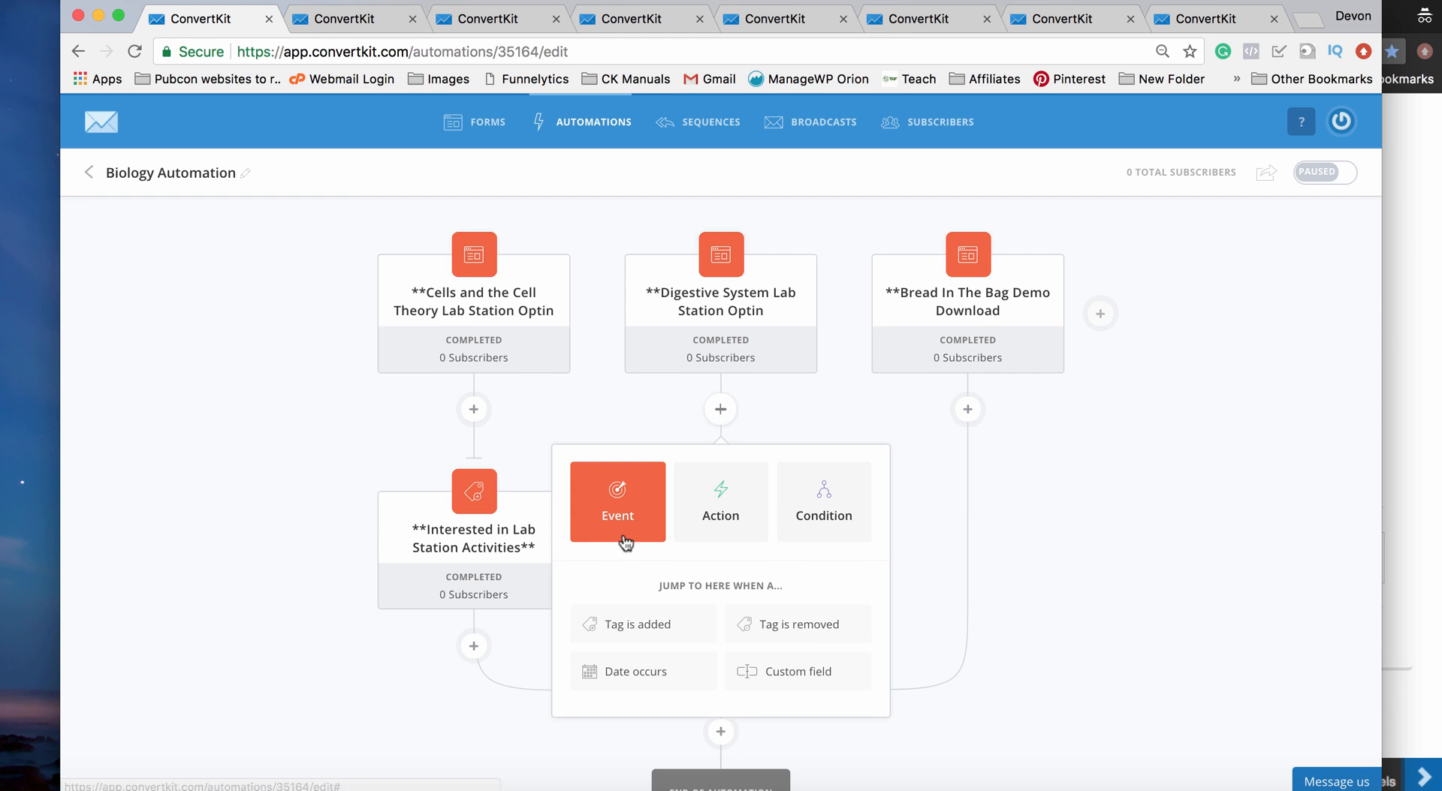
click(629, 625)
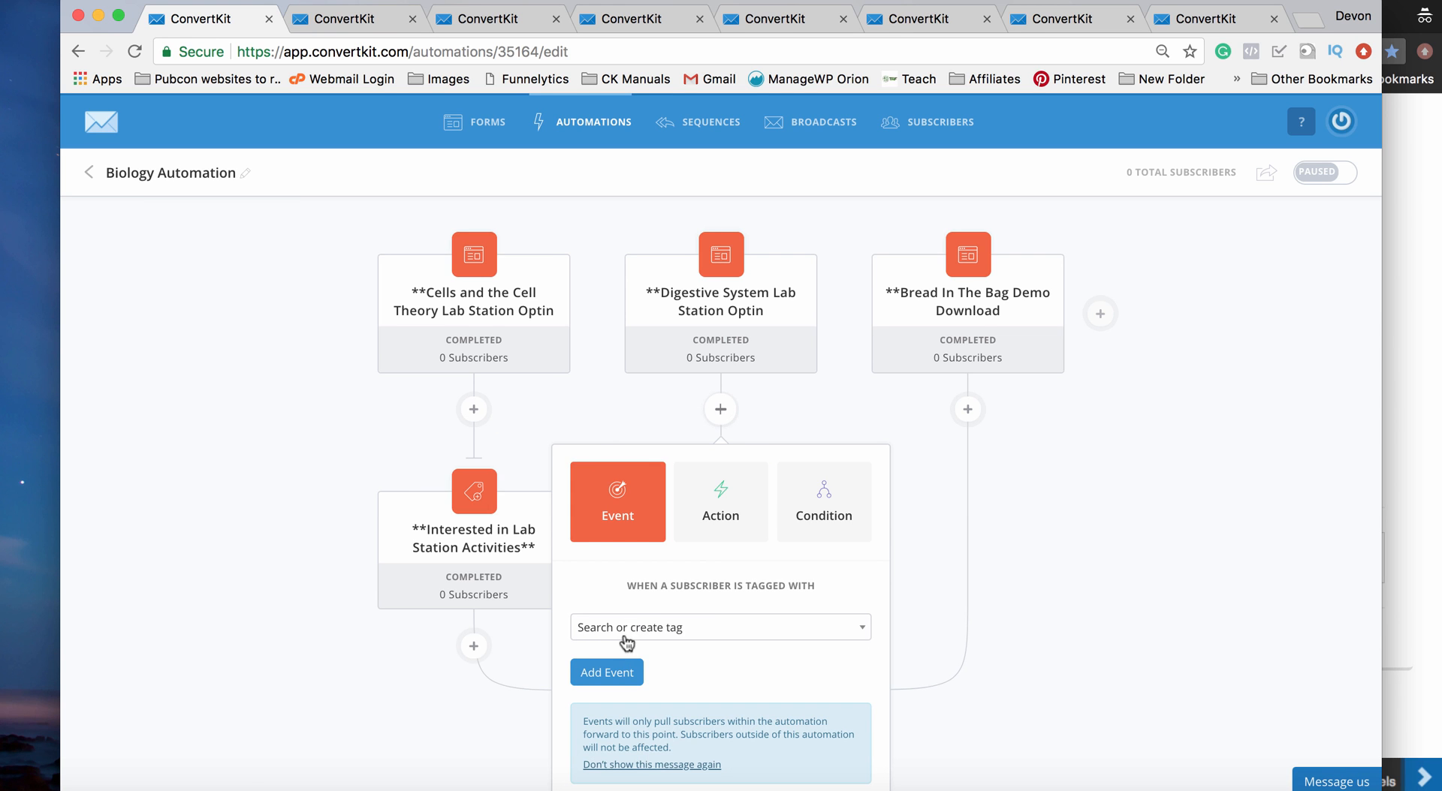
click(719, 626)
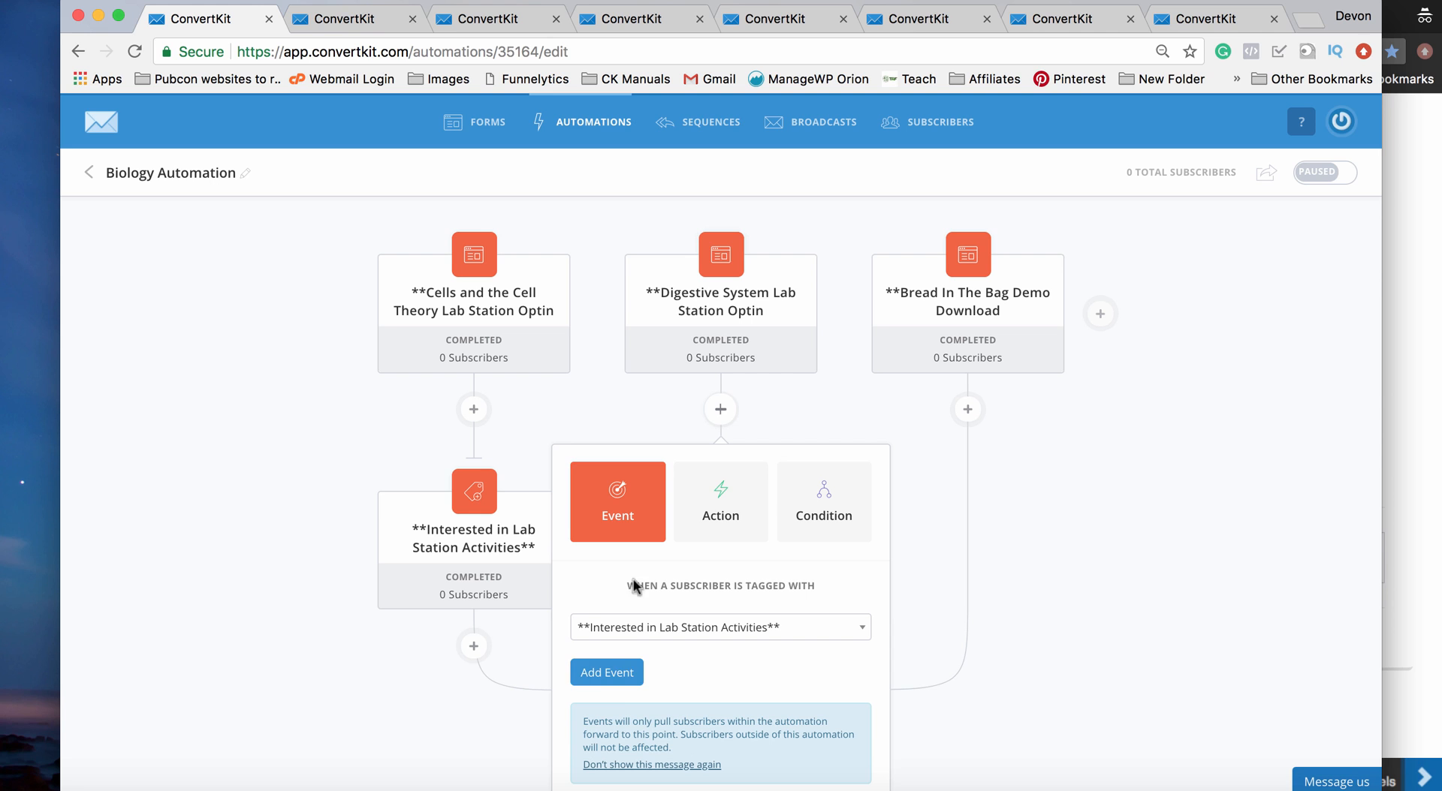
click(605, 671)
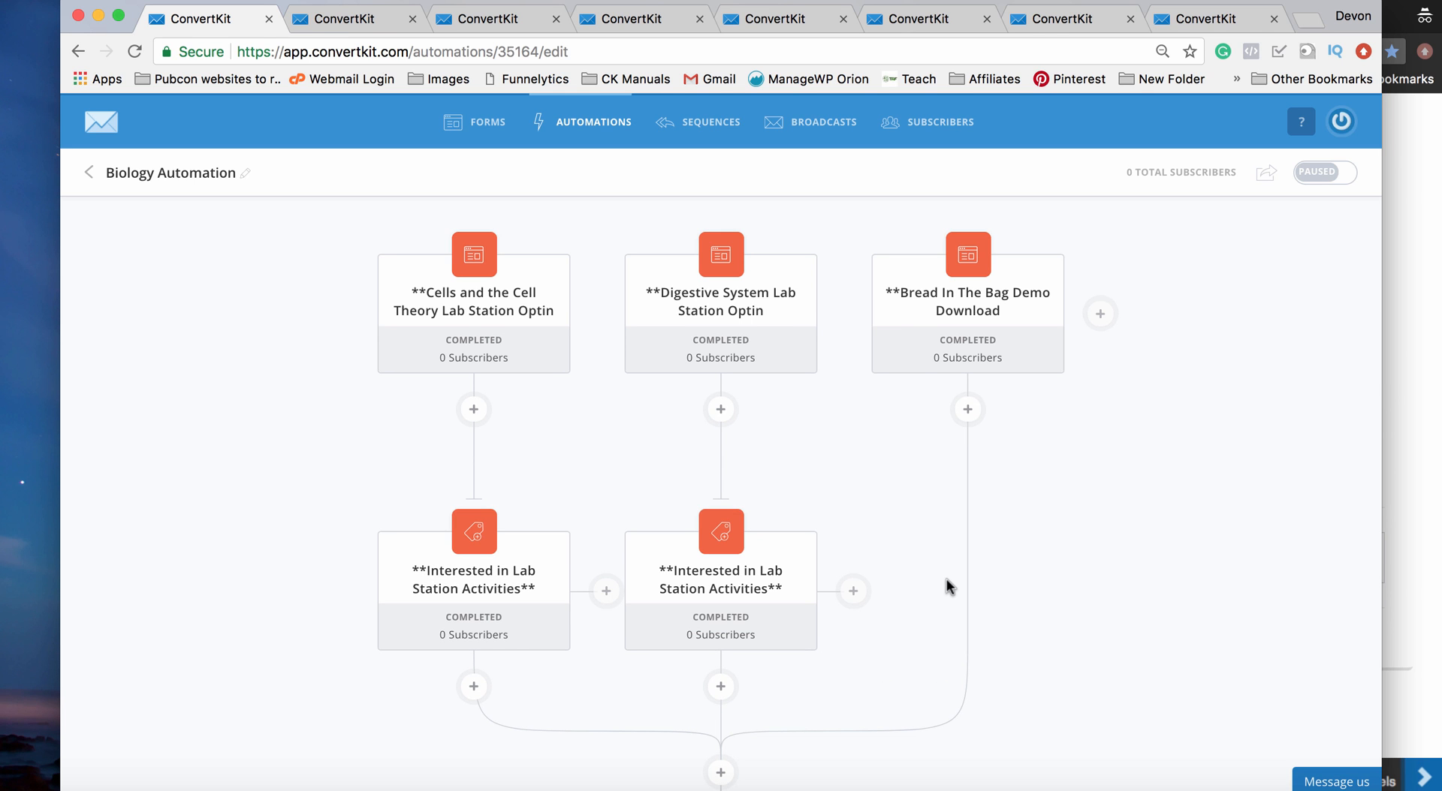
scroll(down, 3)
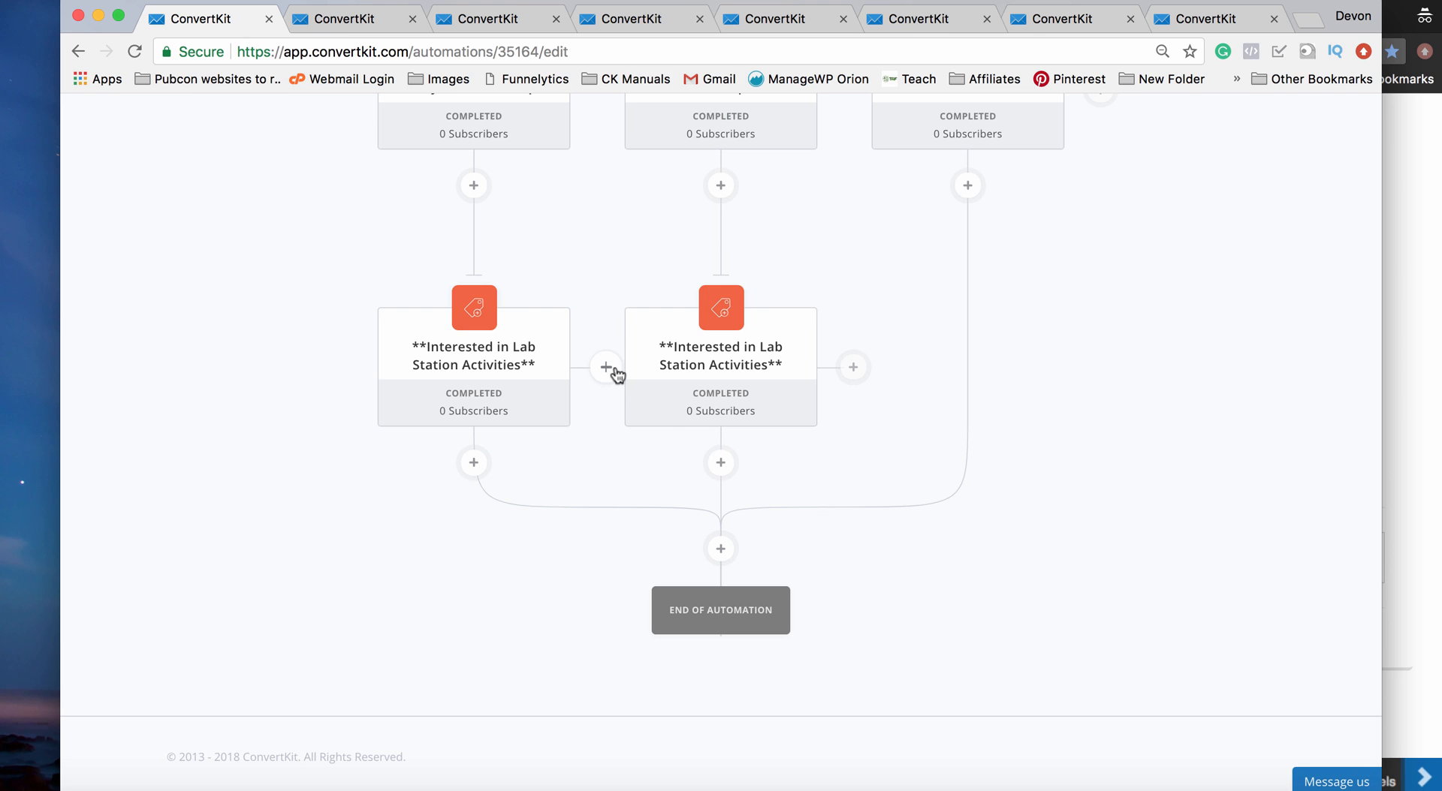
mouse_move(473, 462)
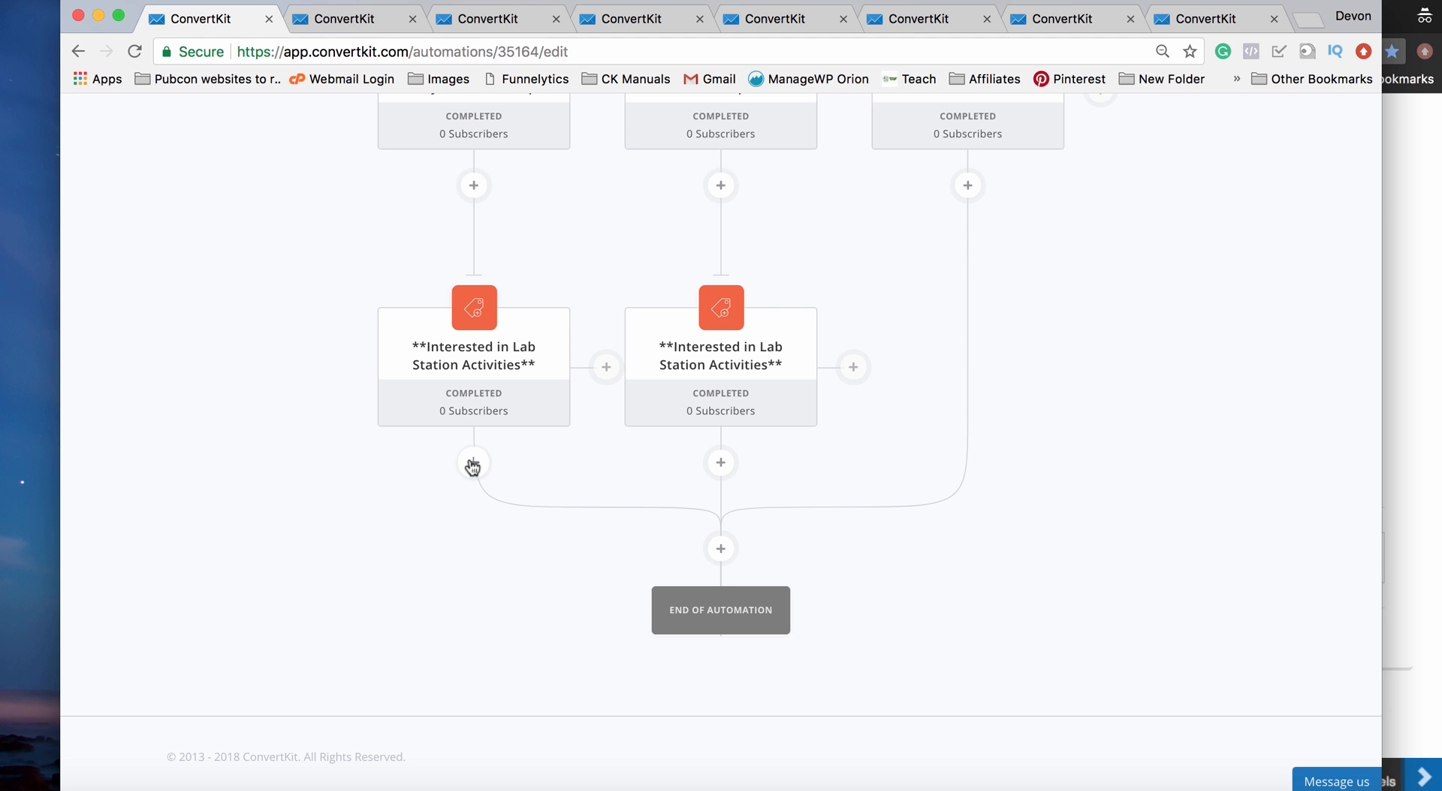
Step: Add the 'Followup Deal - Lab Station' email sequence after the tag step on both branches
click(473, 462)
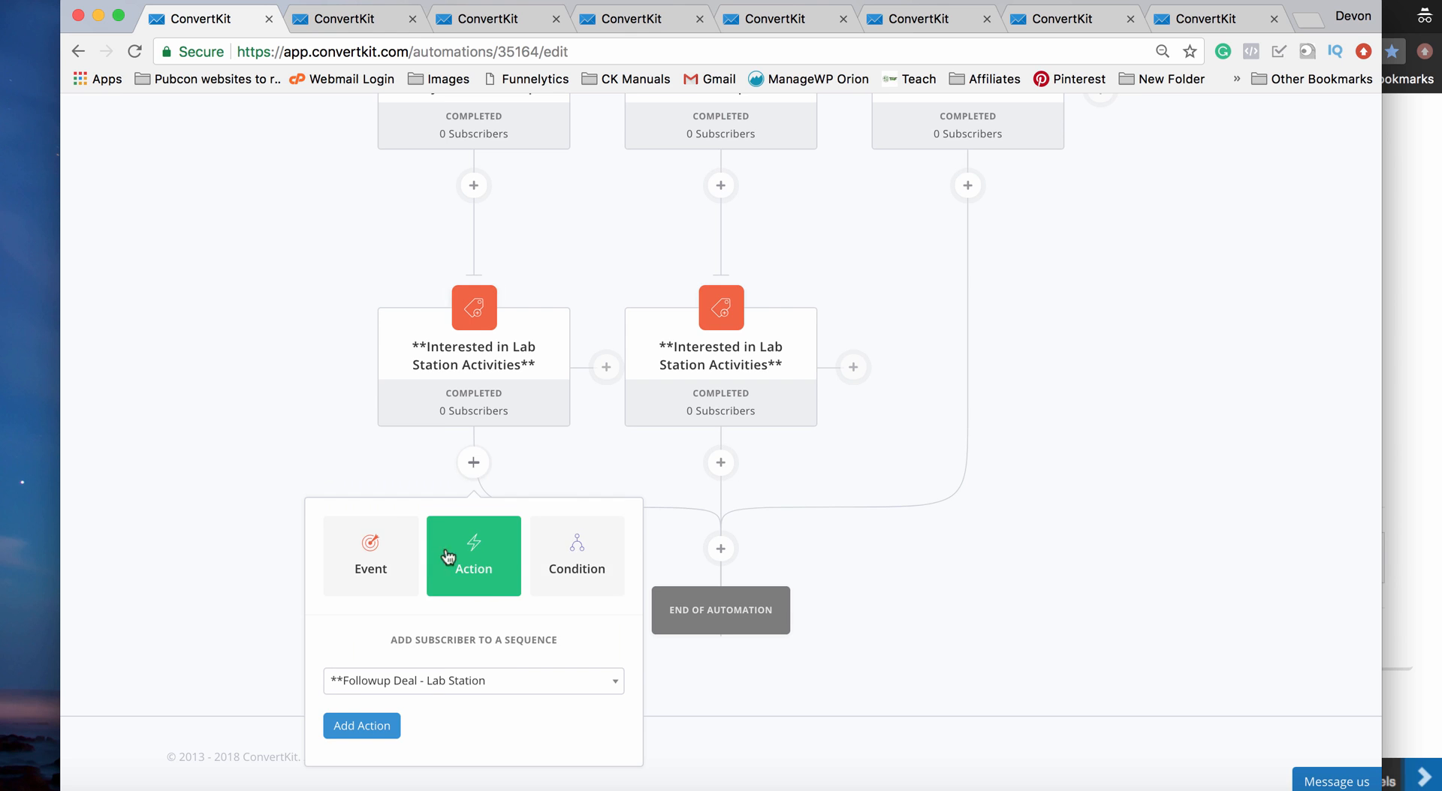
click(362, 725)
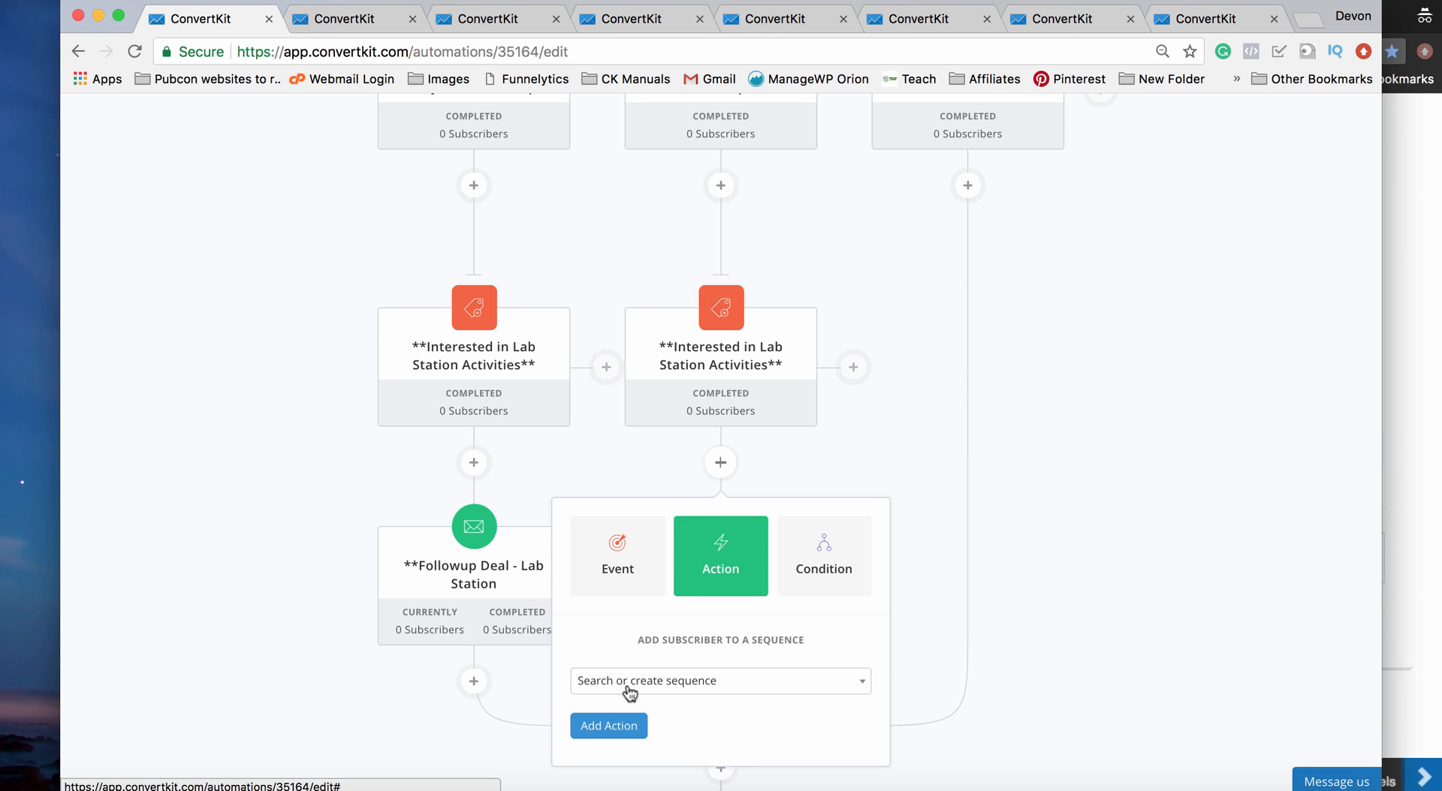
click(719, 681)
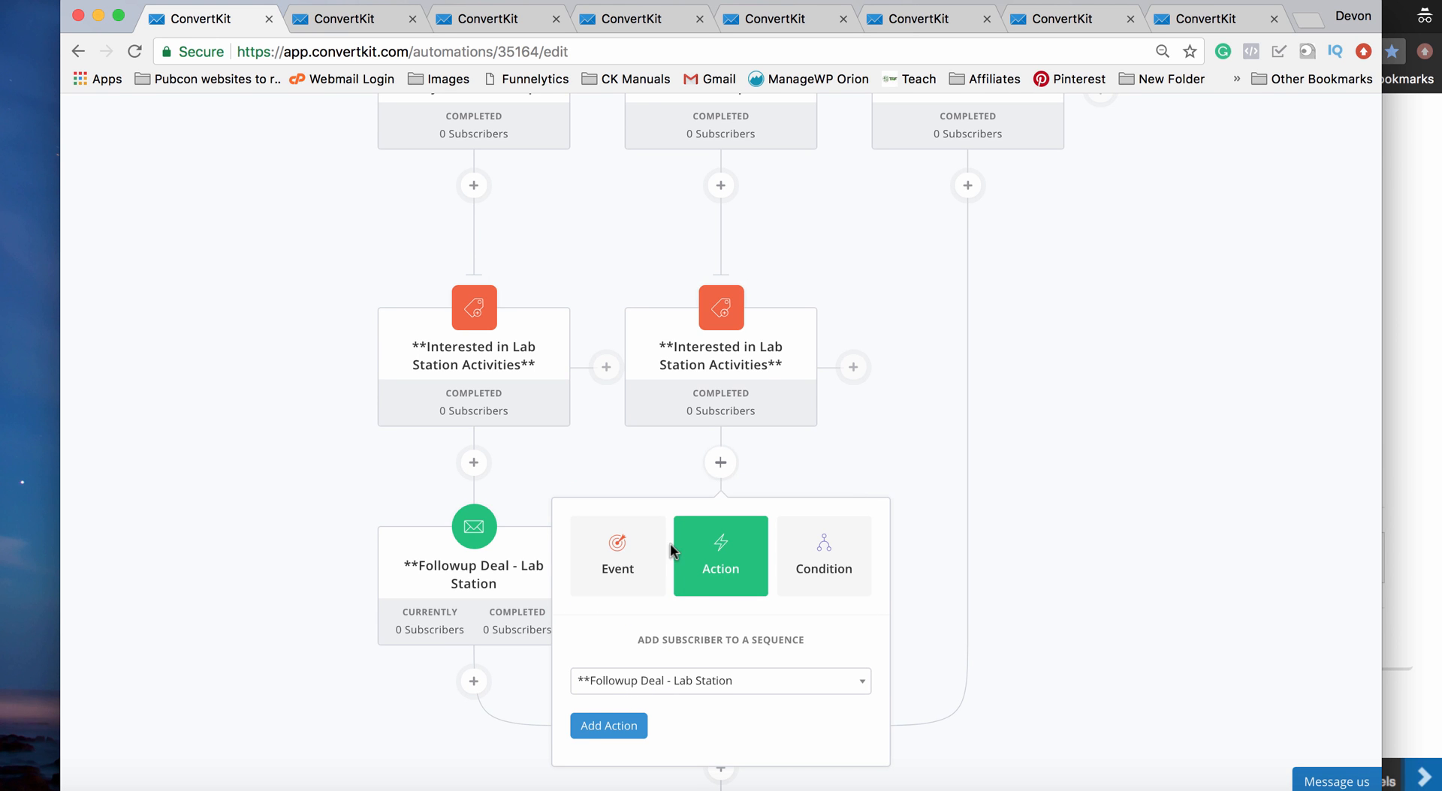
click(609, 725)
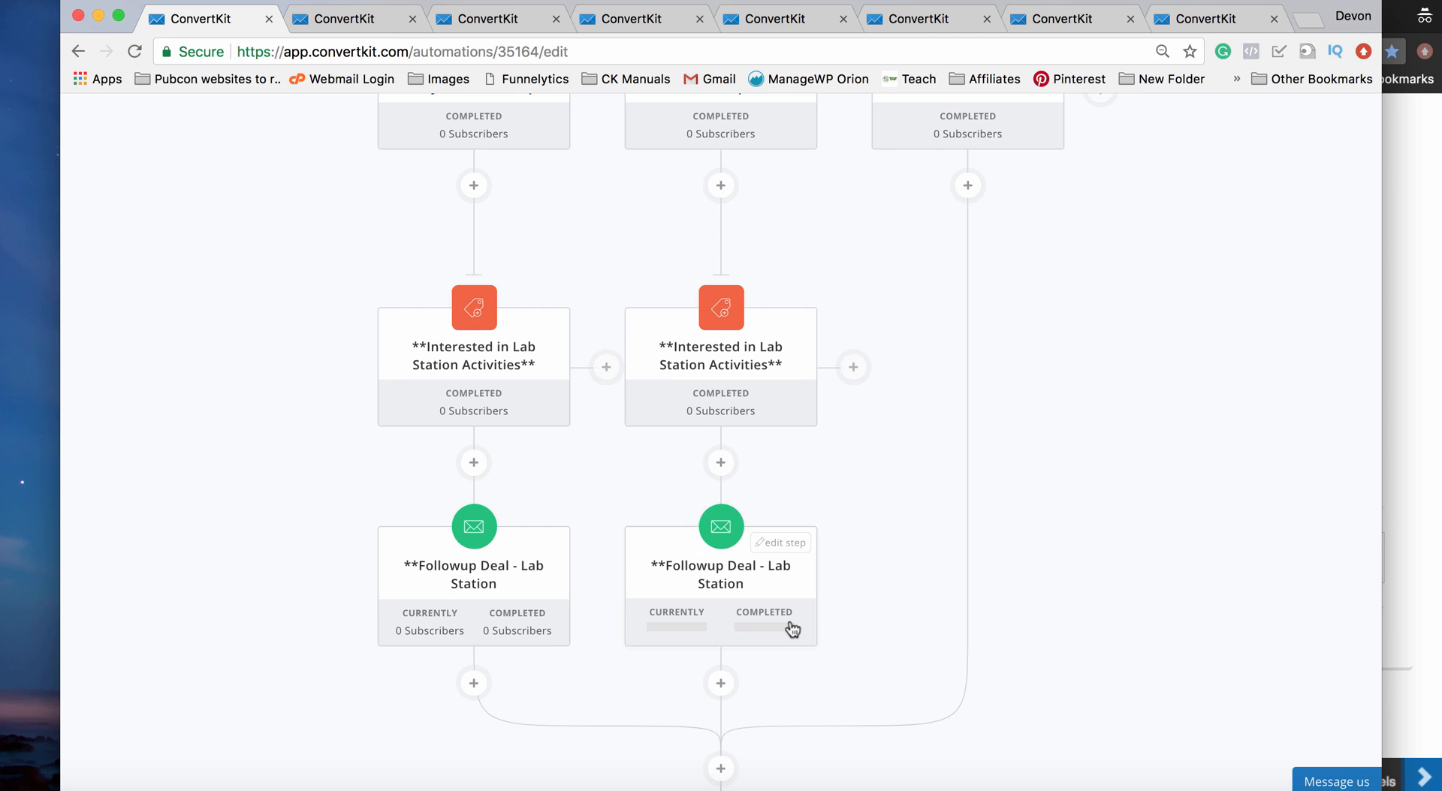
scroll(up, 3)
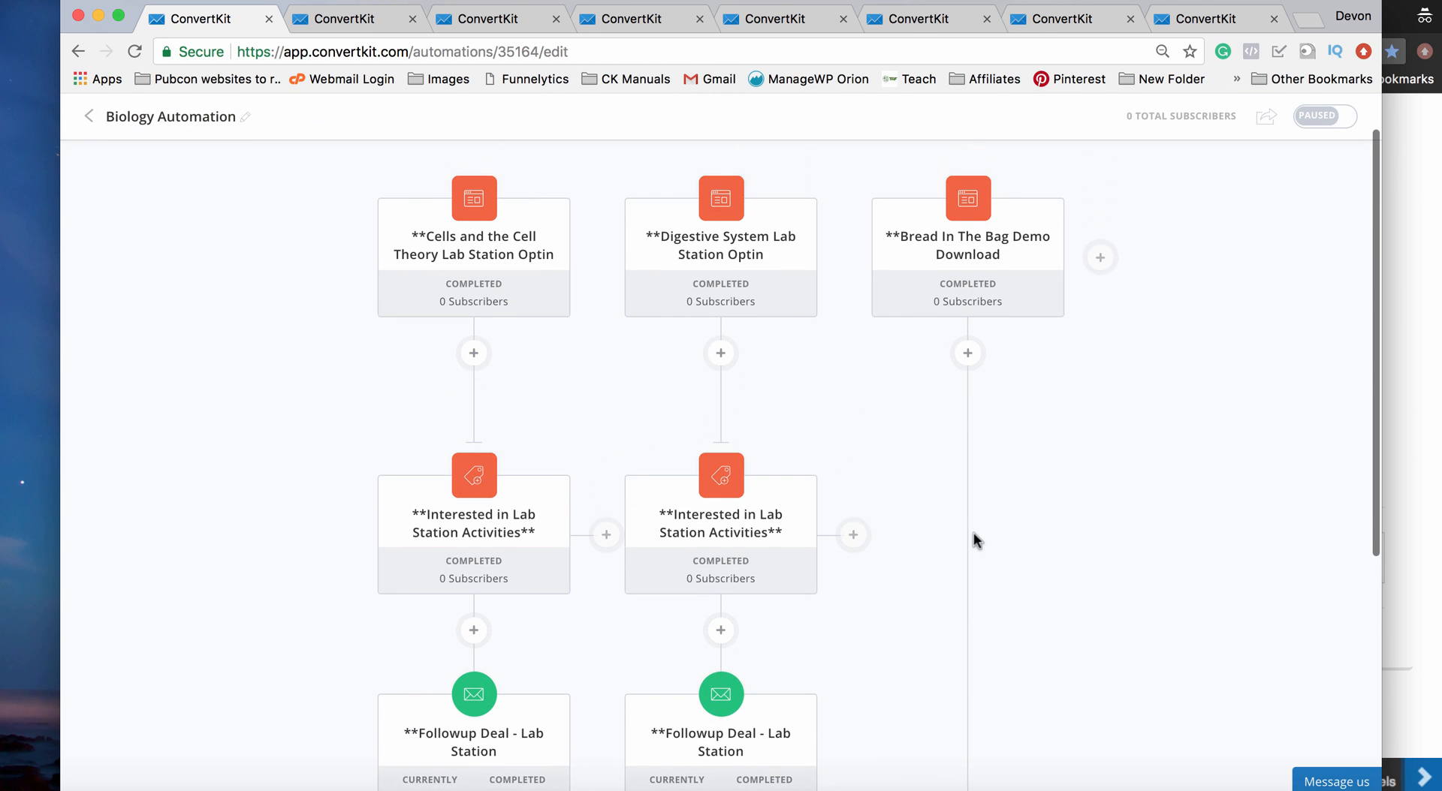
mouse_move(809, 275)
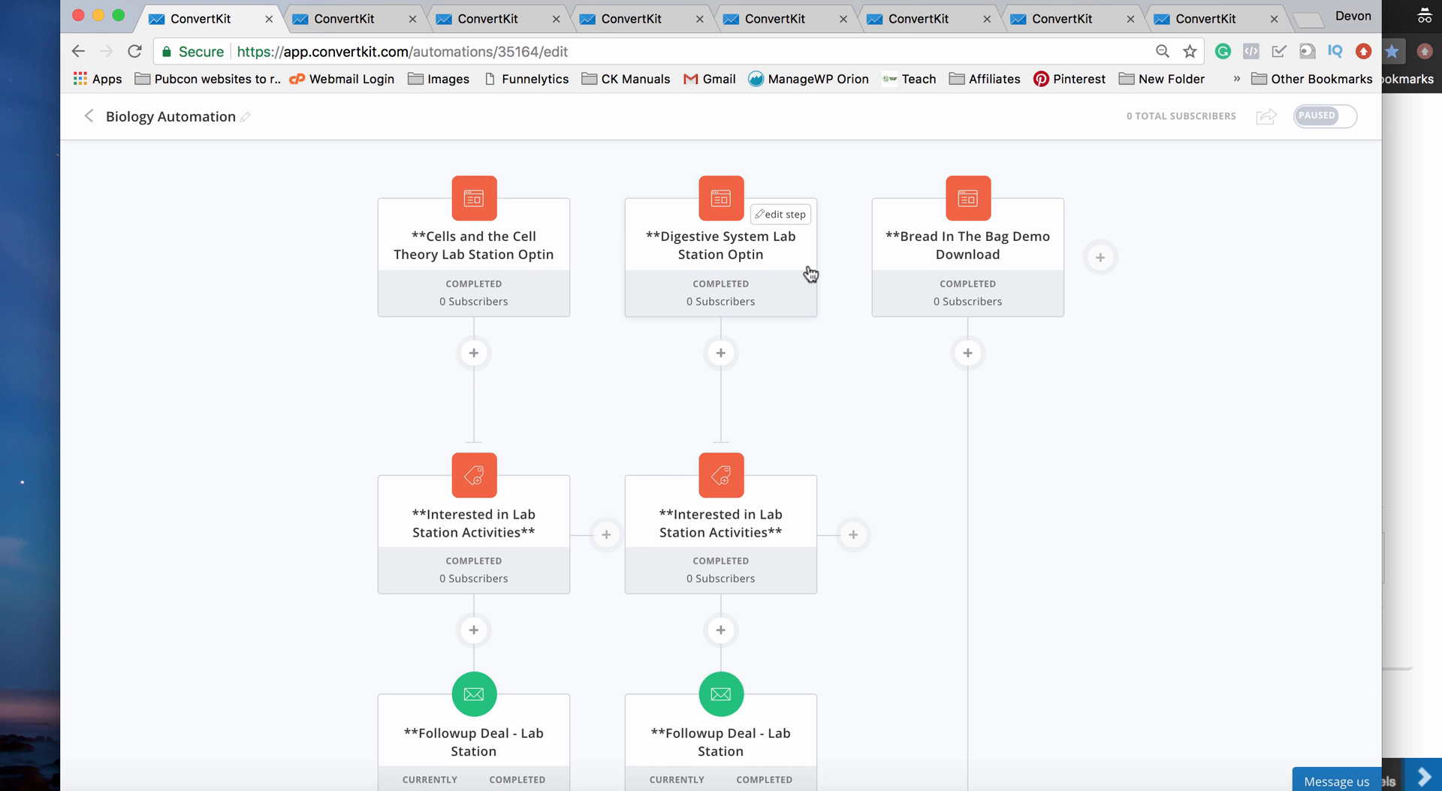
scroll(down, 3)
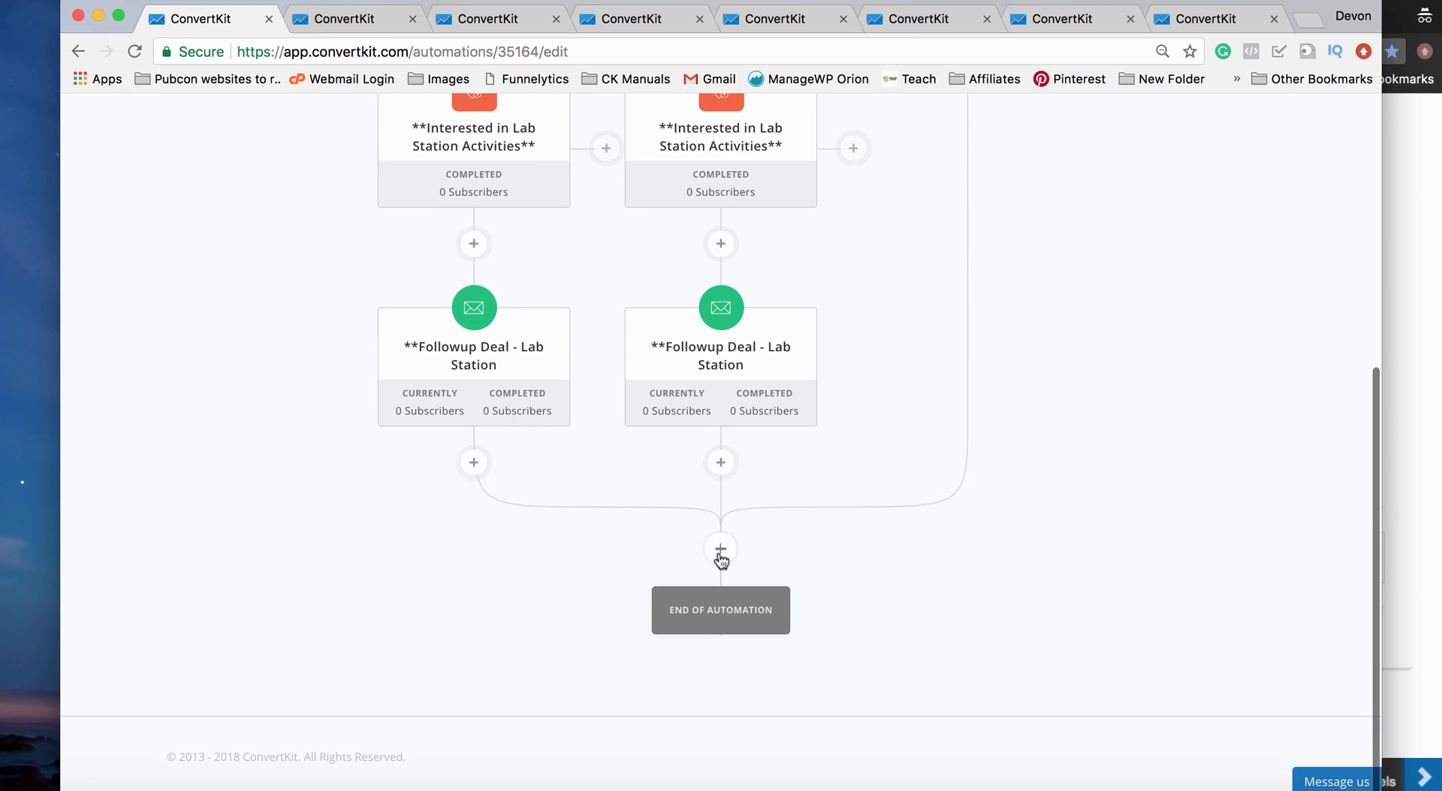
Step: Add a 'Teacher Biology' tag-added event at the merge point before the end
click(719, 550)
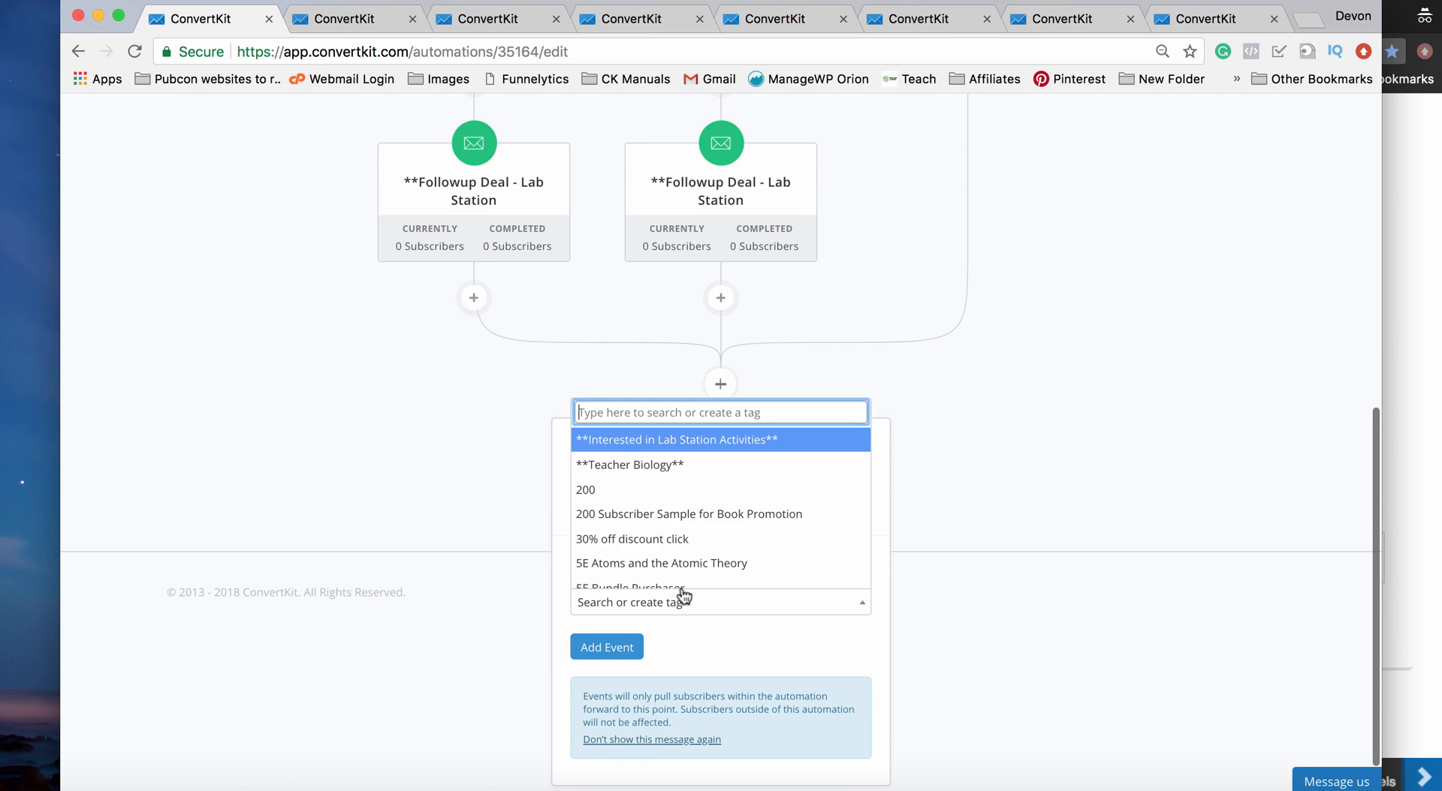
click(629, 464)
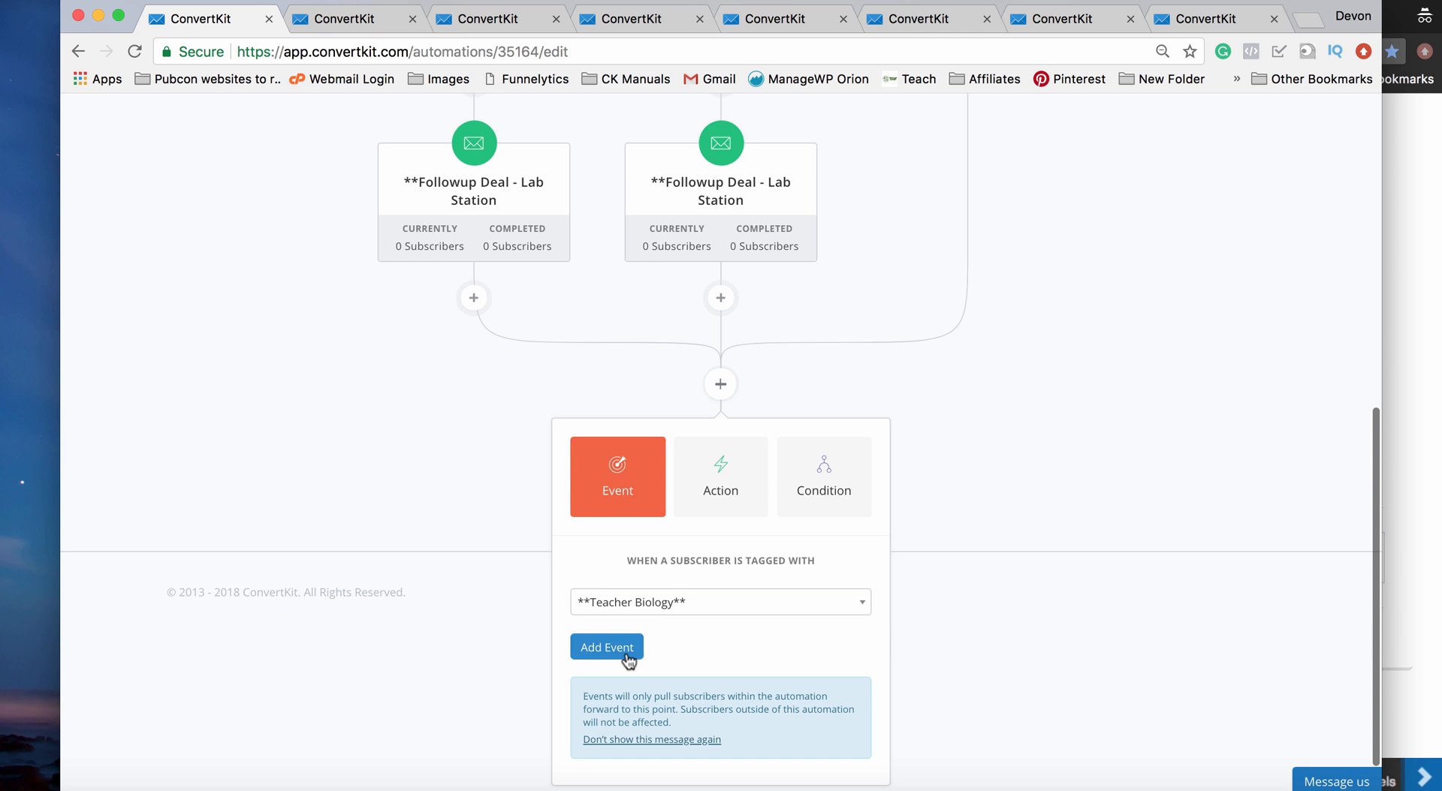
click(605, 646)
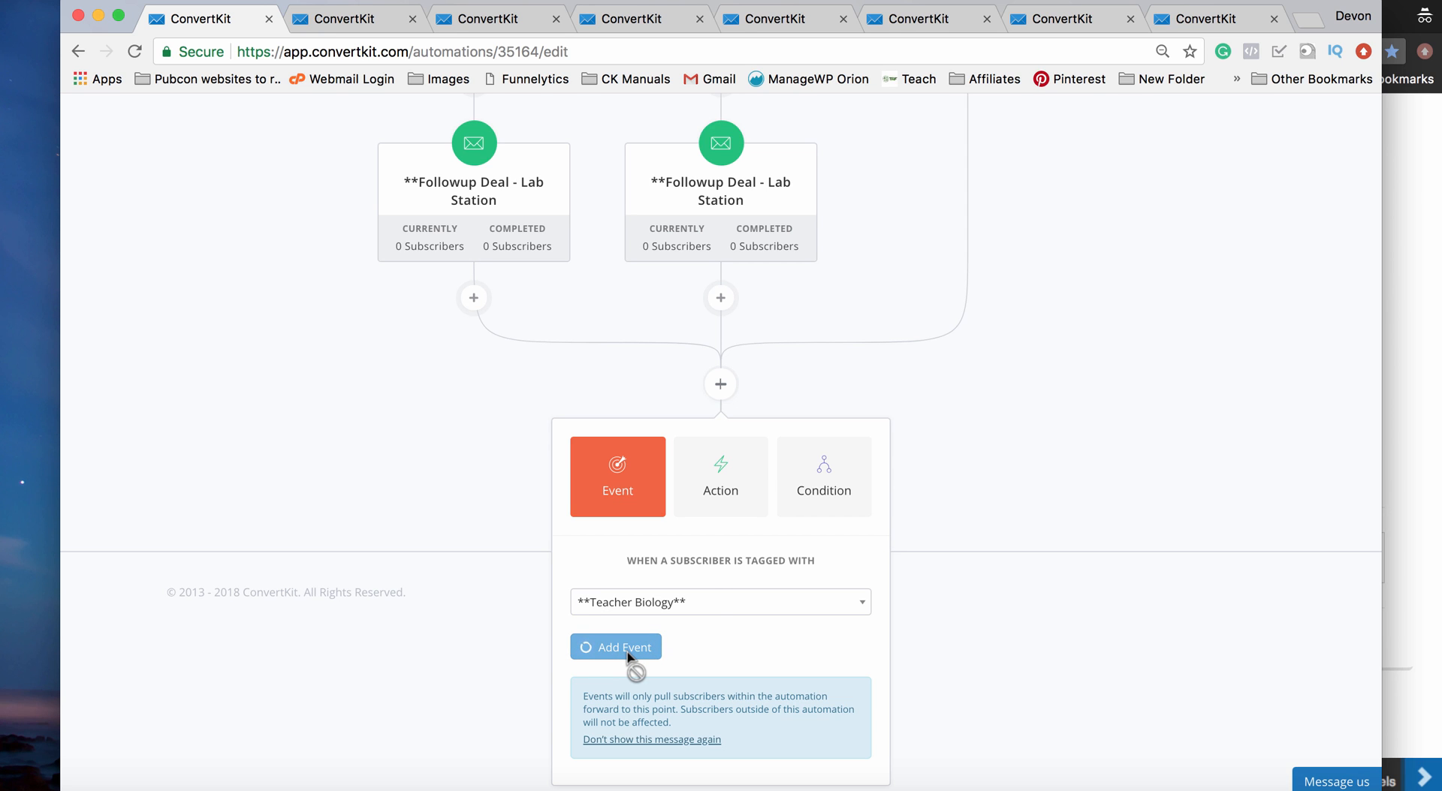
click(616, 647)
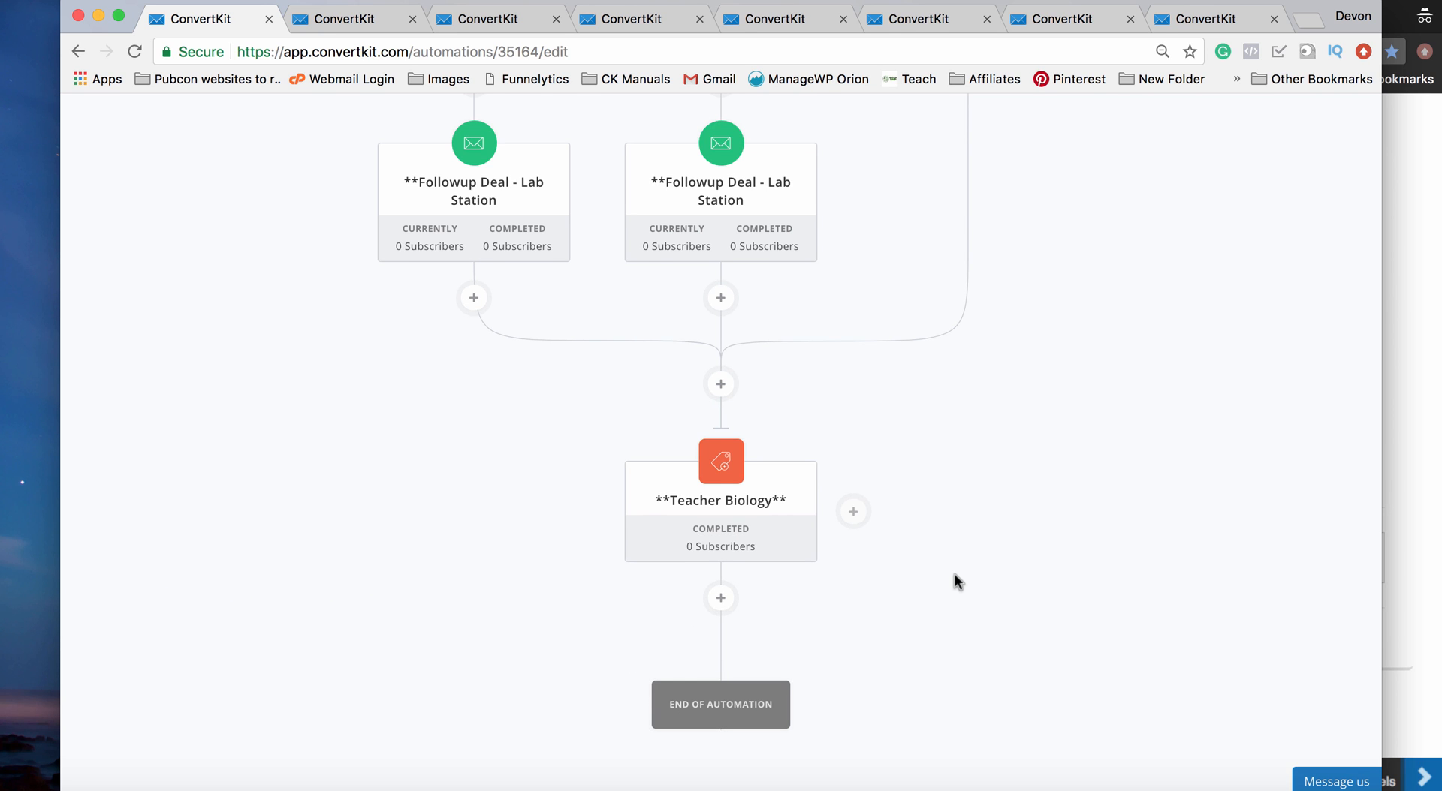
Step: Add the 'Friday Videos' email sequence after the Teacher Biology tag
scroll(down, 3)
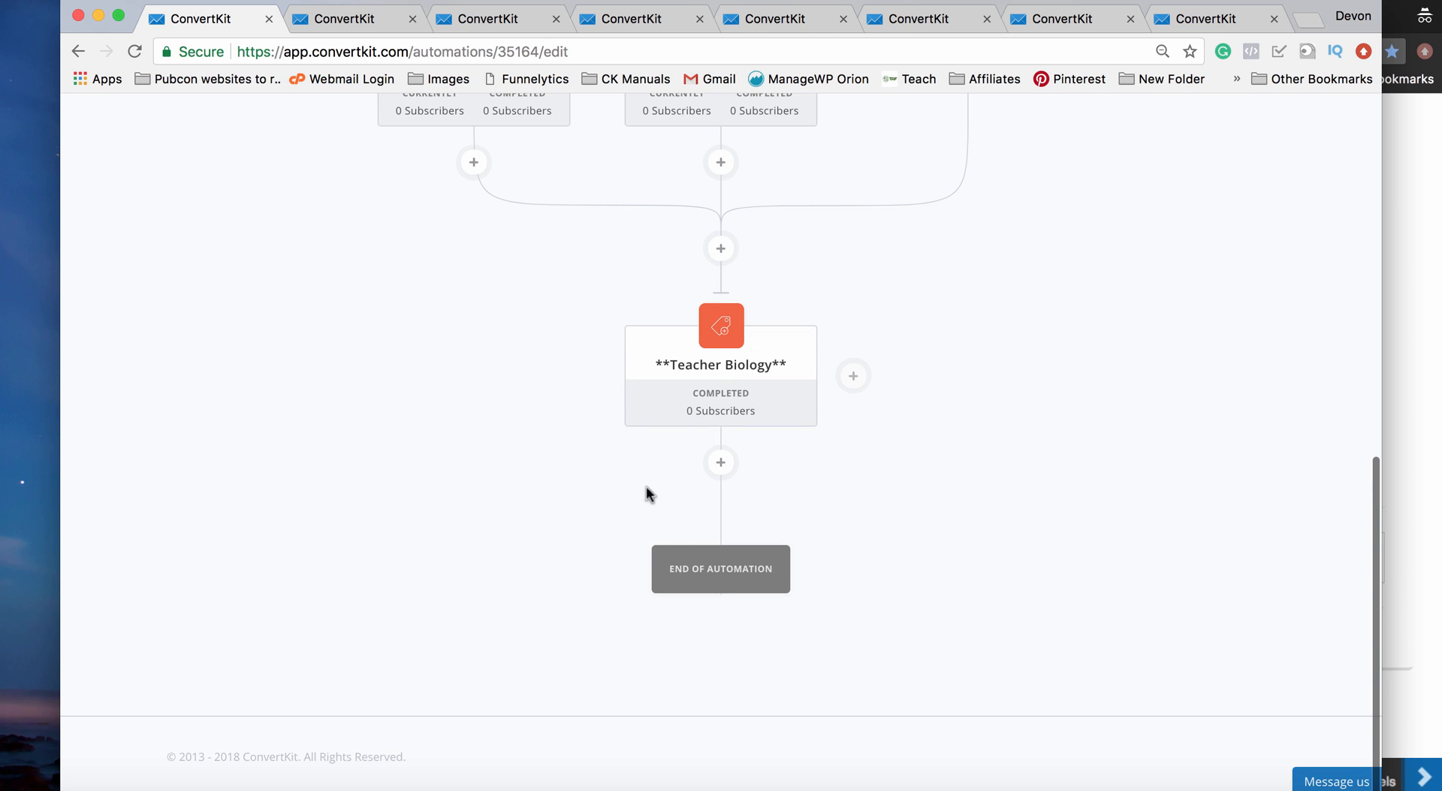
click(719, 462)
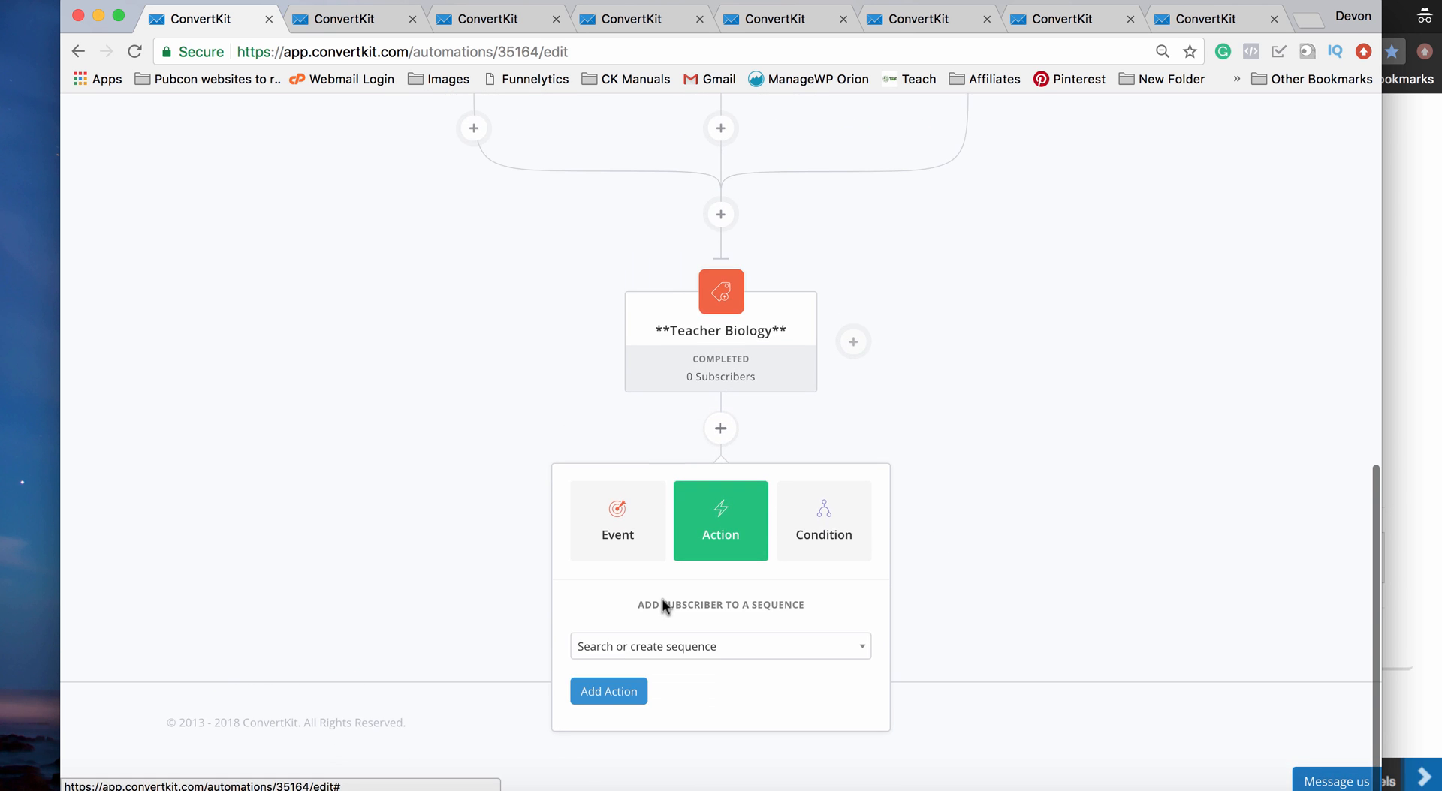
click(719, 646)
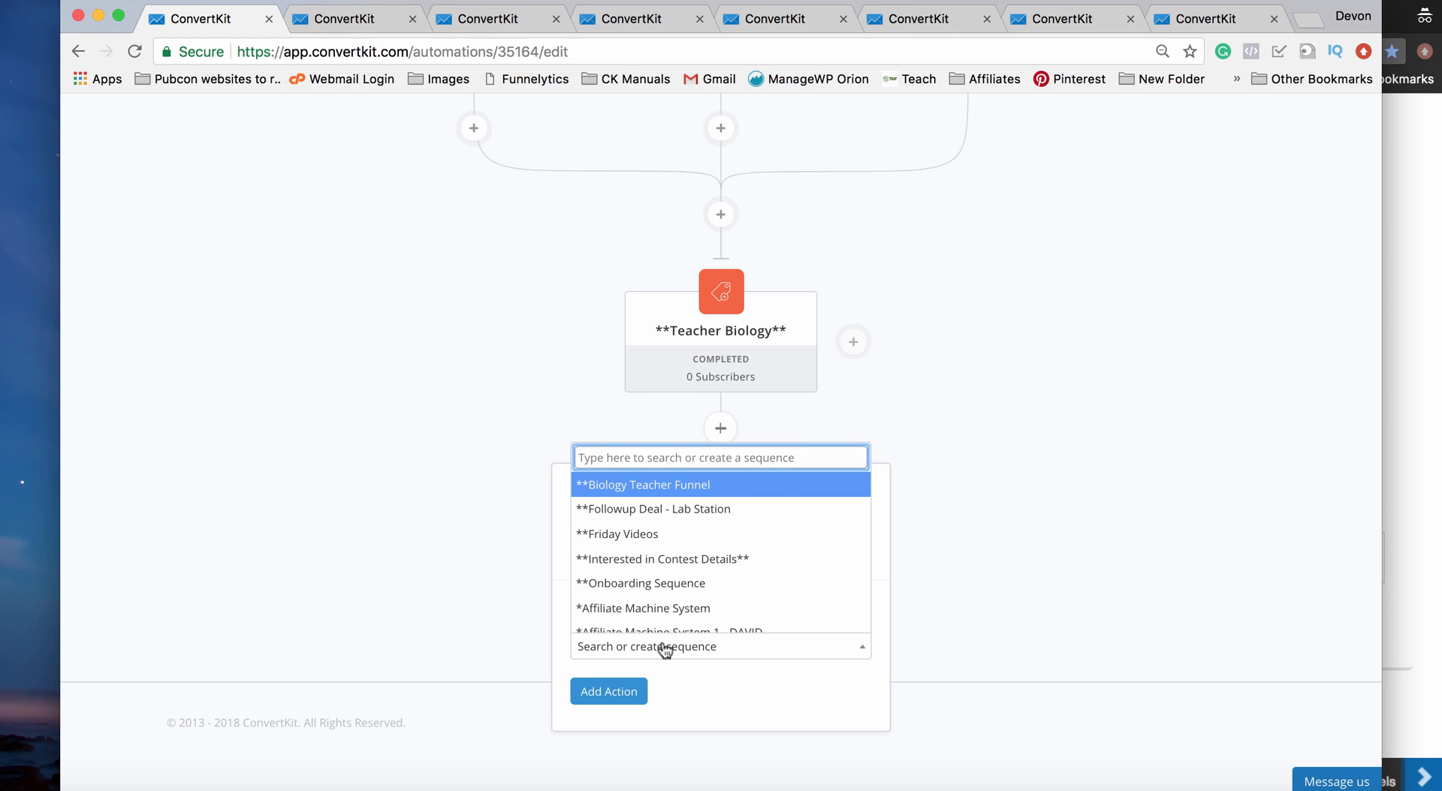
click(617, 535)
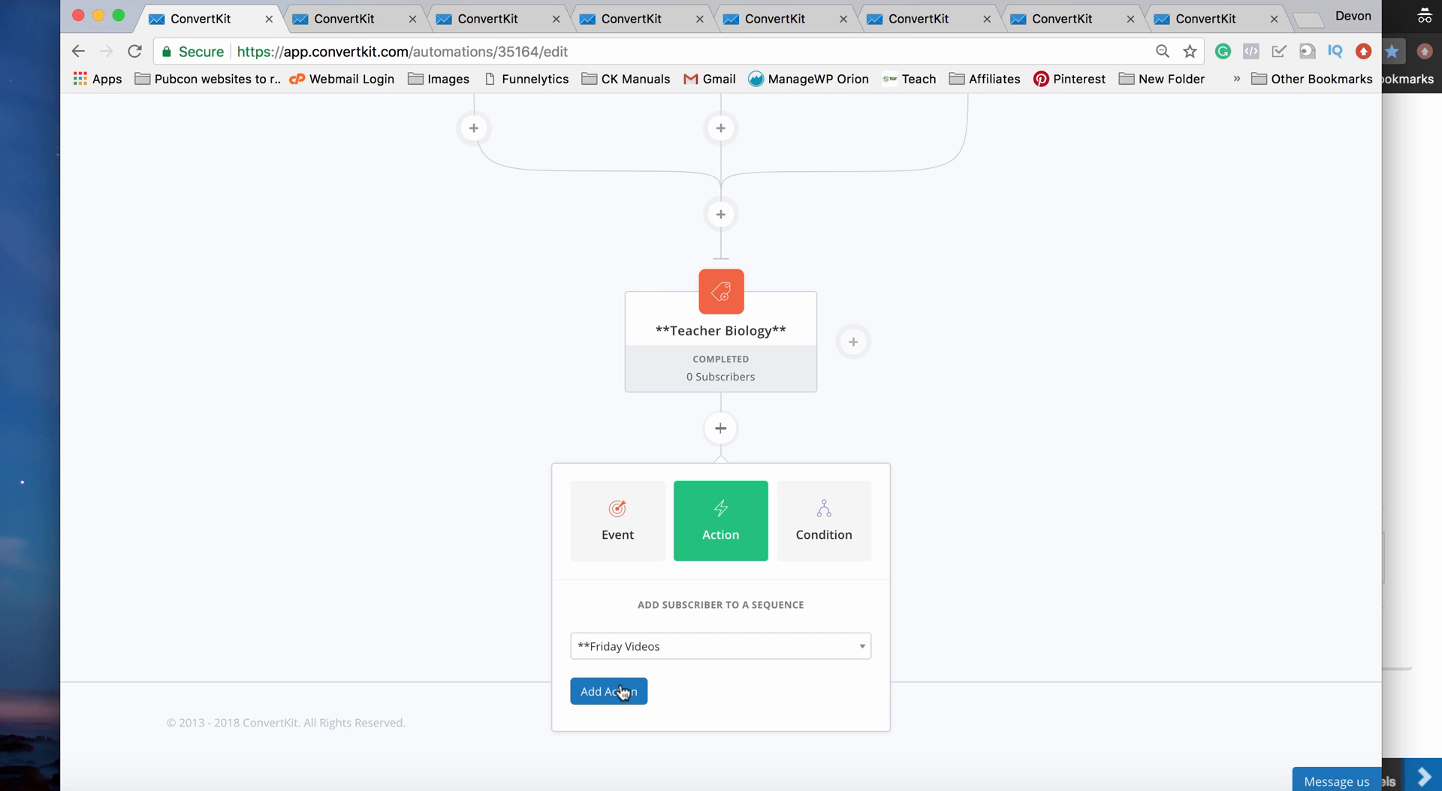
click(608, 691)
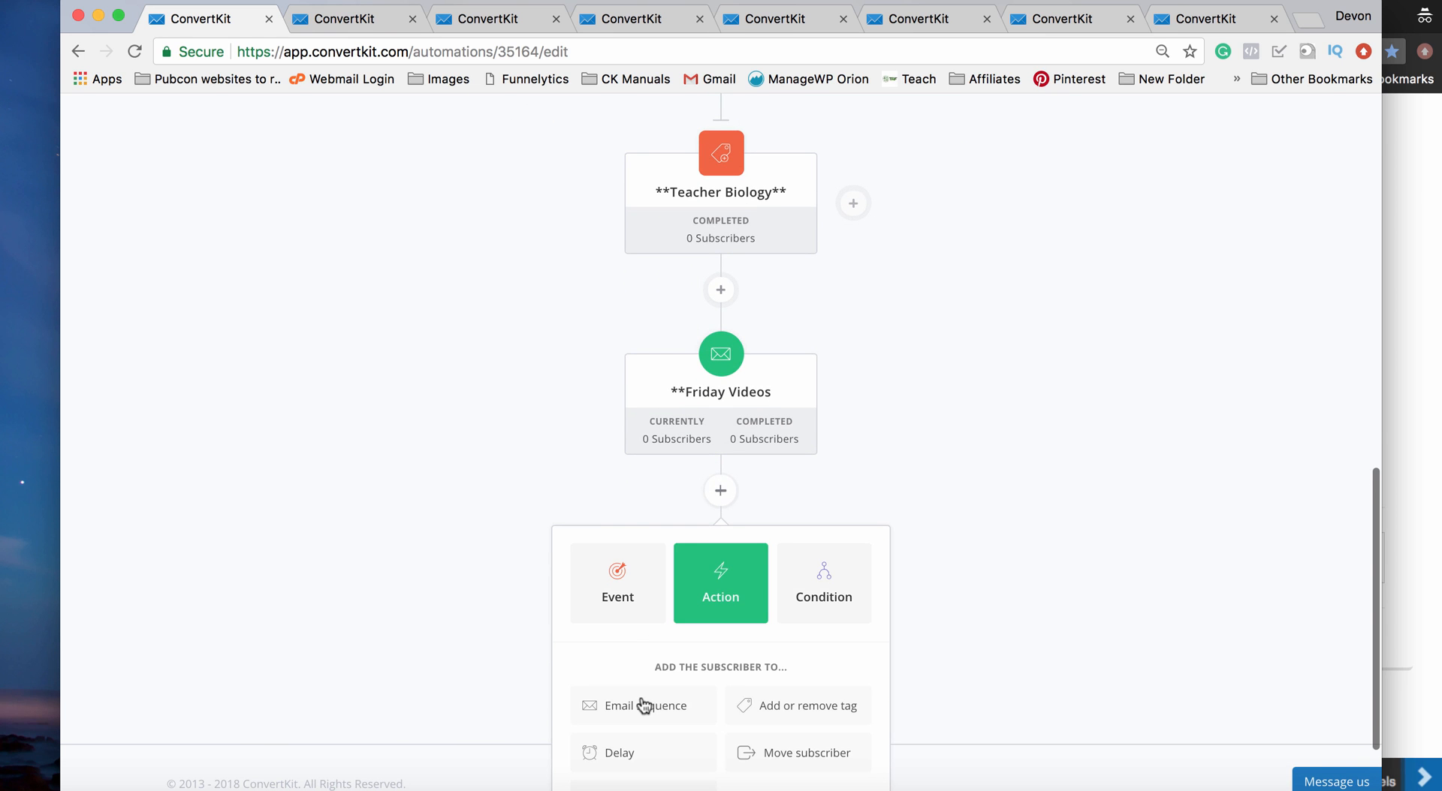
Step: Follow it with the 'Biology Teacher Funnel' email sequence
click(641, 705)
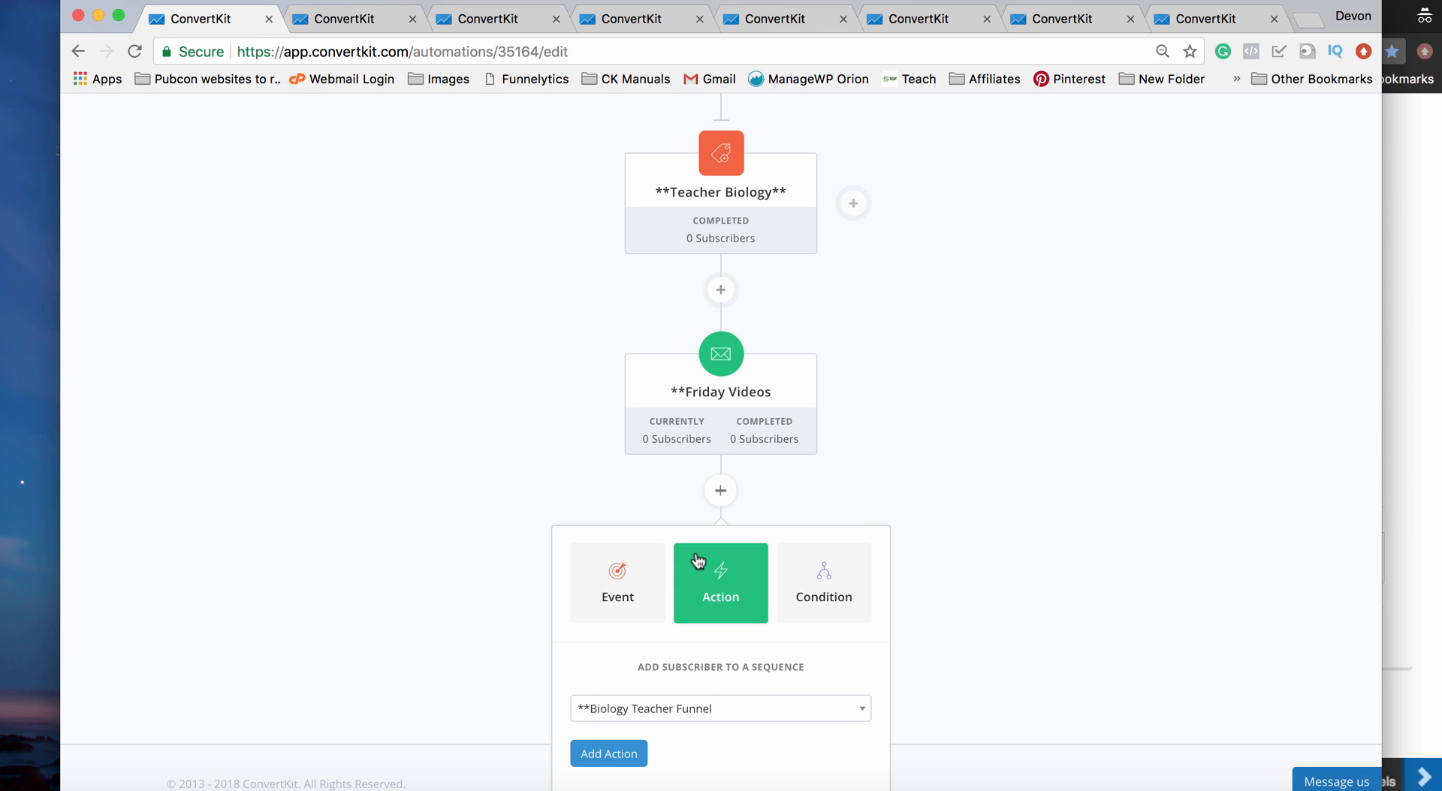
scroll(down, 3)
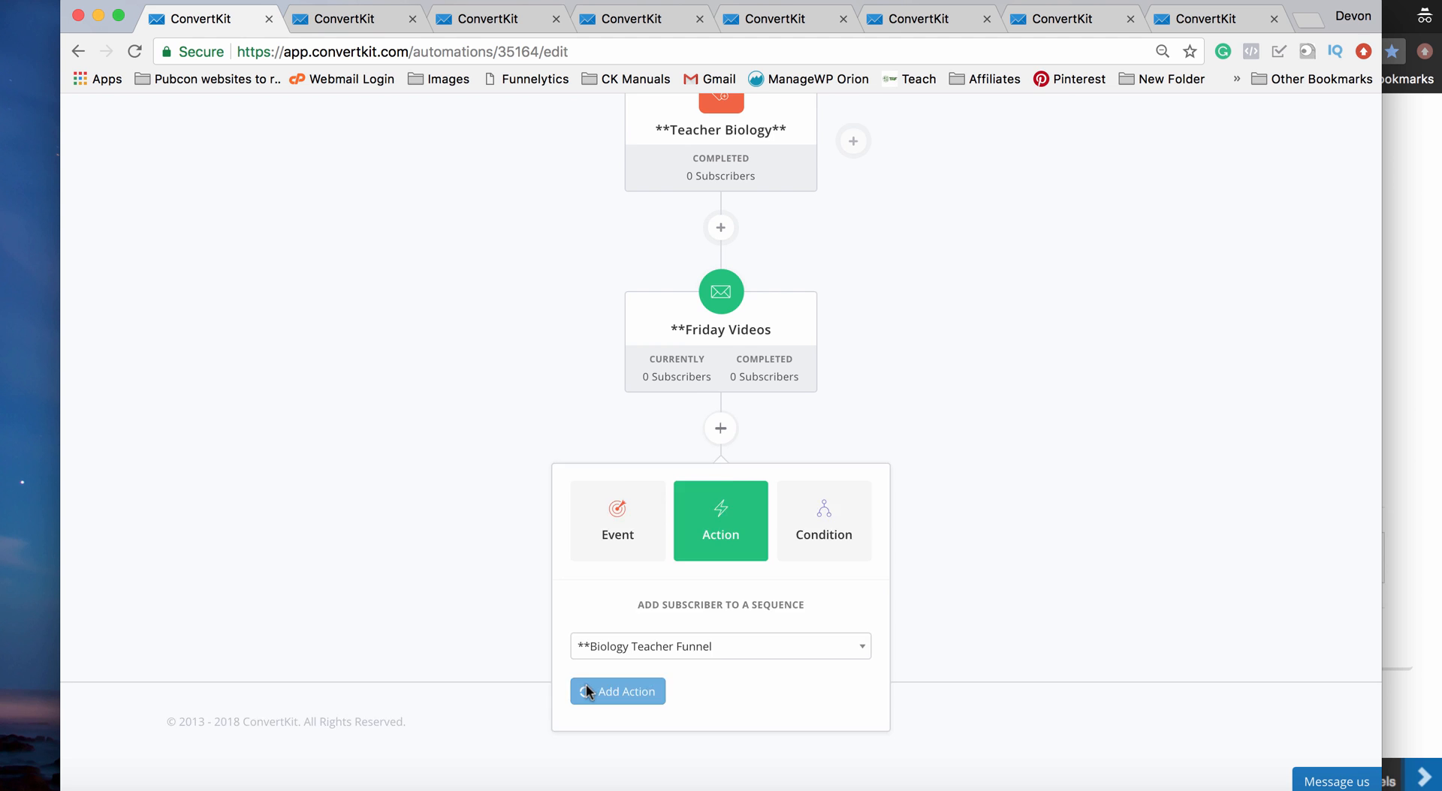
click(617, 690)
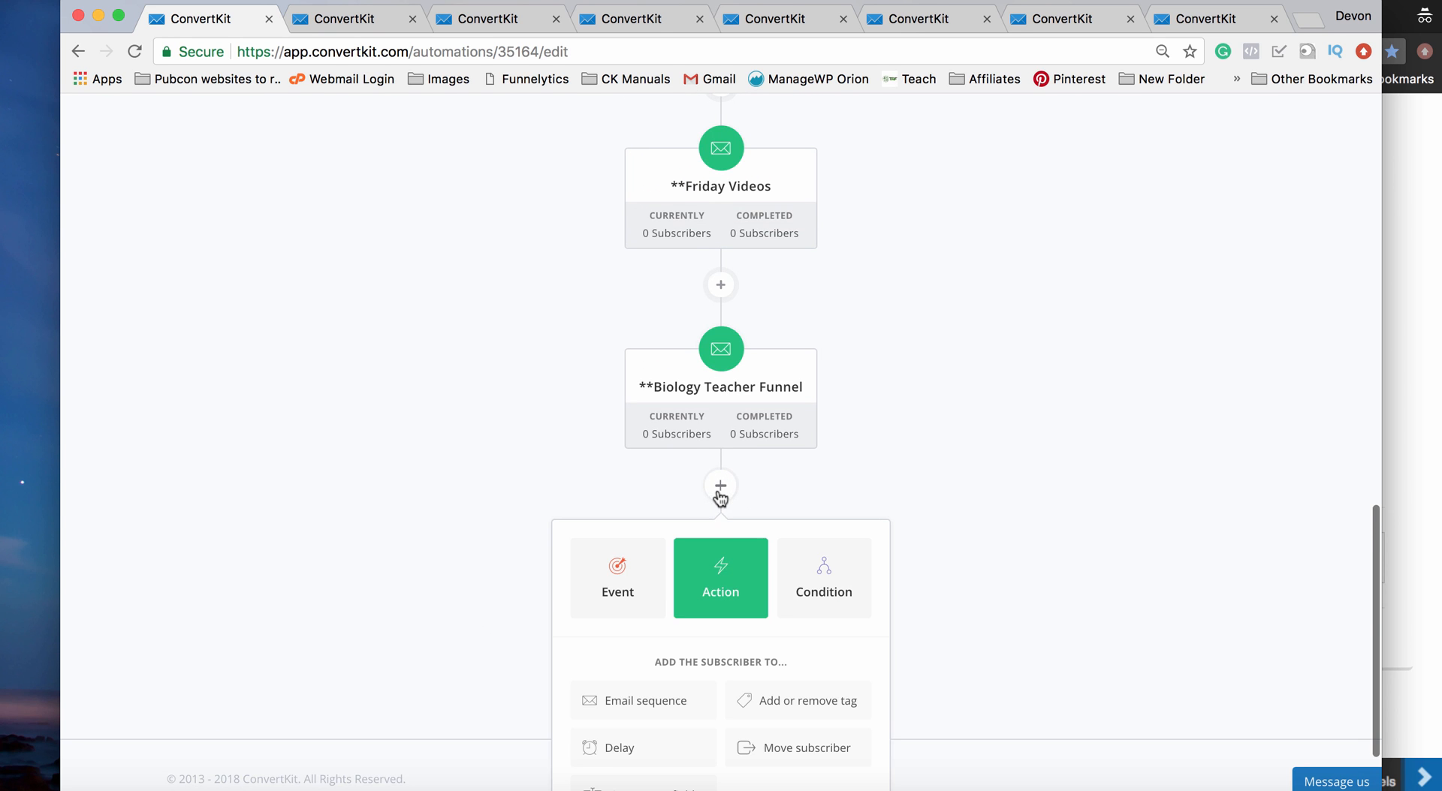
Step: Add a 3-week delay after the Biology Teacher Funnel
scroll(down, 3)
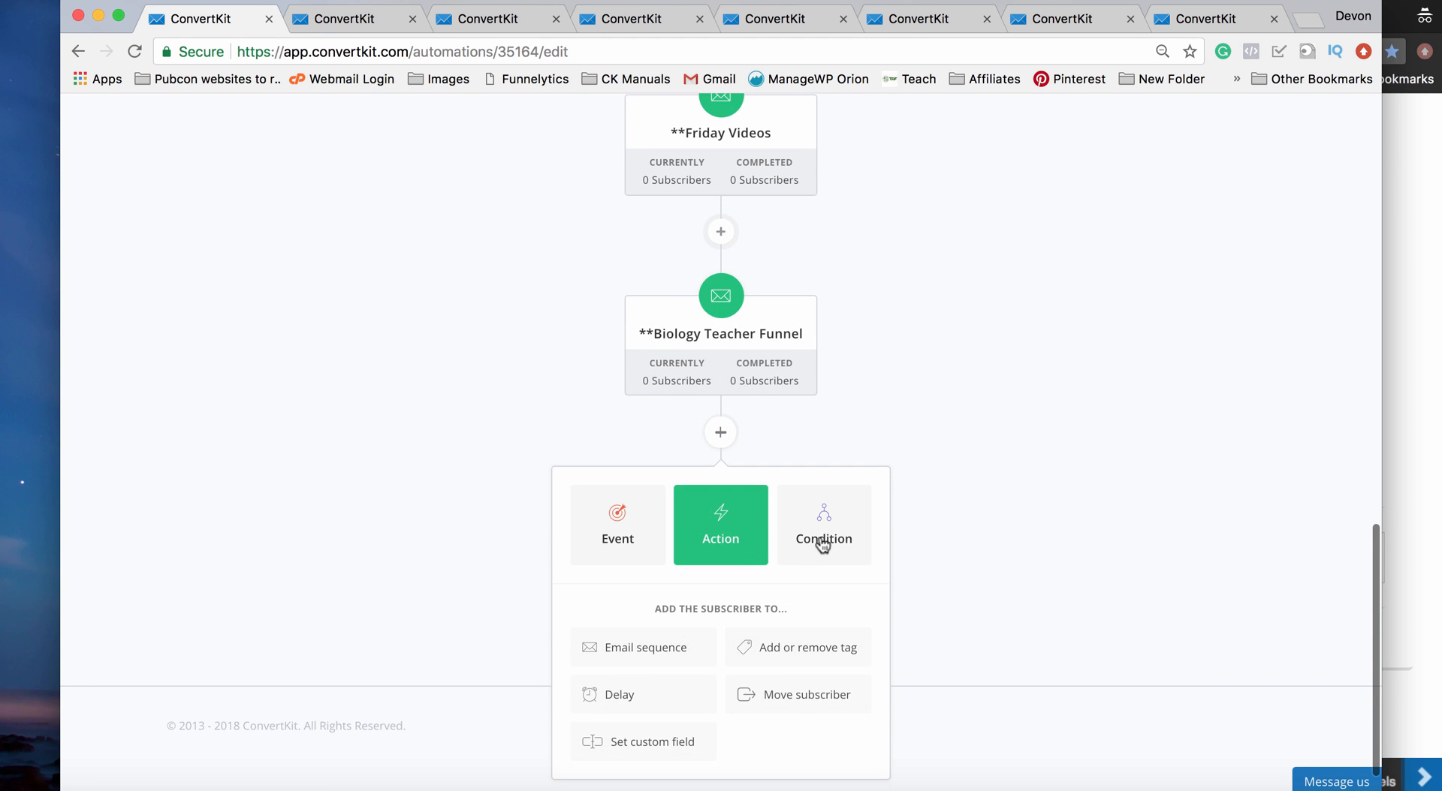
mouse_move(720, 538)
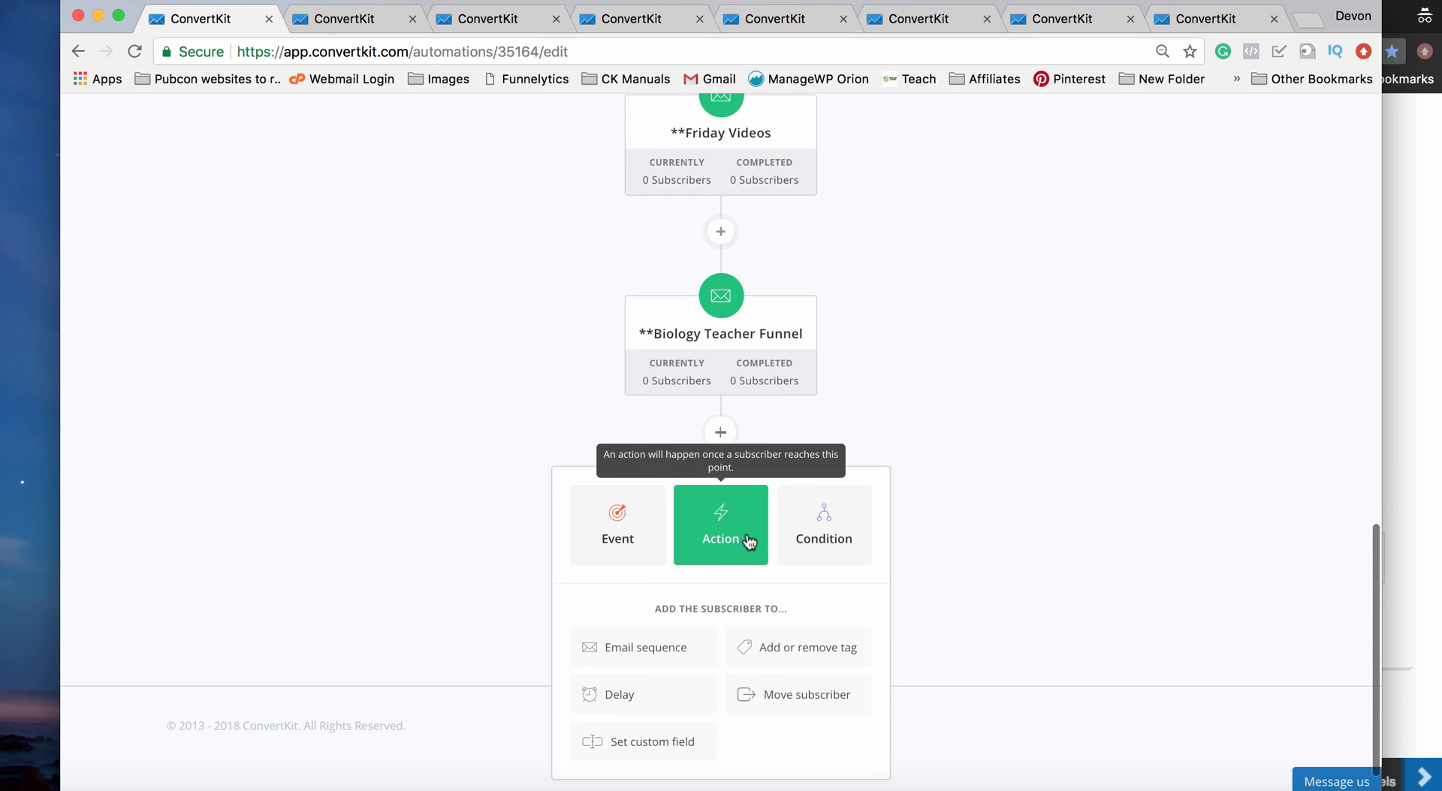
click(618, 694)
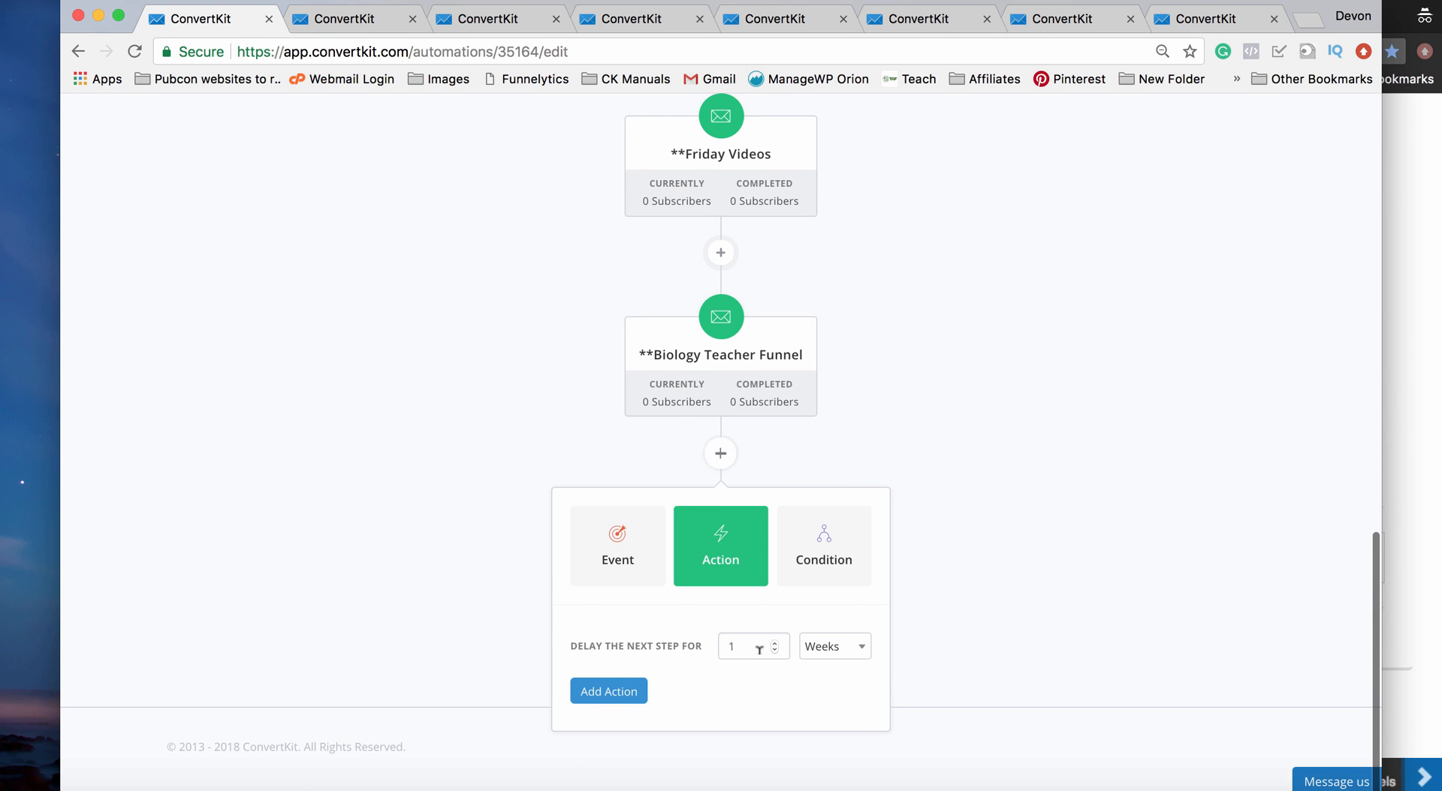
click(745, 648)
text(3)
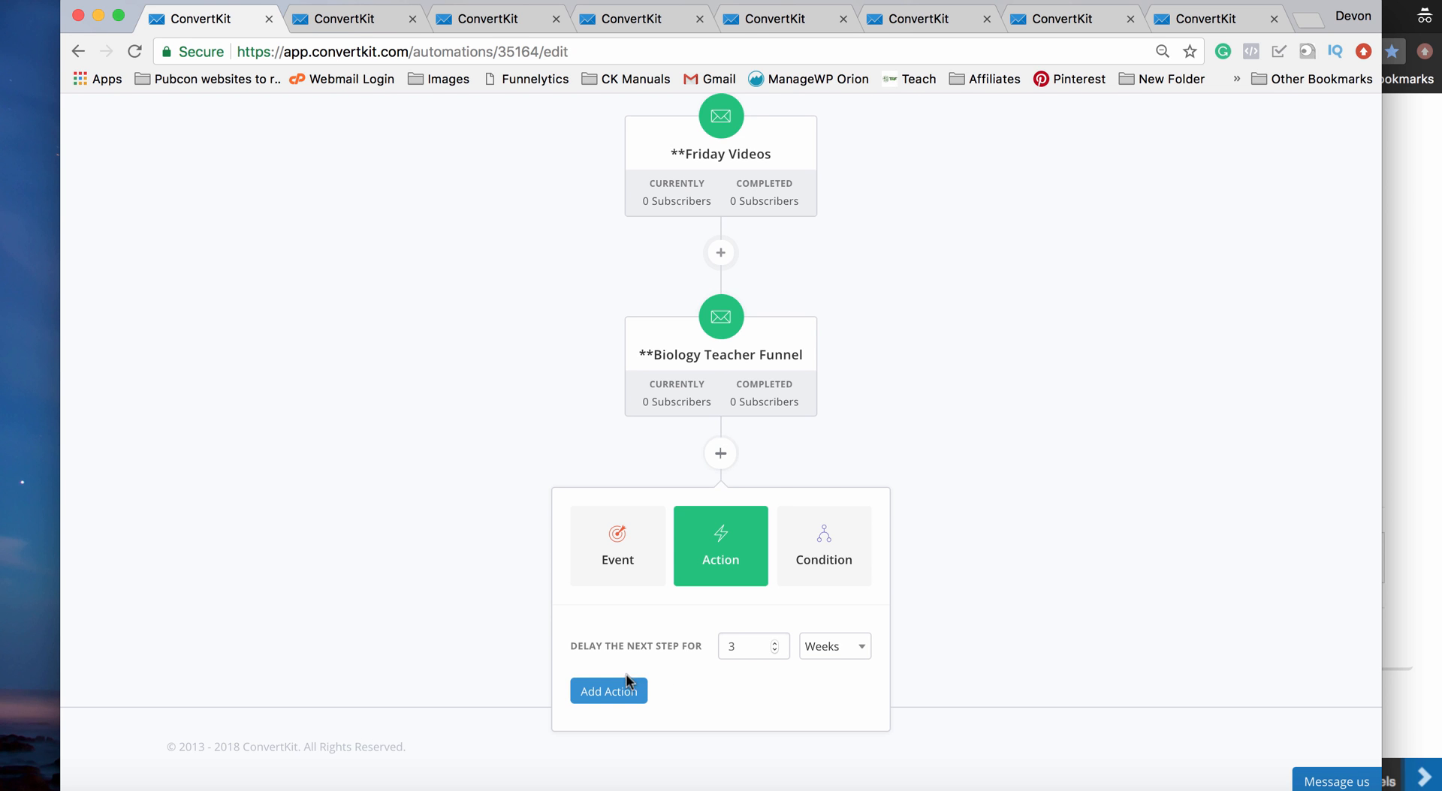
click(609, 691)
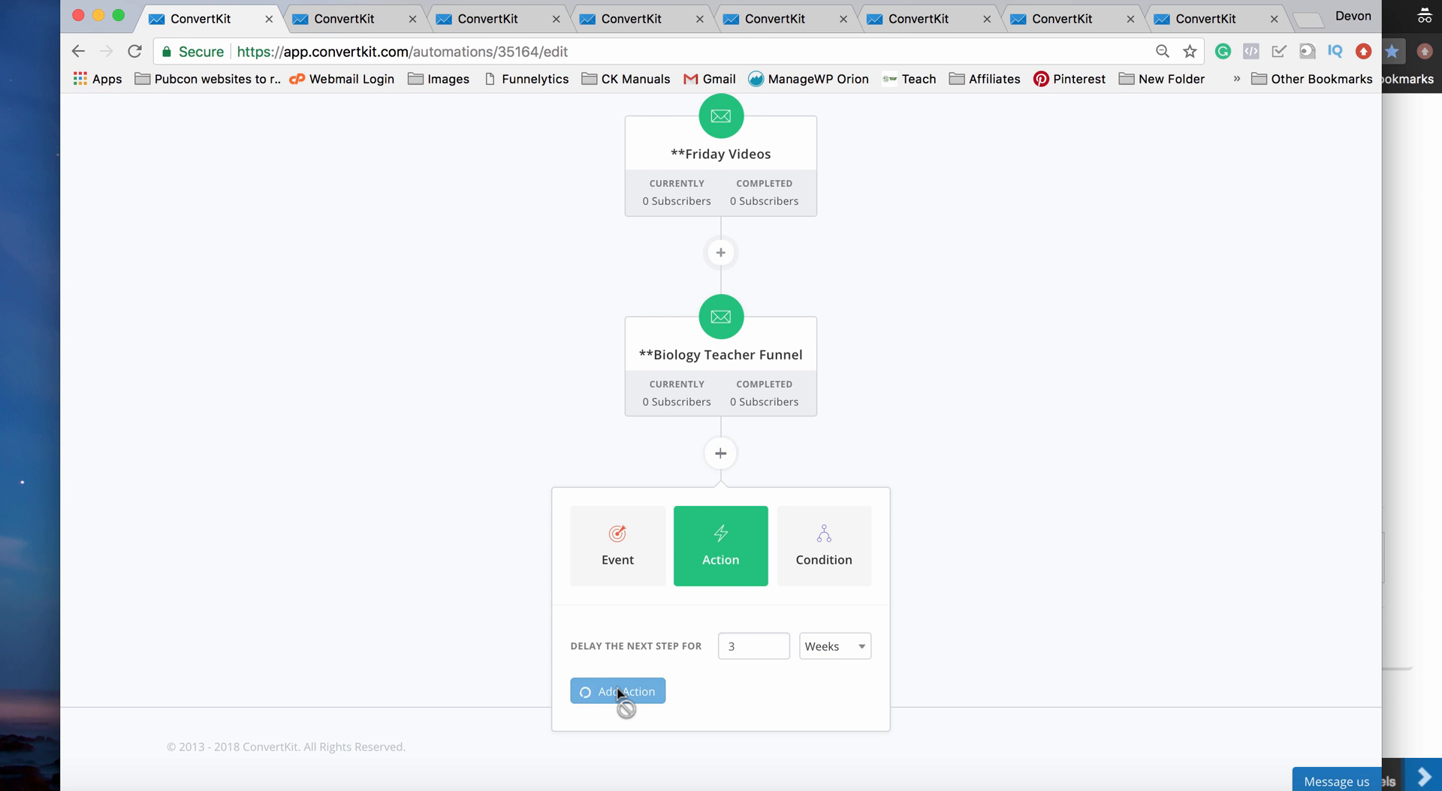
Step: Add the 'Onboarding Sequence' email sequence after the delay
click(617, 691)
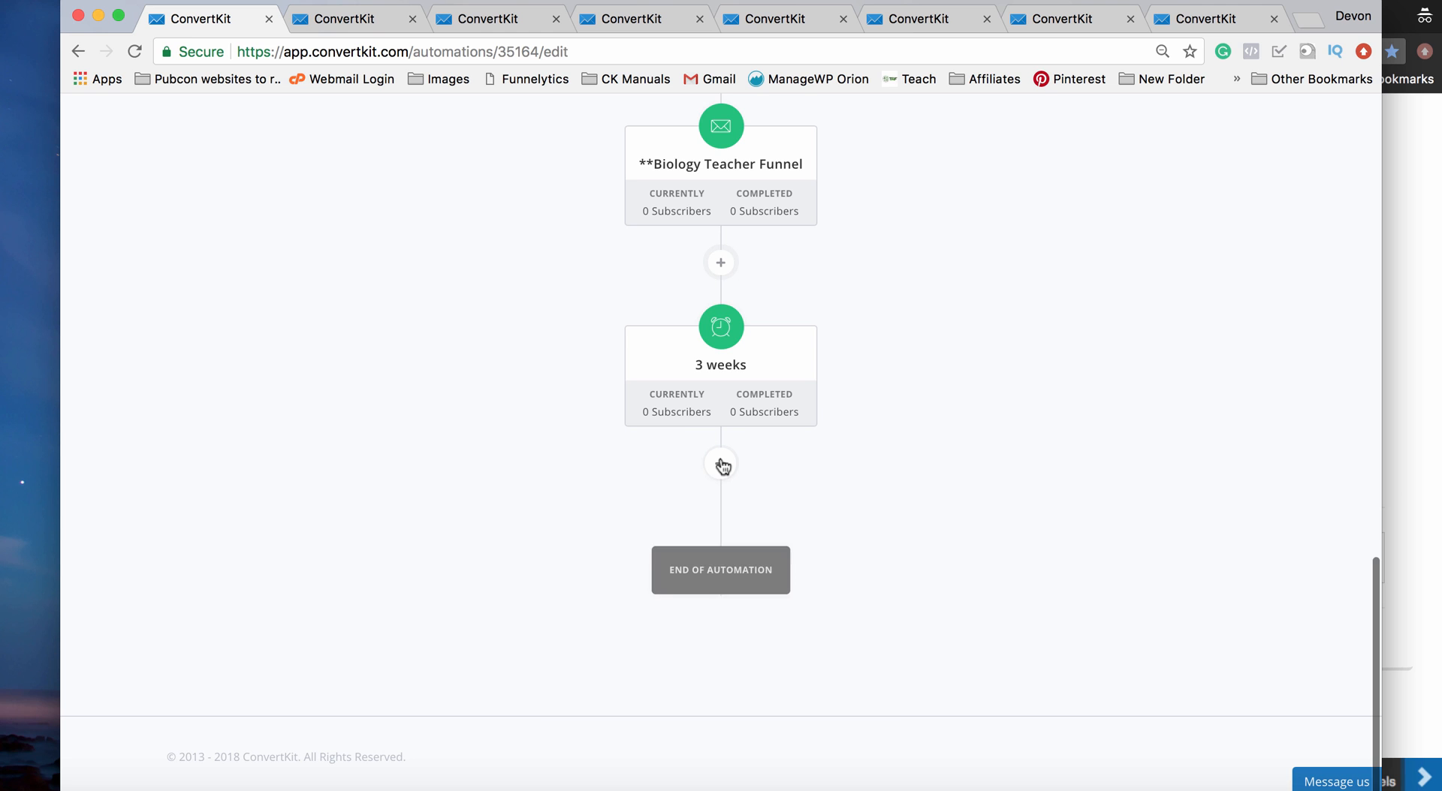
click(719, 462)
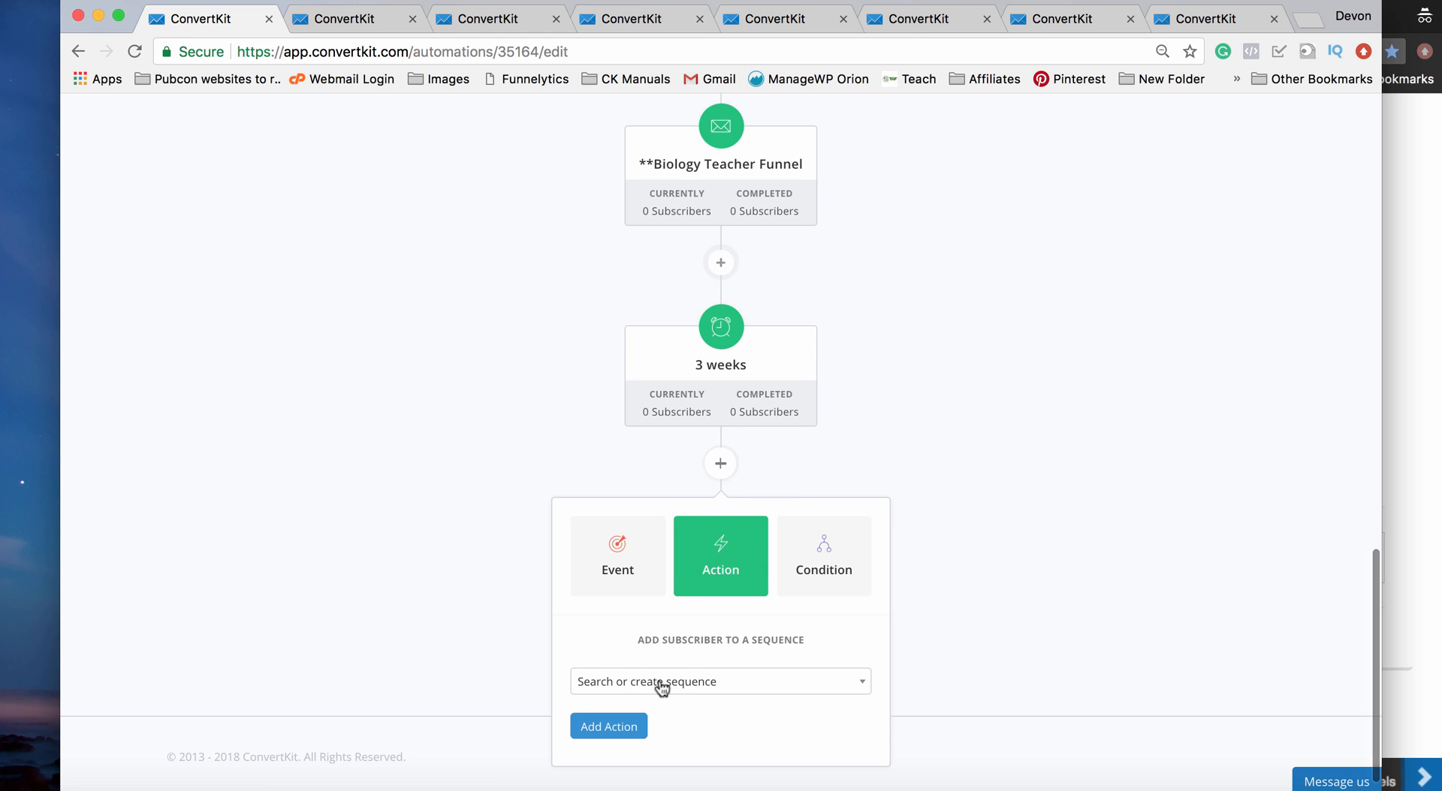
click(720, 682)
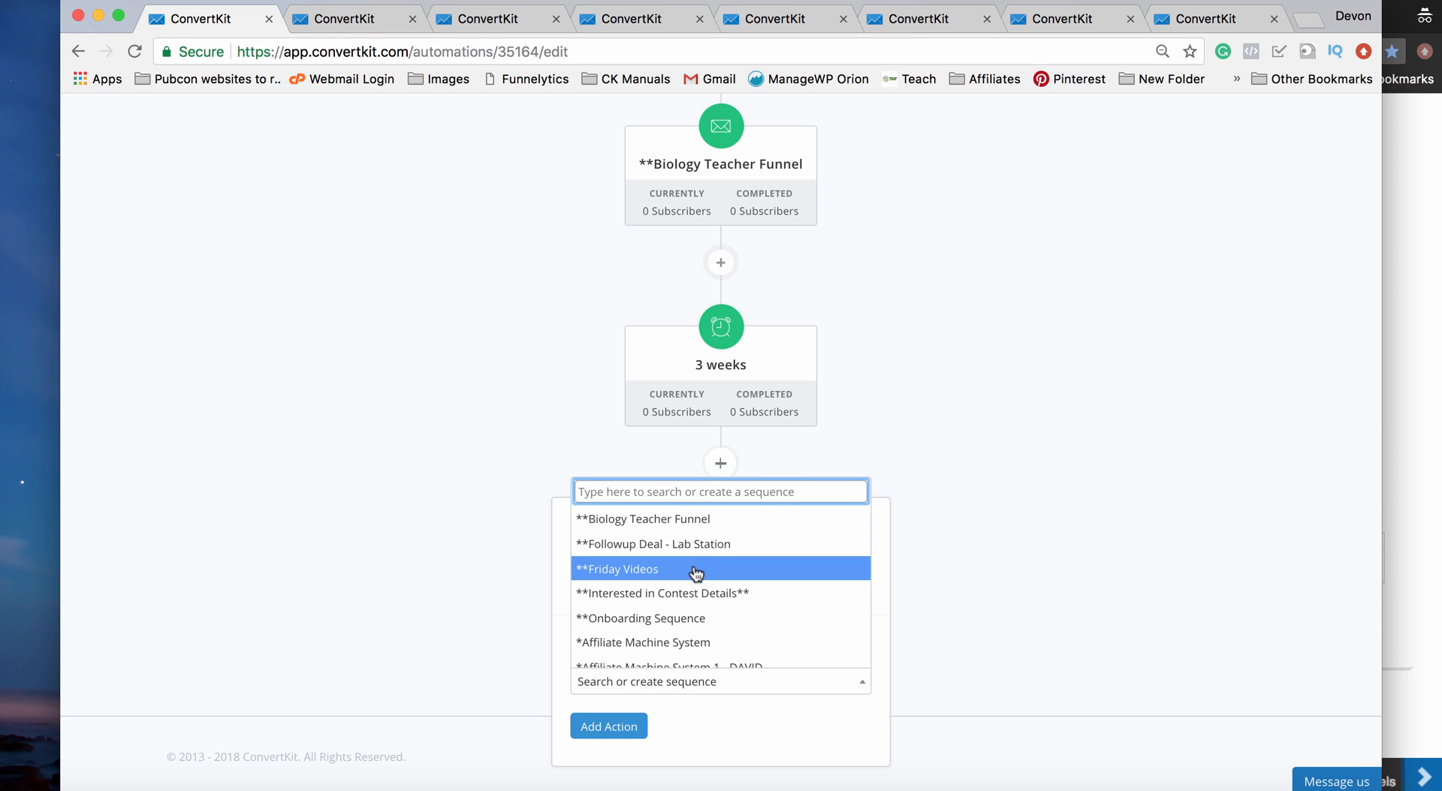
click(617, 727)
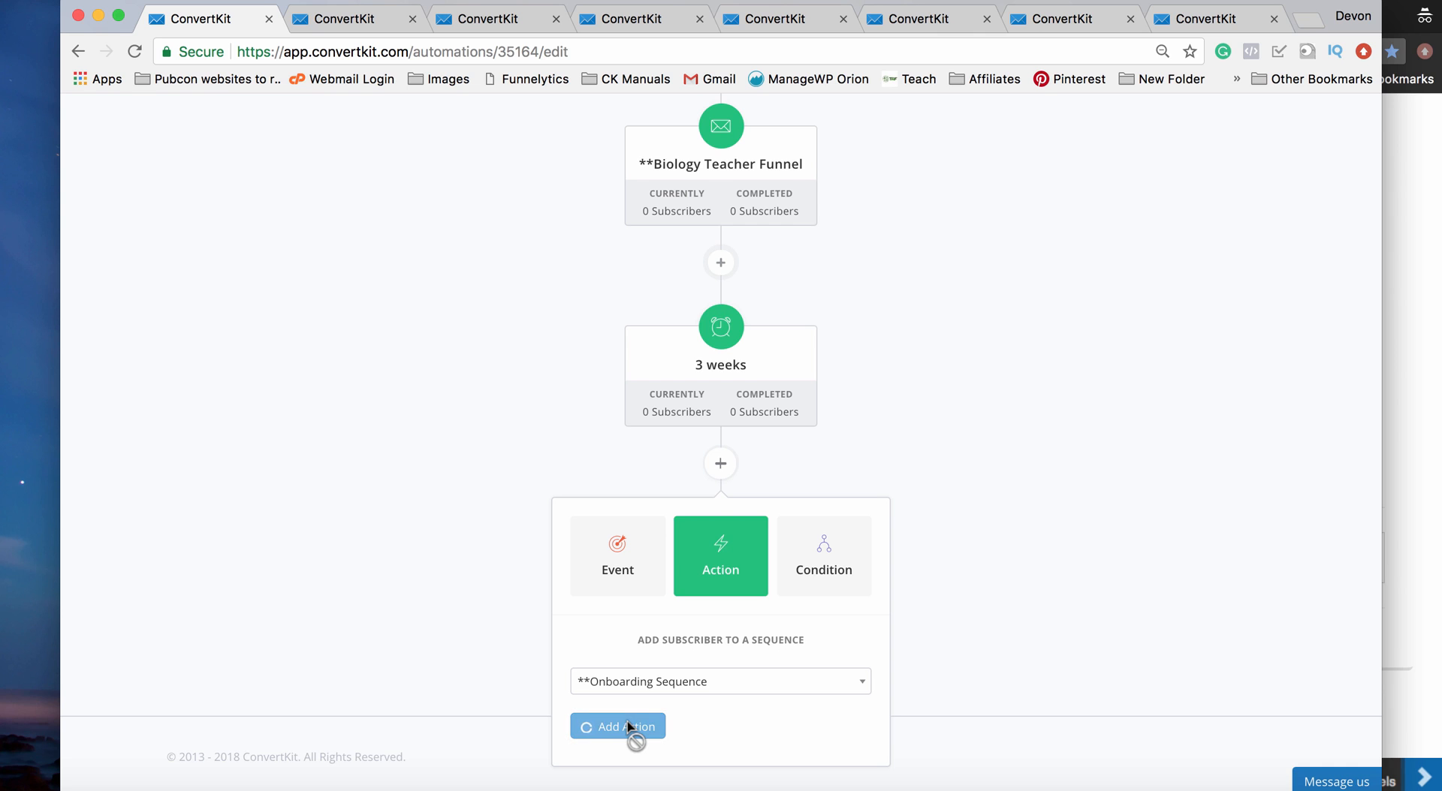
click(617, 727)
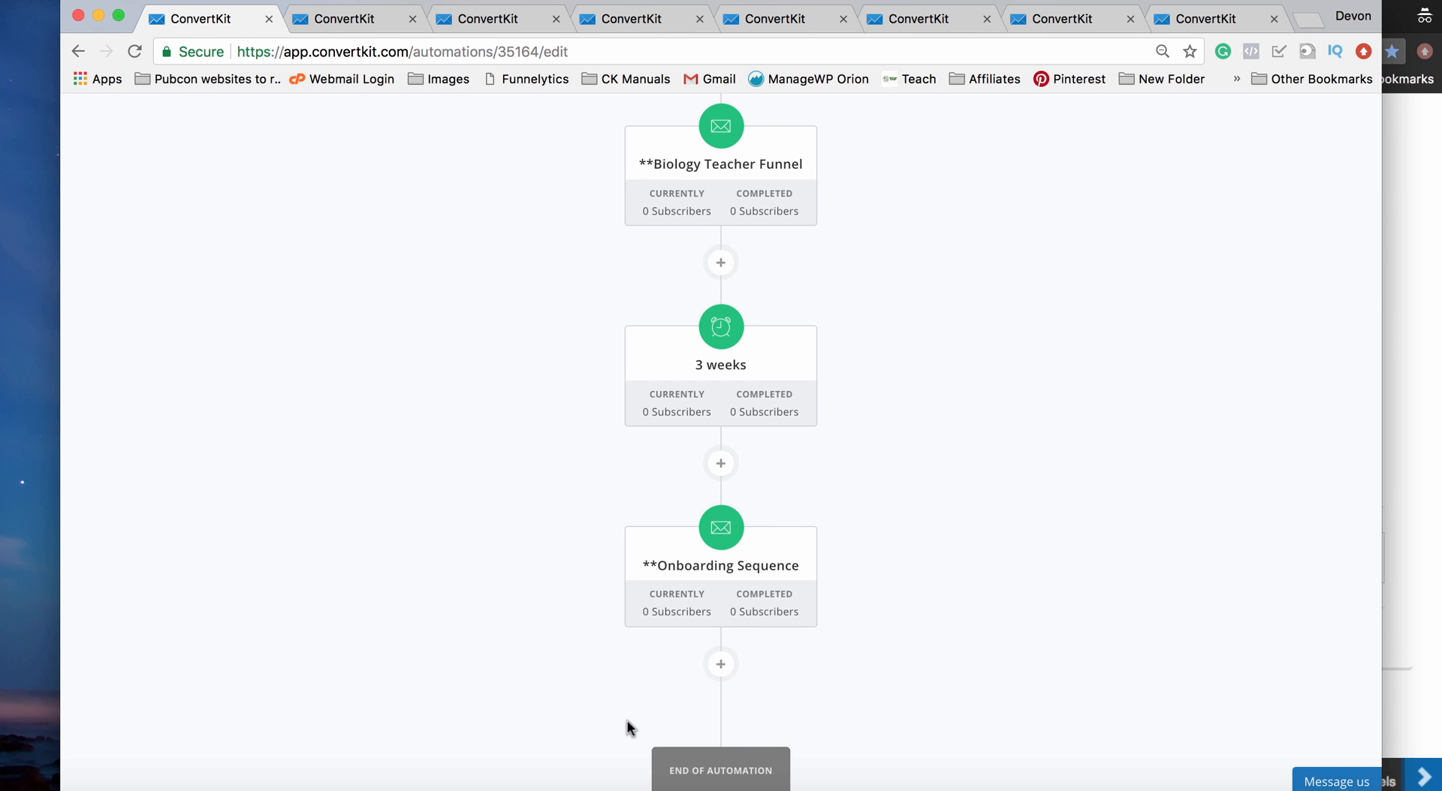
mouse_move(921, 558)
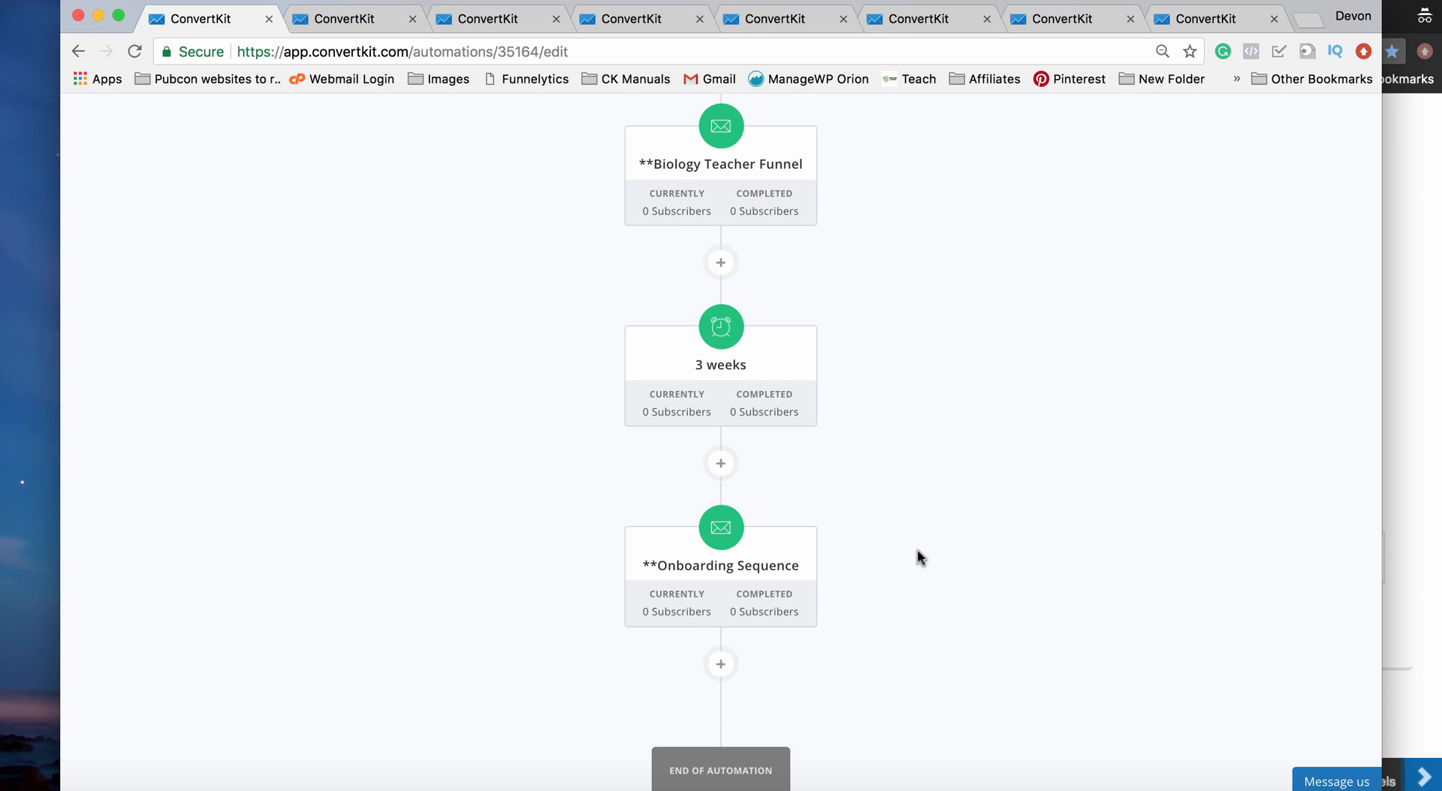
scroll(up, 3)
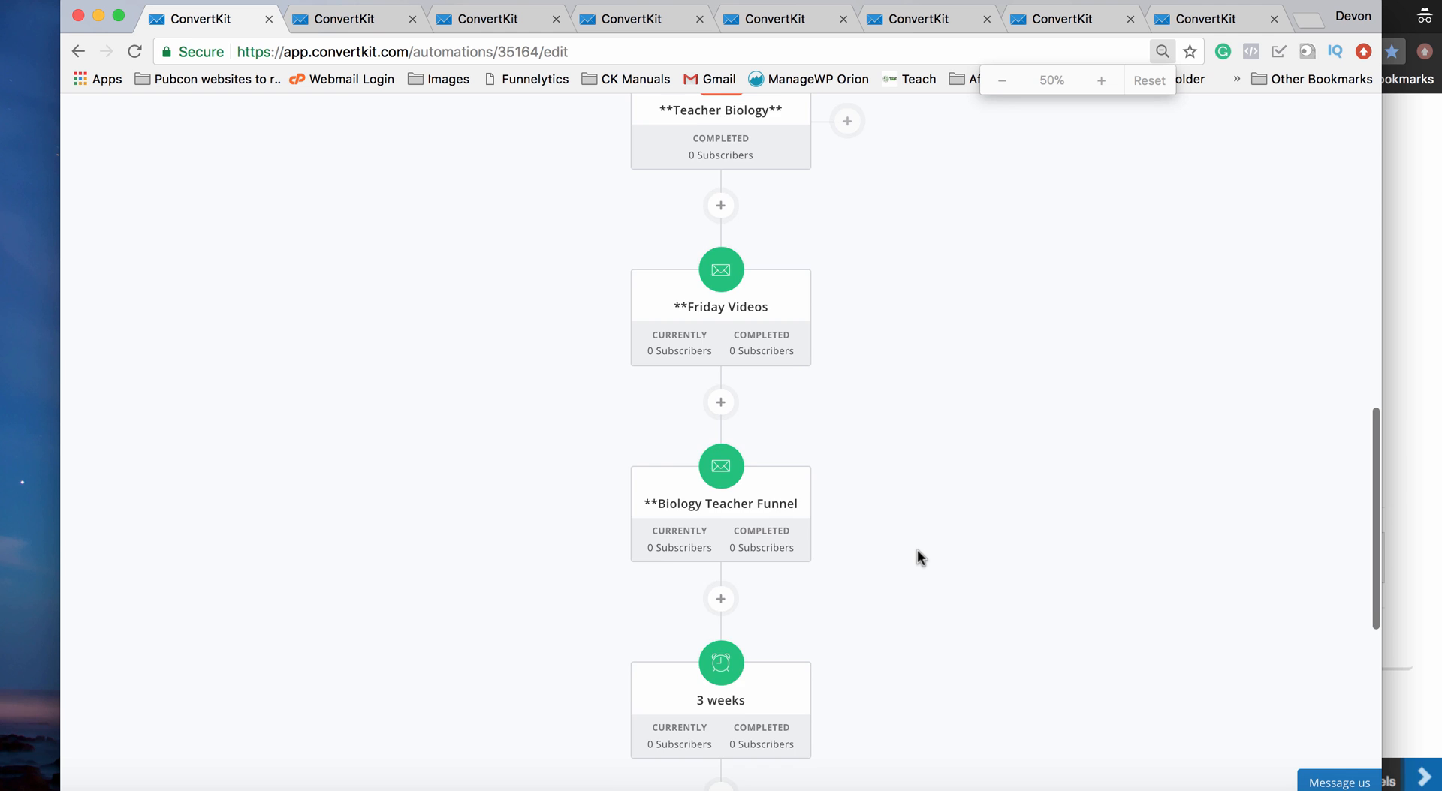
click(1001, 79)
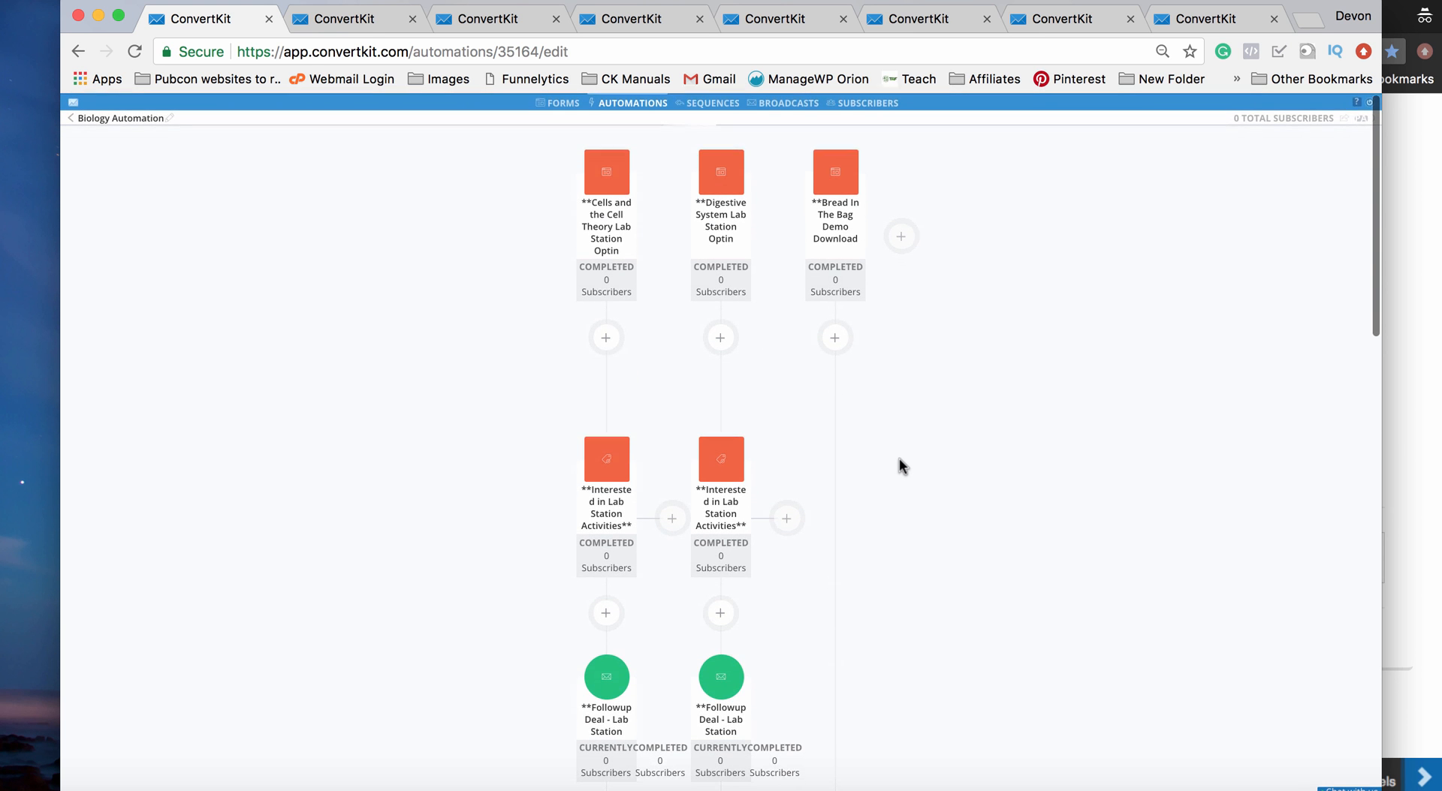
scroll(up, 3)
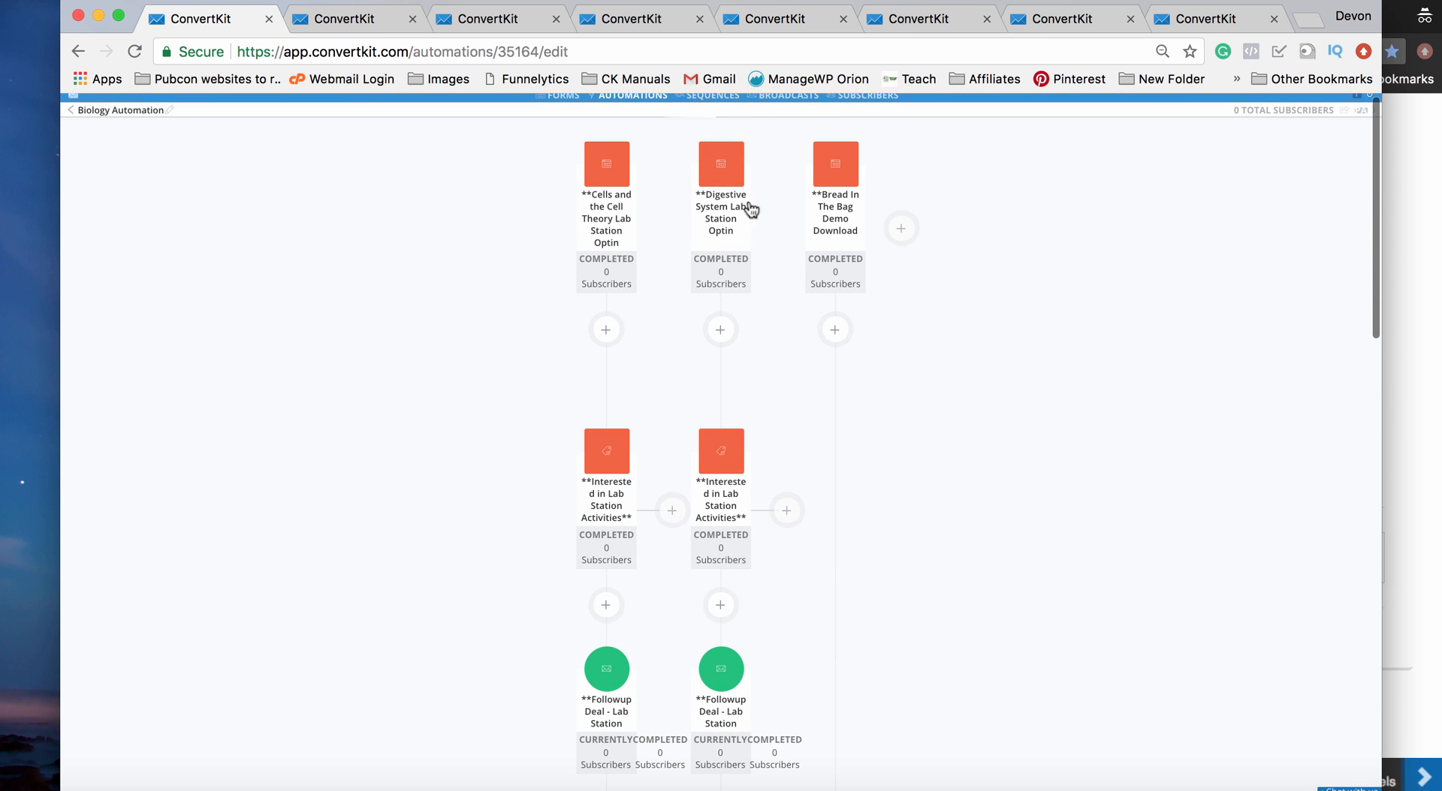
scroll(down, 3)
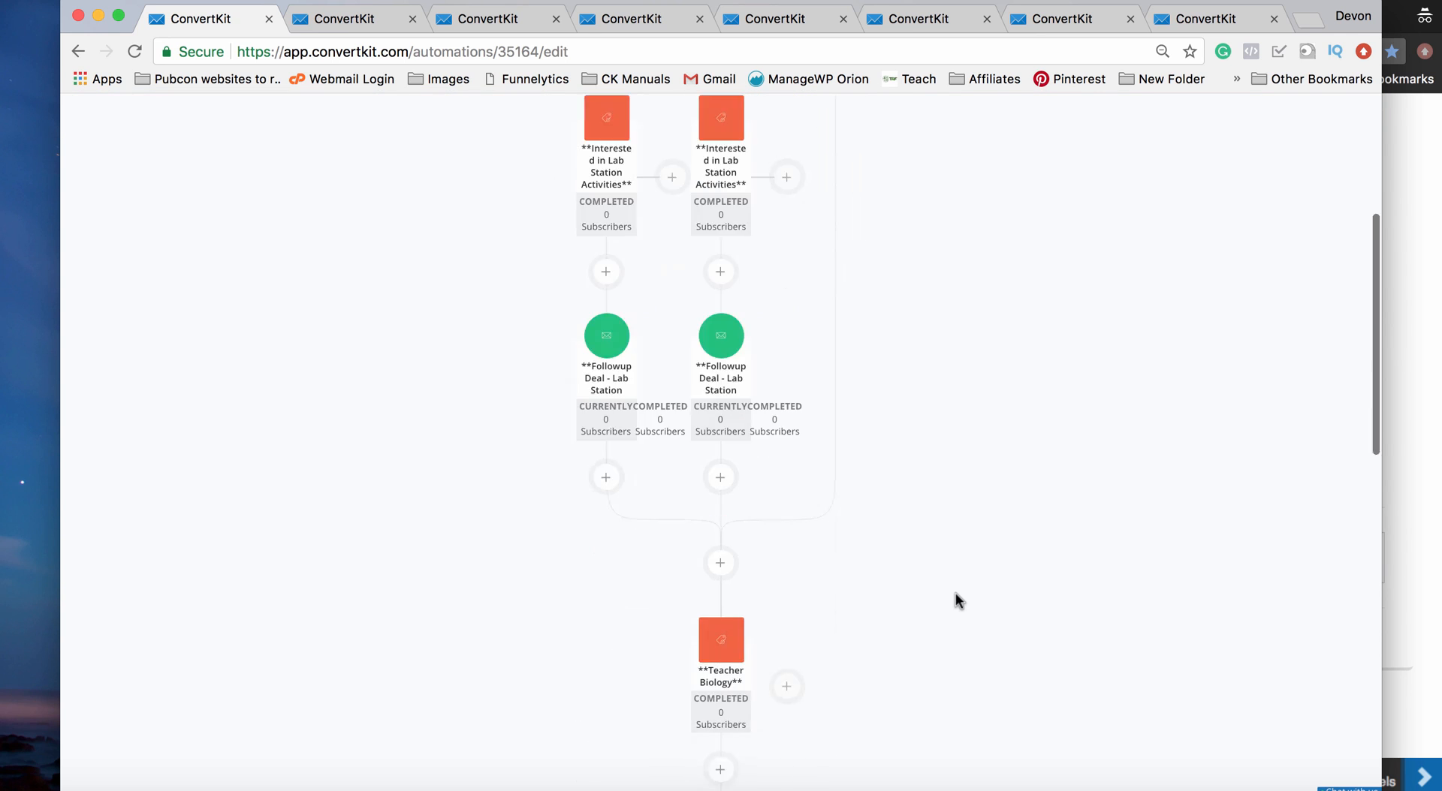
scroll(down, 3)
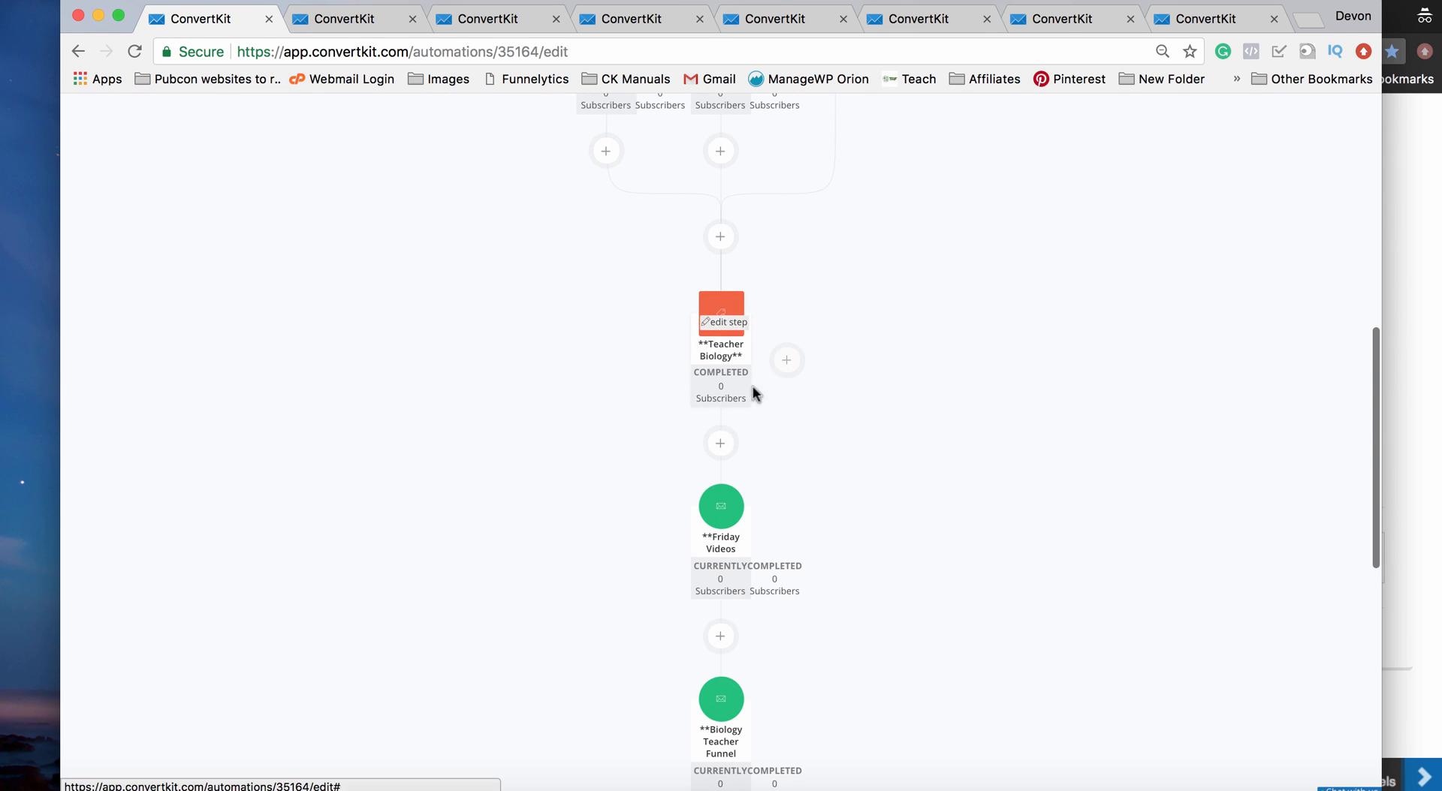
scroll(down, 3)
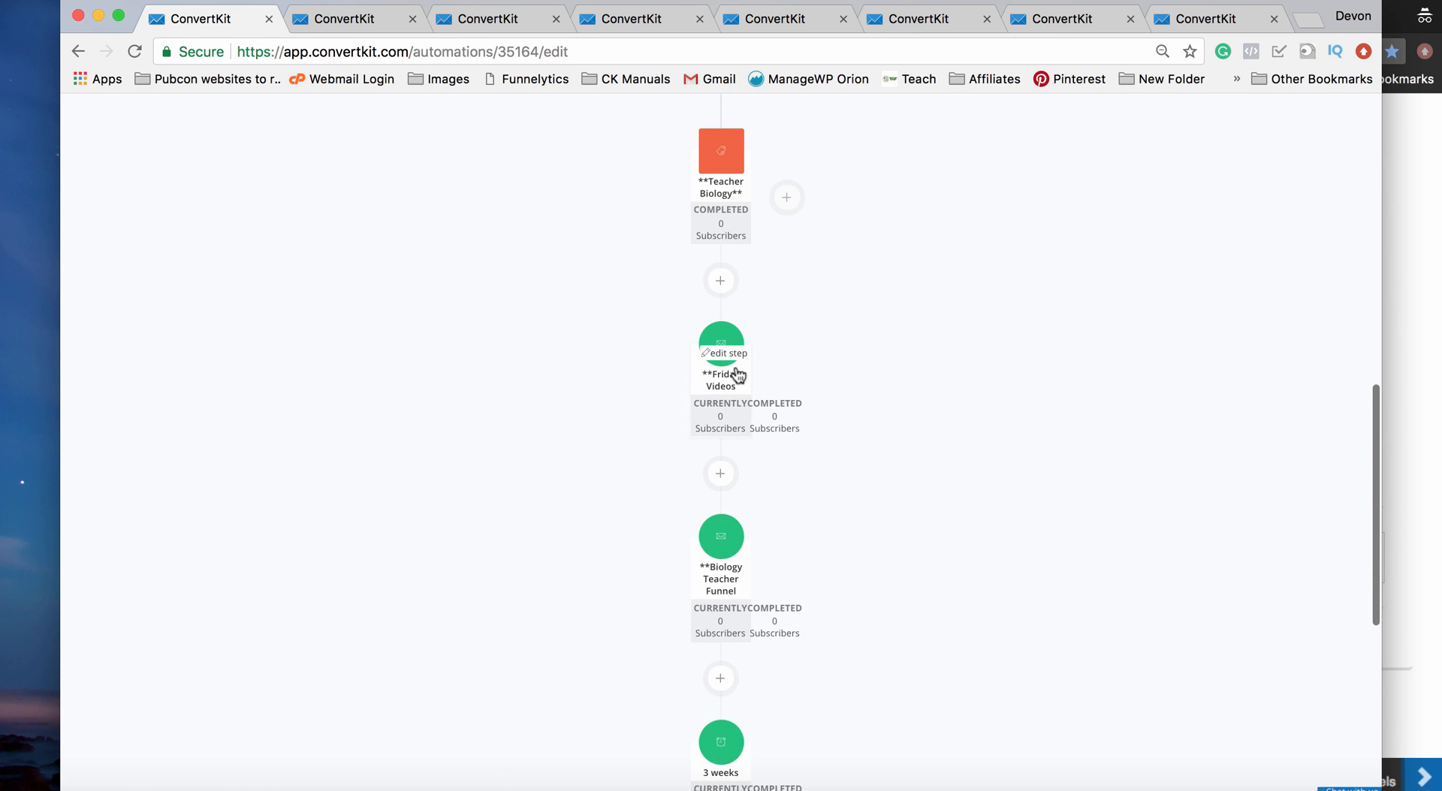
scroll(down, 3)
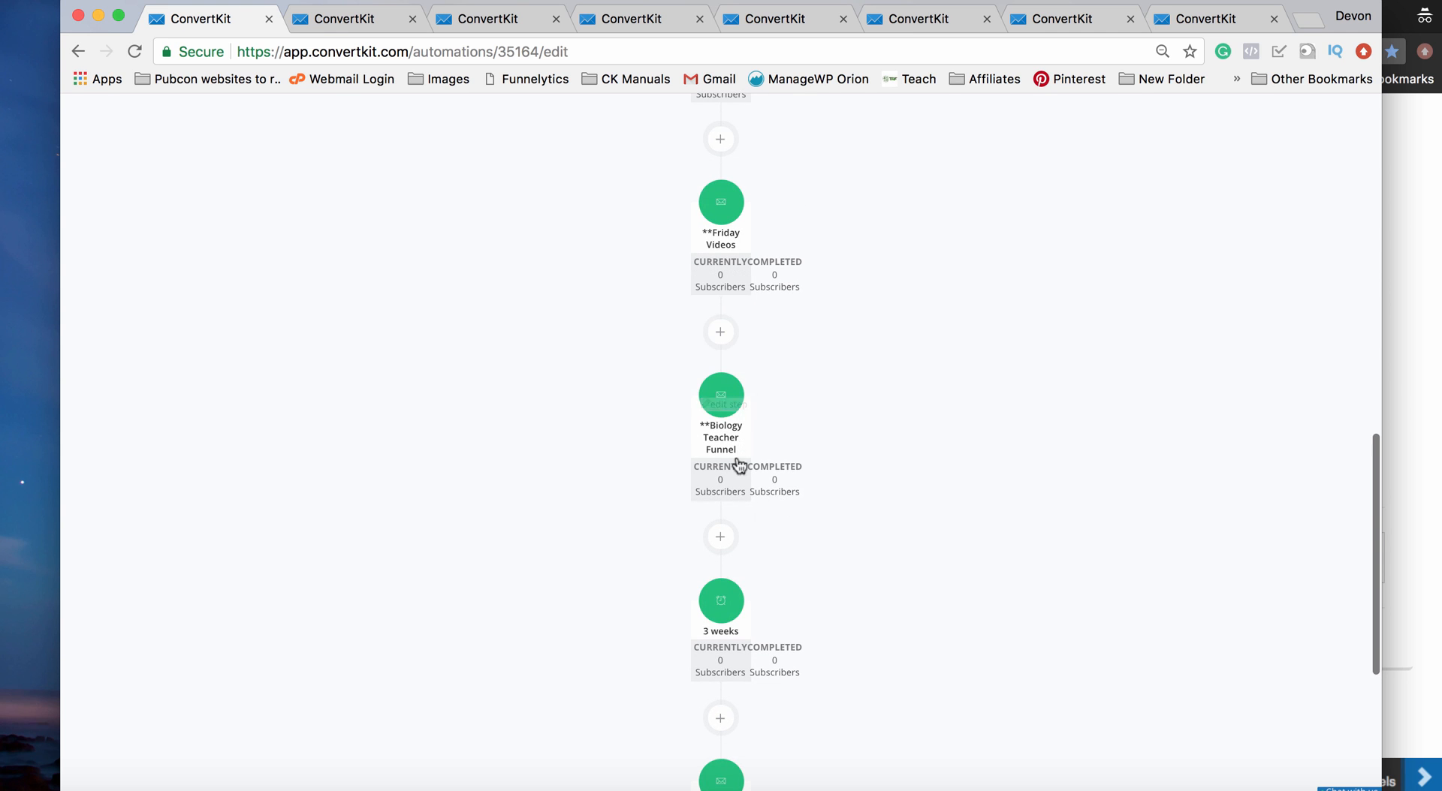
scroll(down, 3)
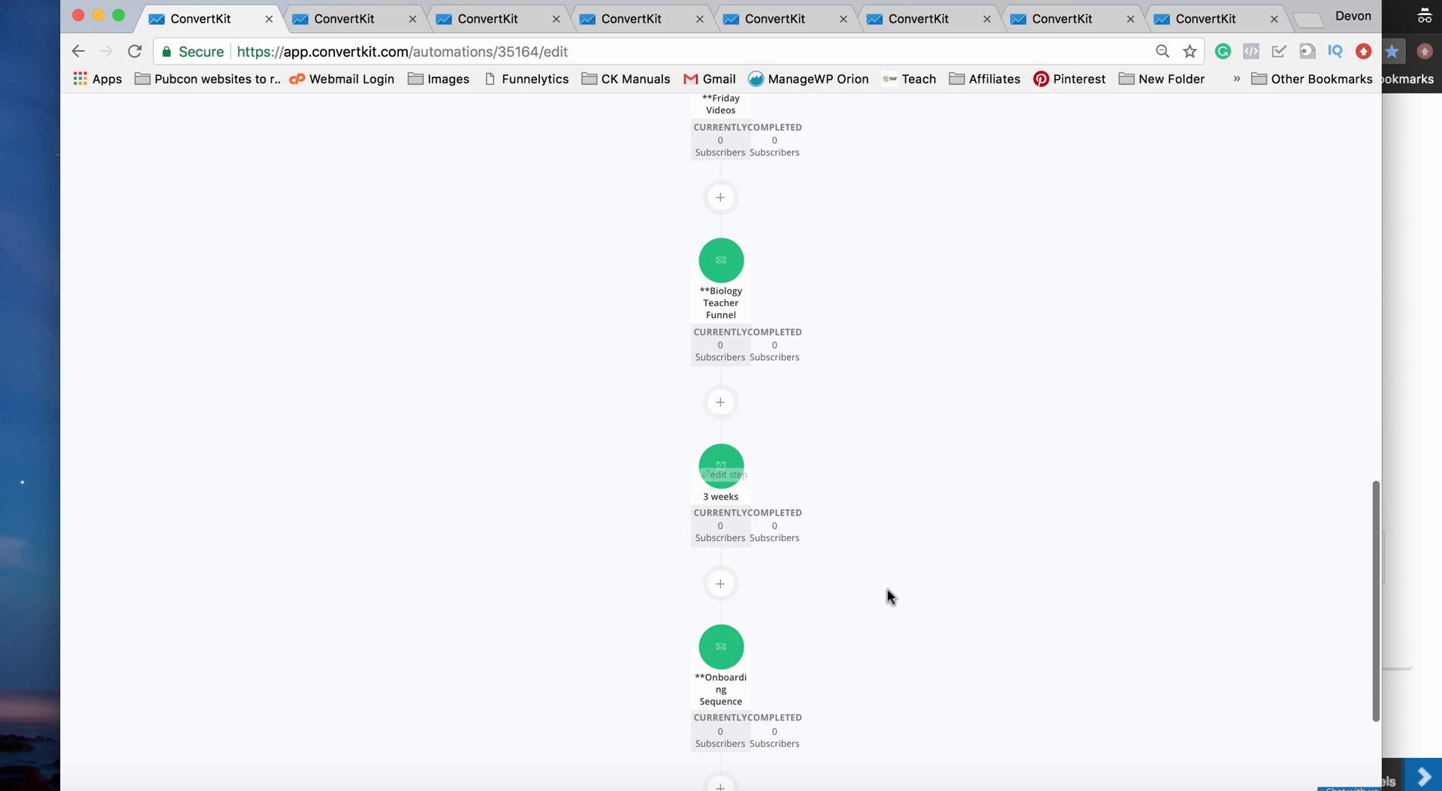
scroll(down, 3)
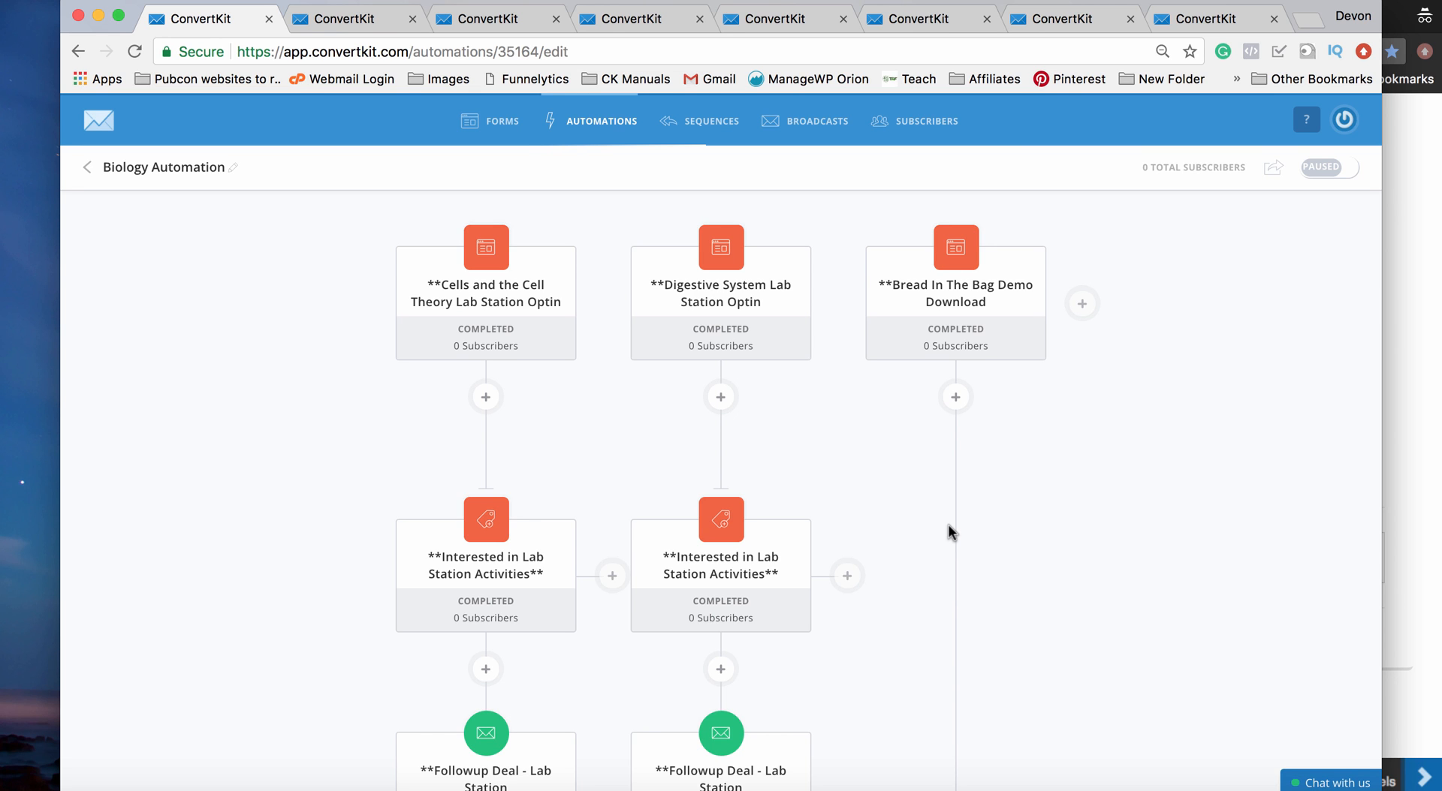
mouse_move(1324, 176)
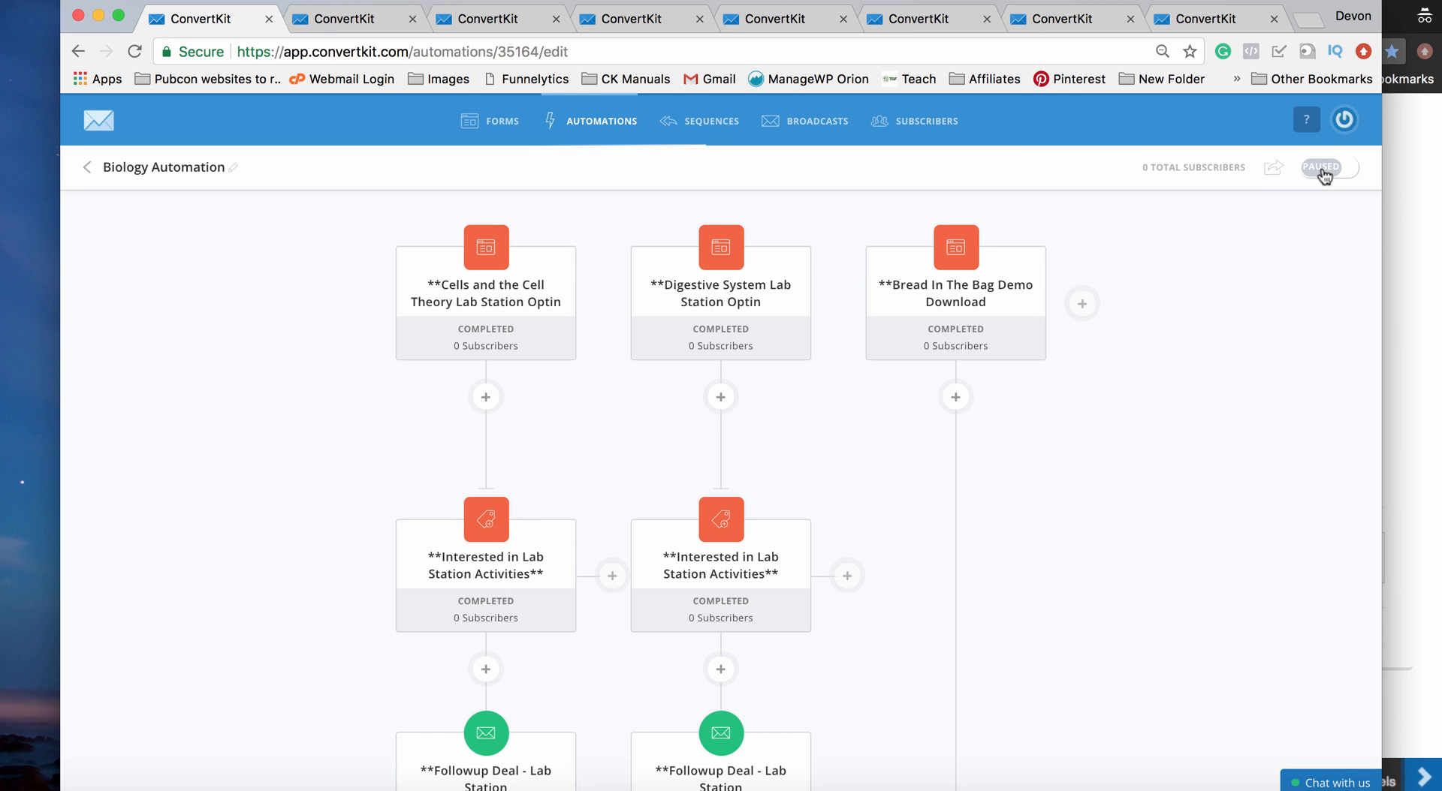
Step: Turn the paused Biology Automation on so it is live
click(1319, 167)
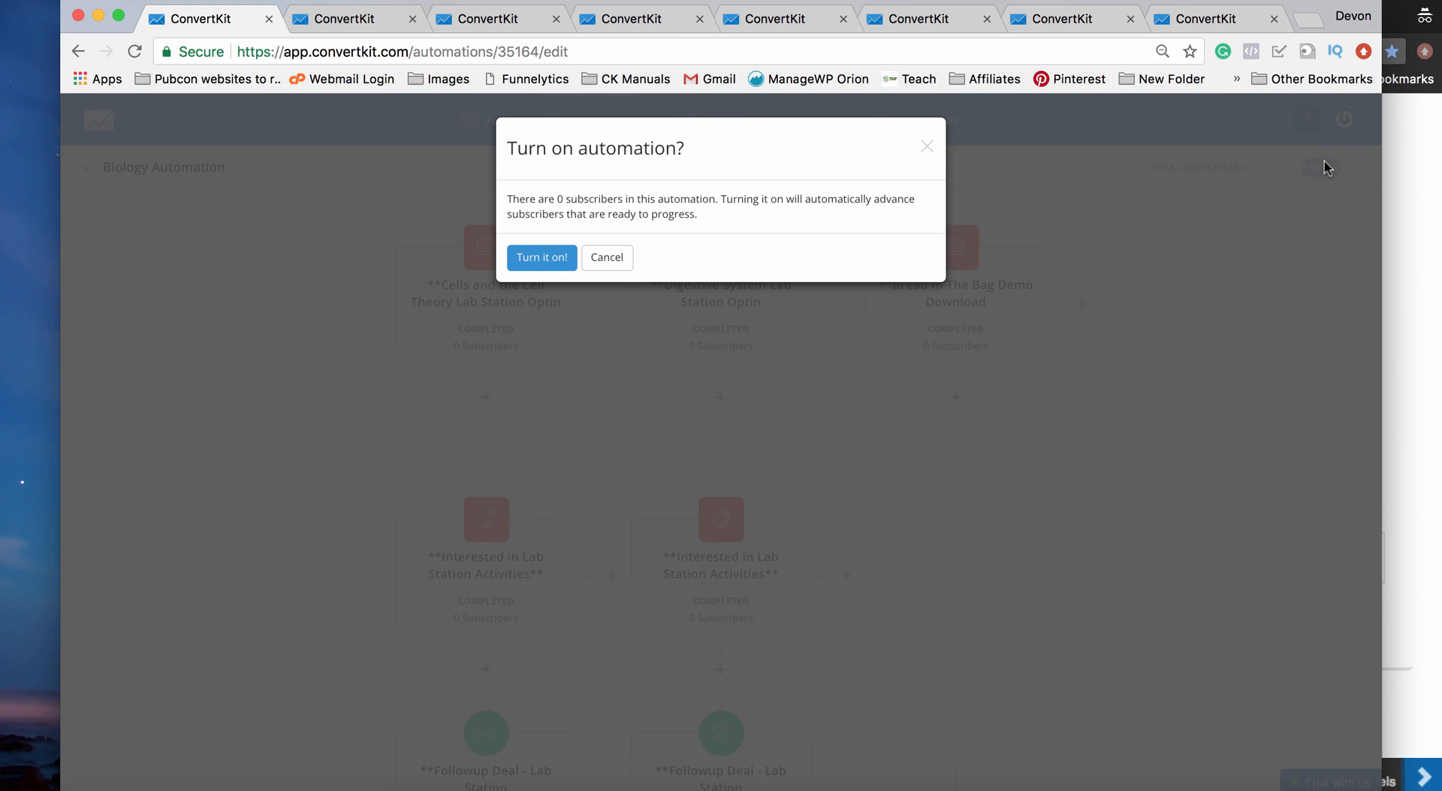
click(541, 257)
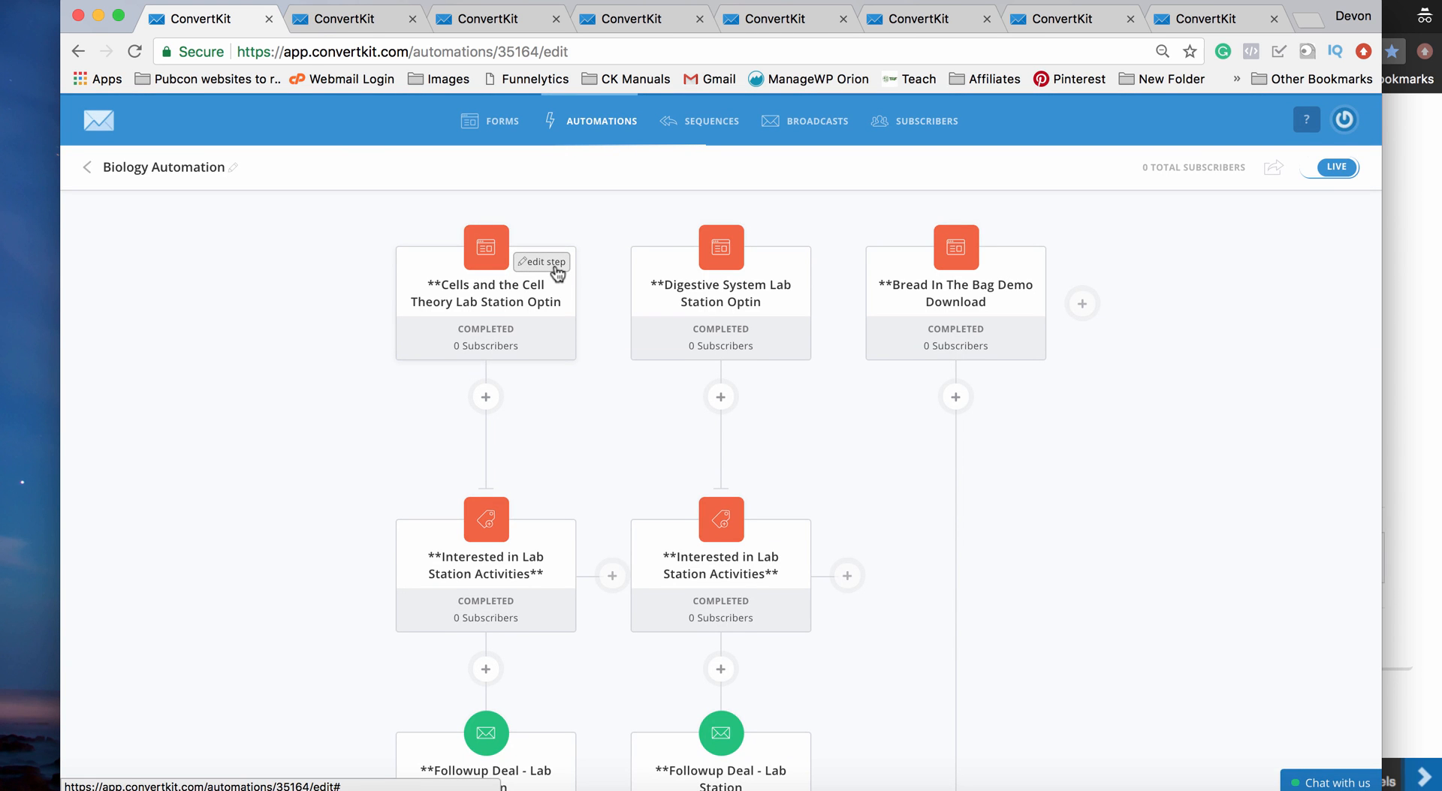
mouse_move(1230, 290)
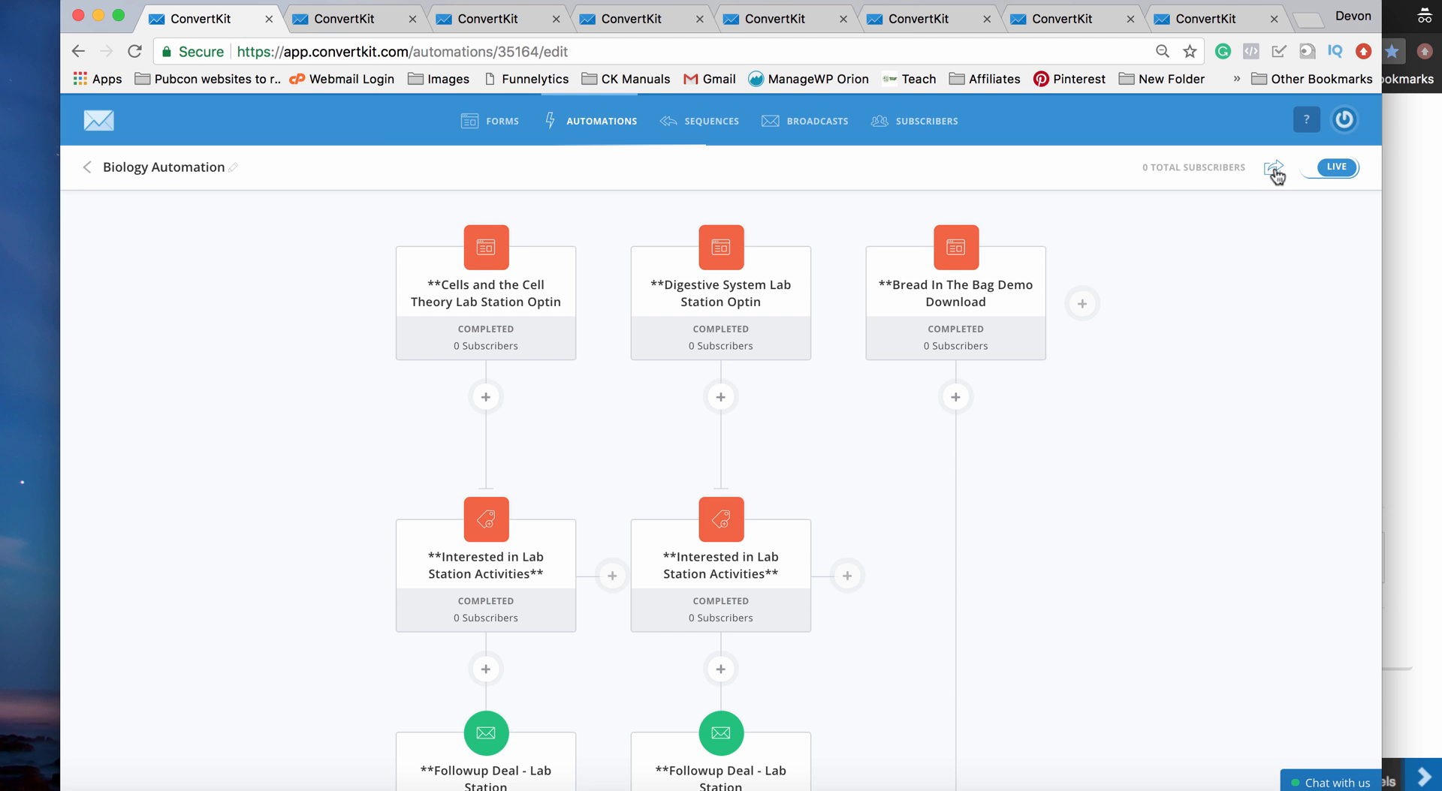
Step: Share the automation publicly as a template and copy its link
click(1275, 167)
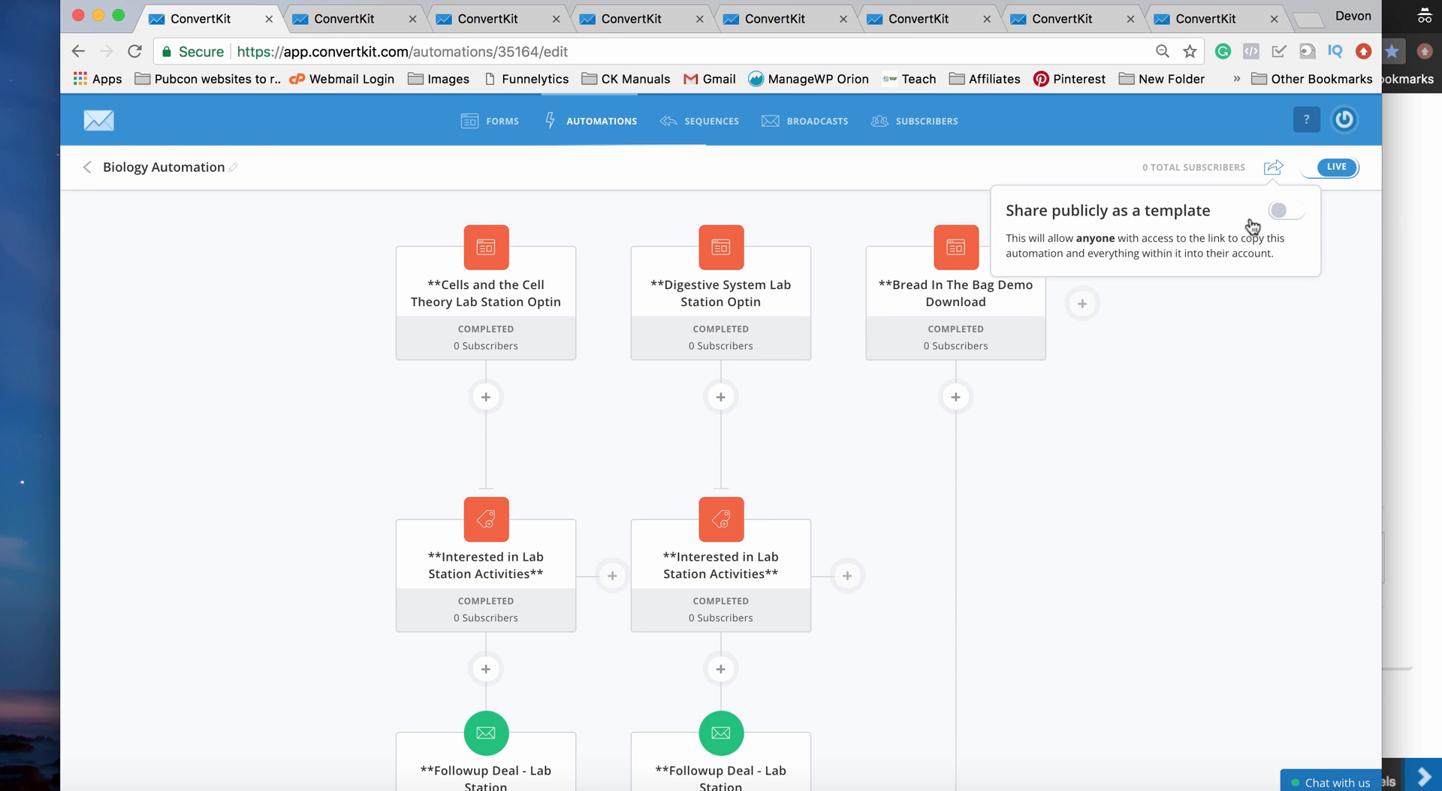
mouse_move(1131, 255)
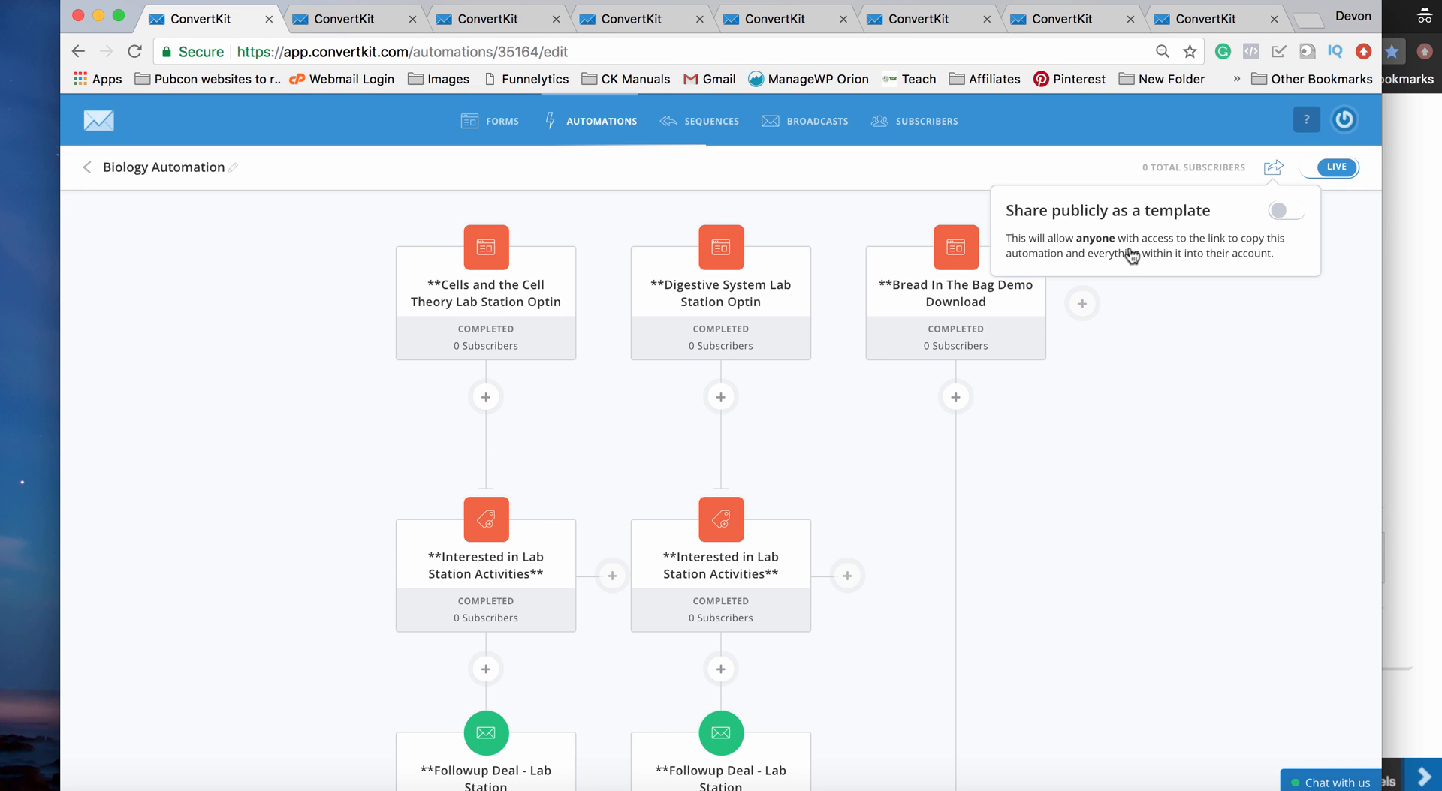
mouse_move(1213, 227)
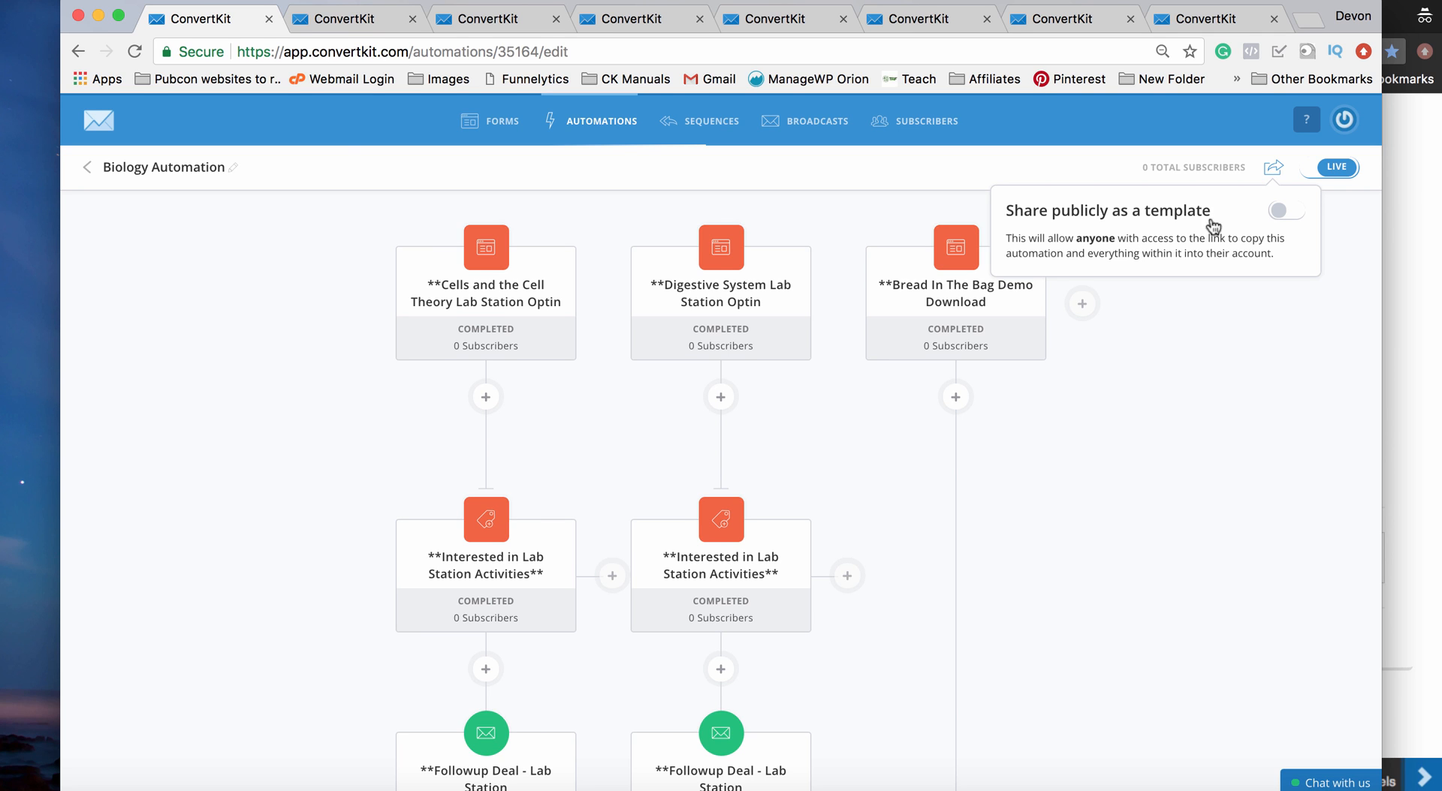
click(1281, 210)
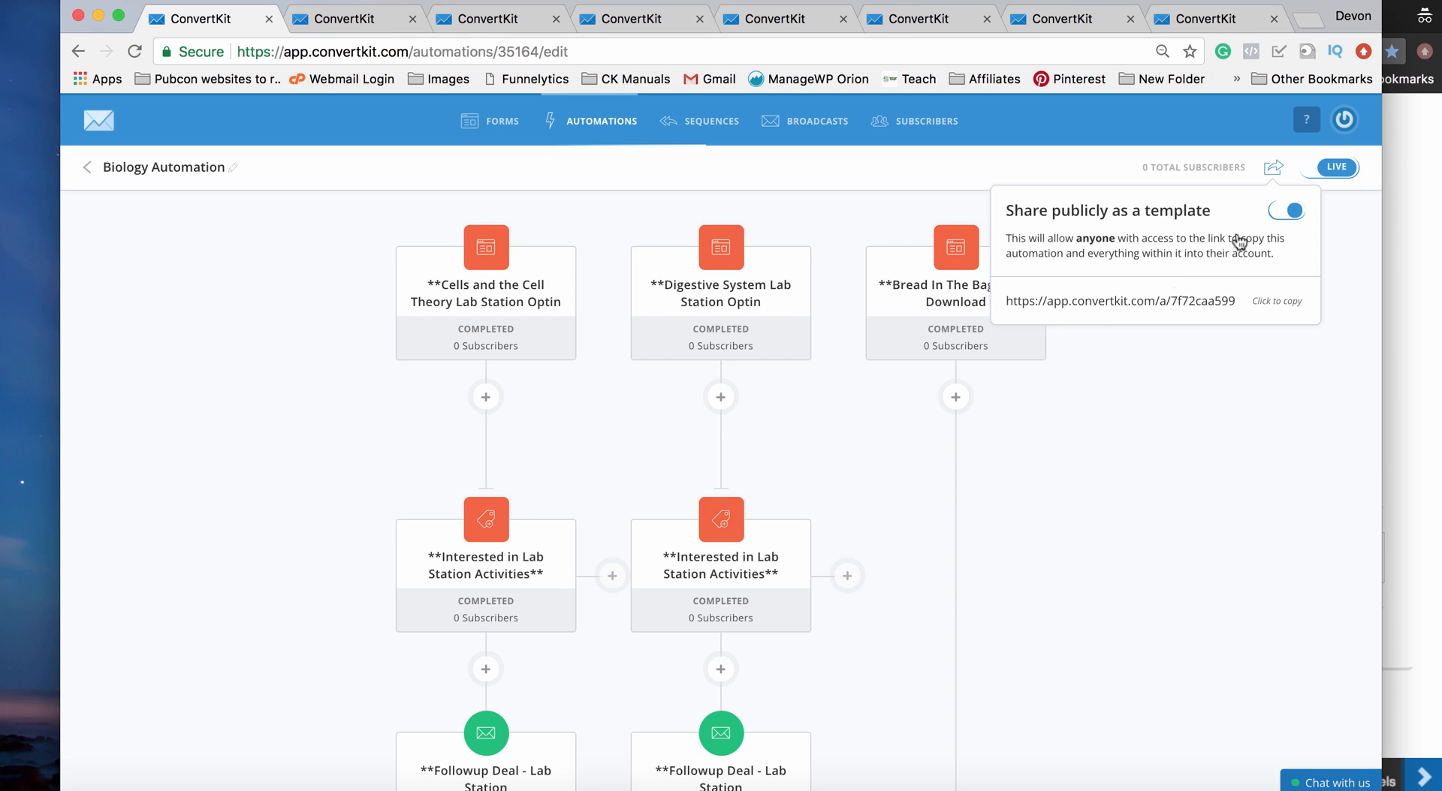
click(1277, 300)
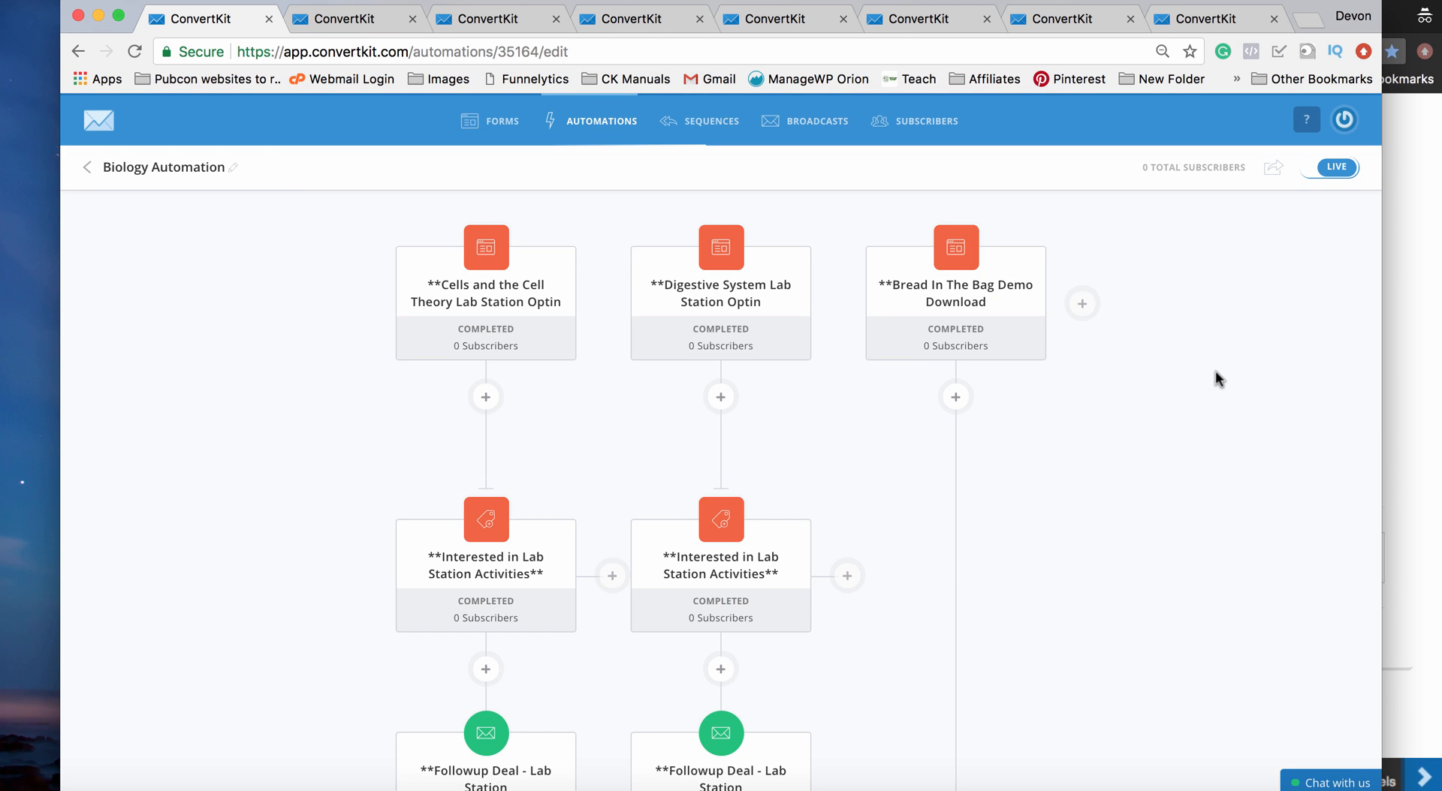
mouse_move(434, 158)
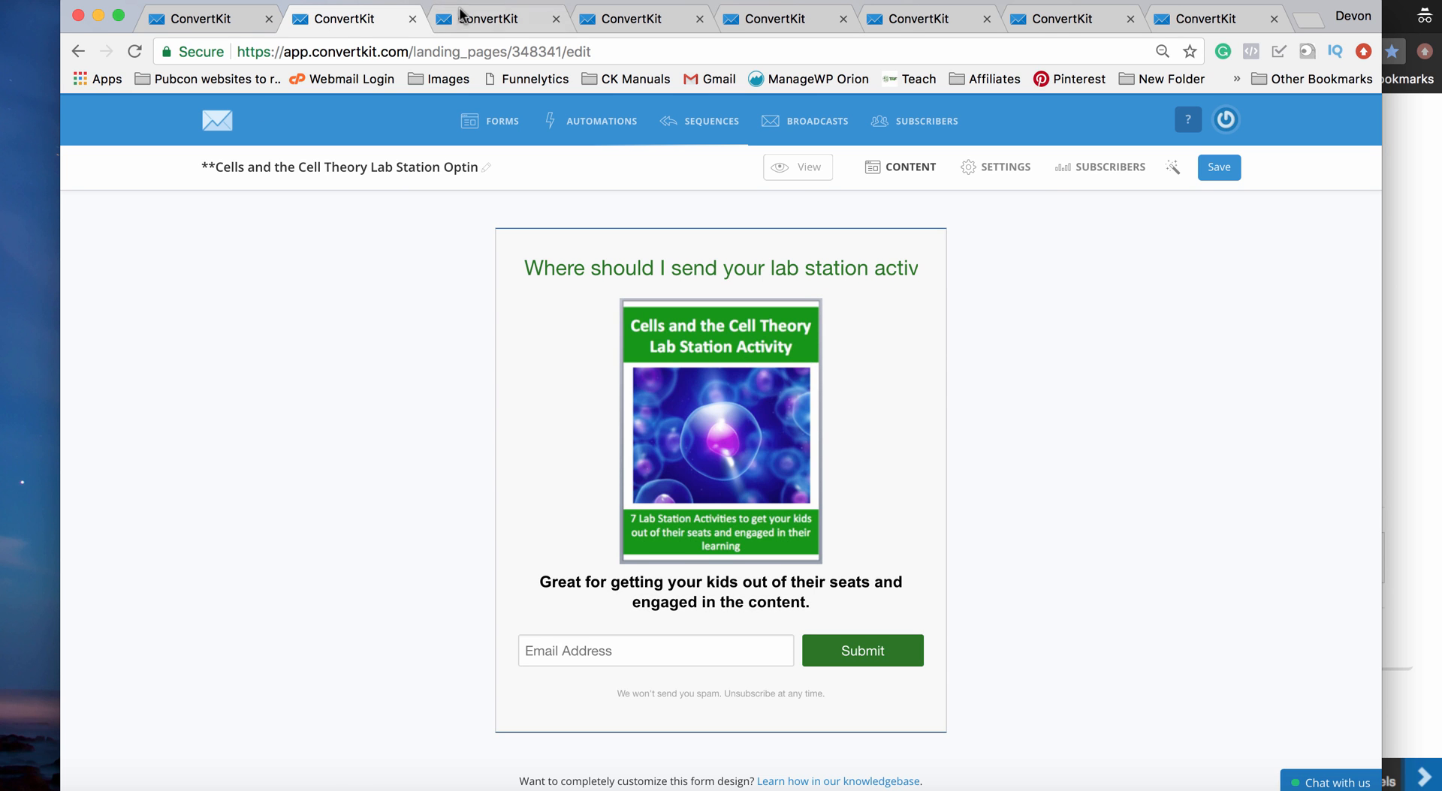
Step: View the Cells and the Cell Theory Lab Station opt-in landing page
click(632, 18)
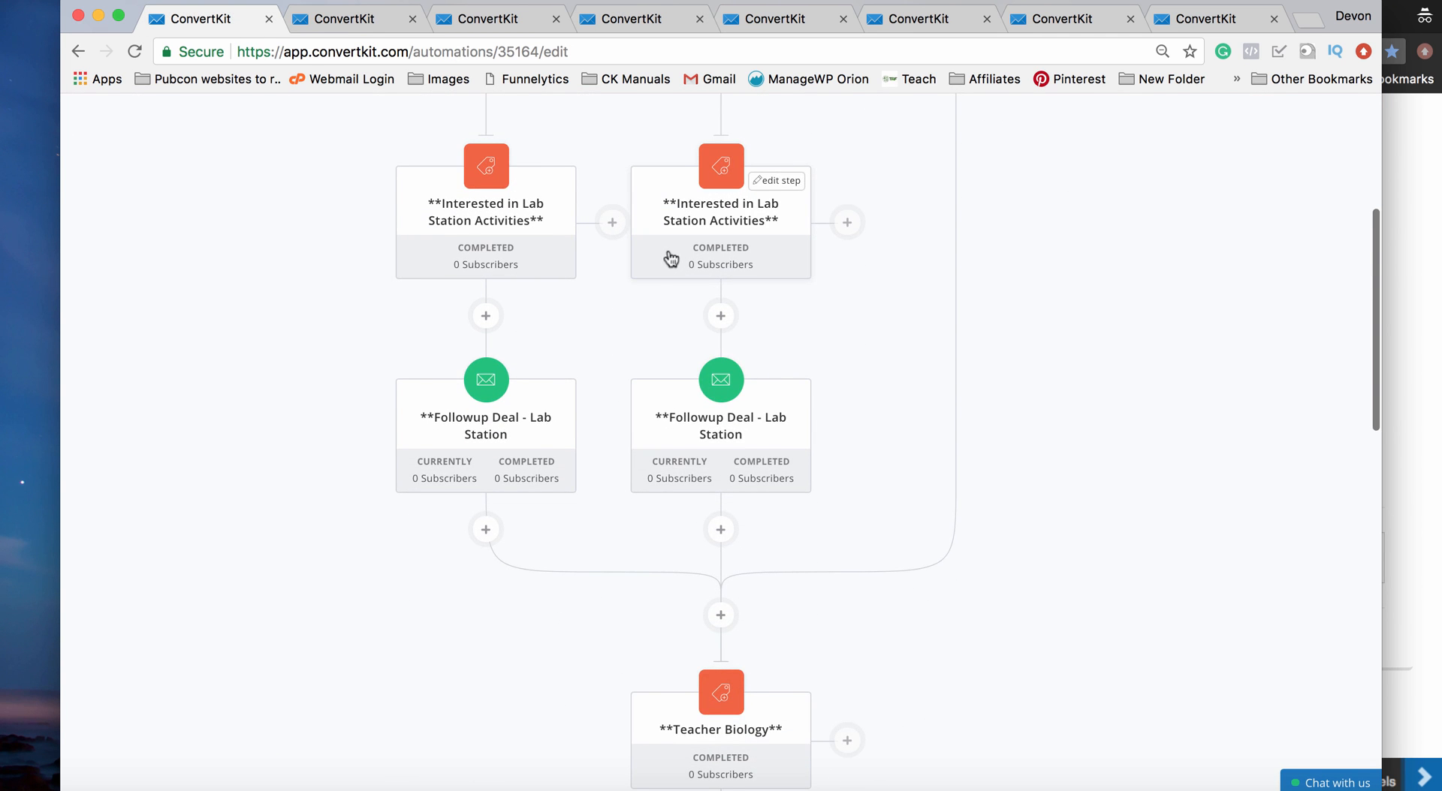
mouse_move(651, 277)
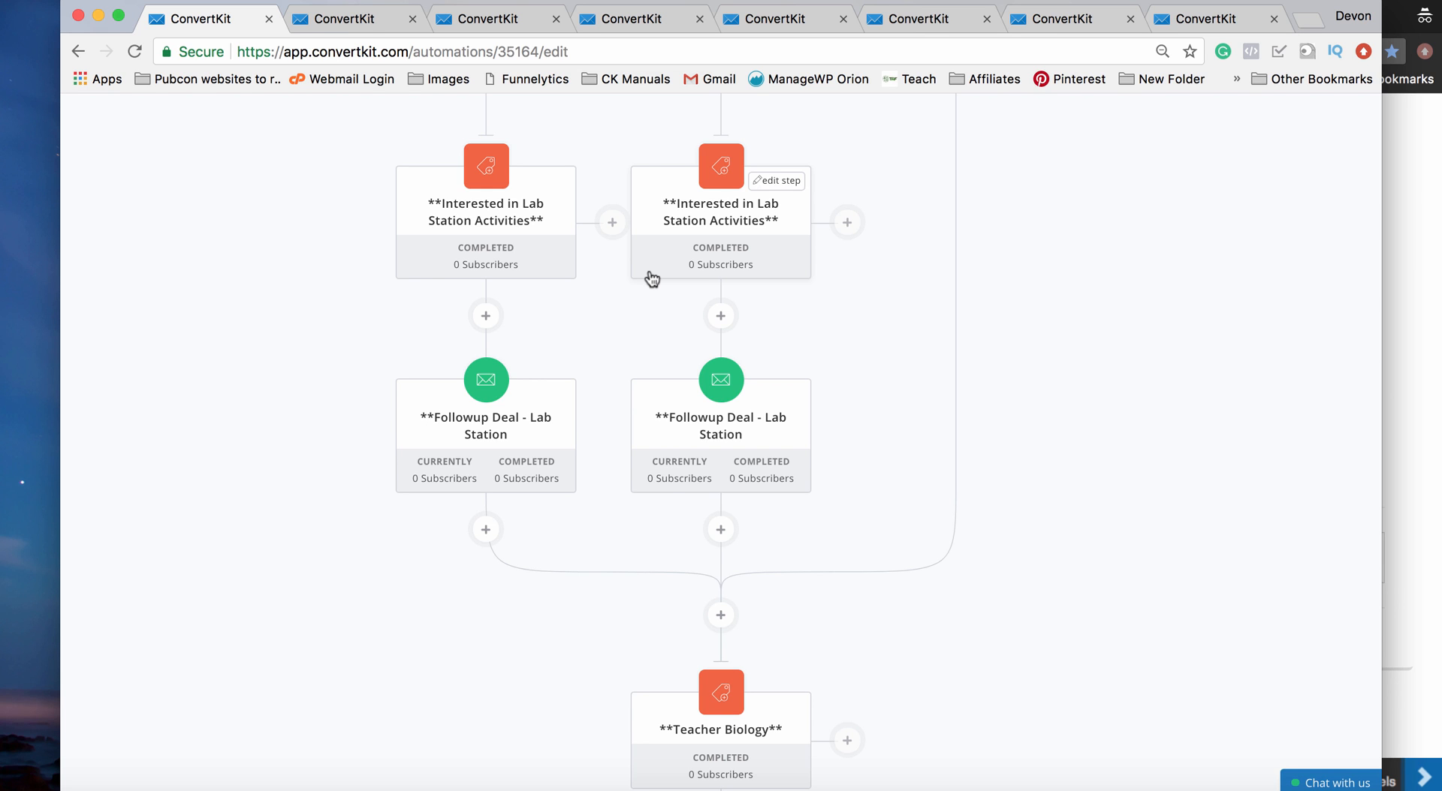
mouse_move(663, 210)
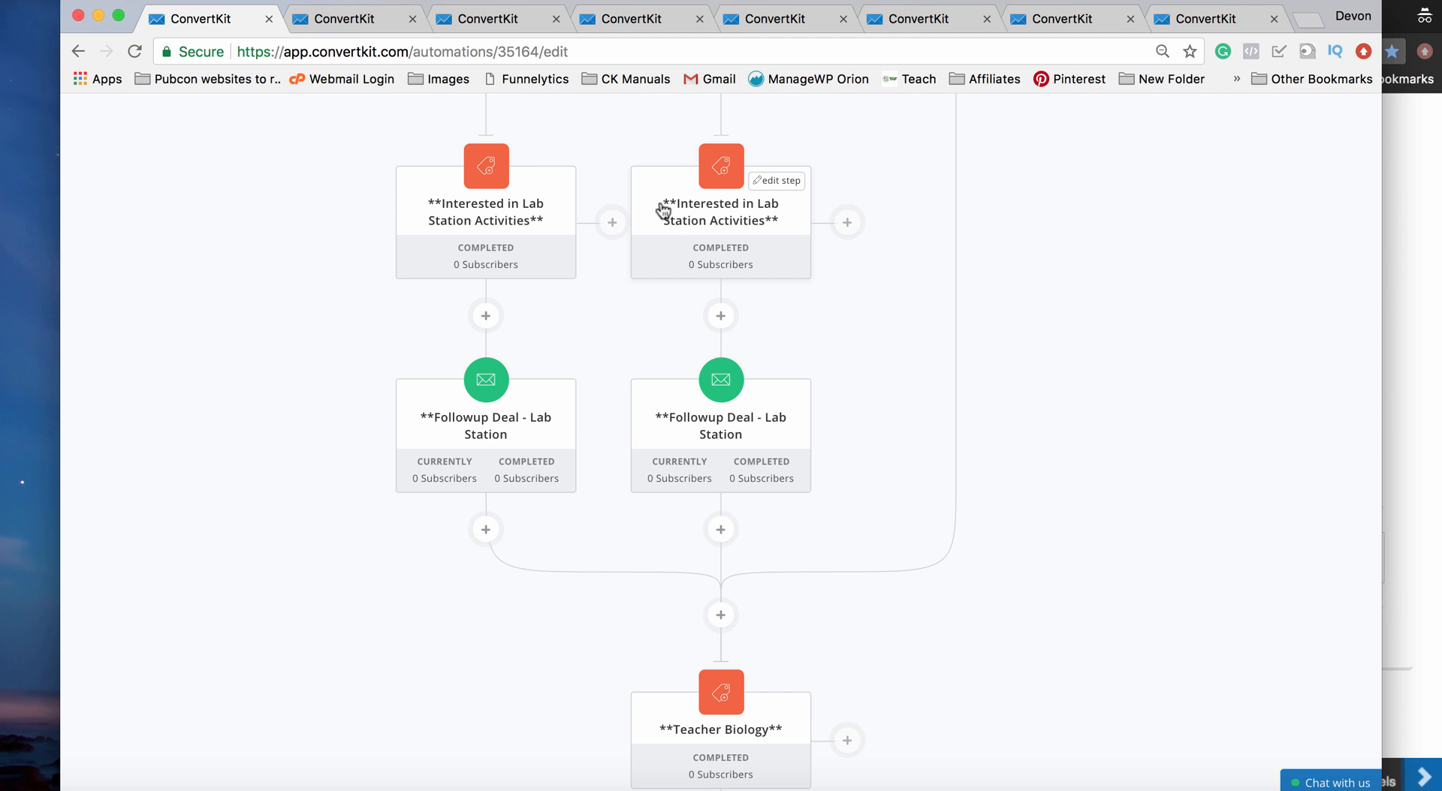
mouse_move(658, 224)
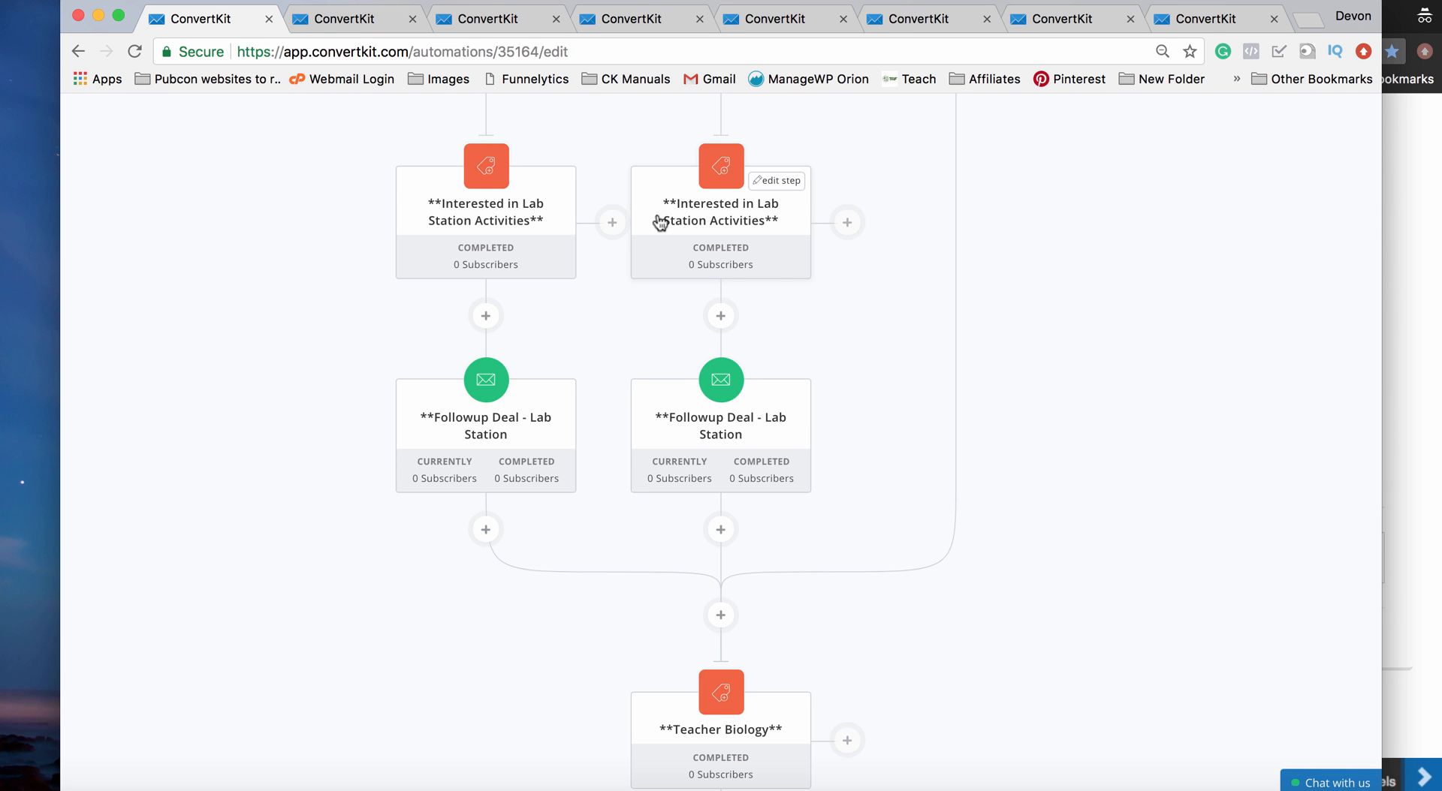
scroll(down, 3)
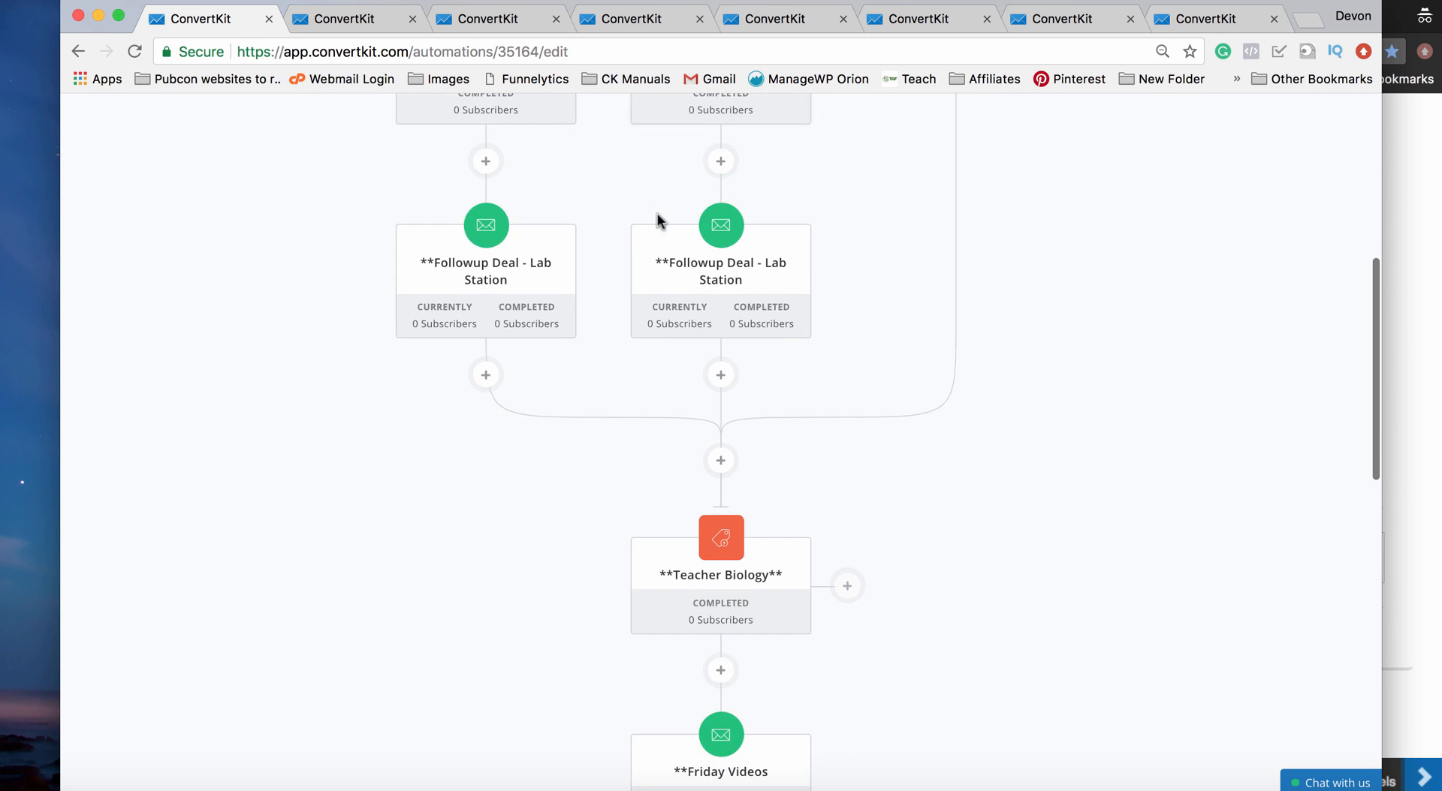
mouse_move(522, 256)
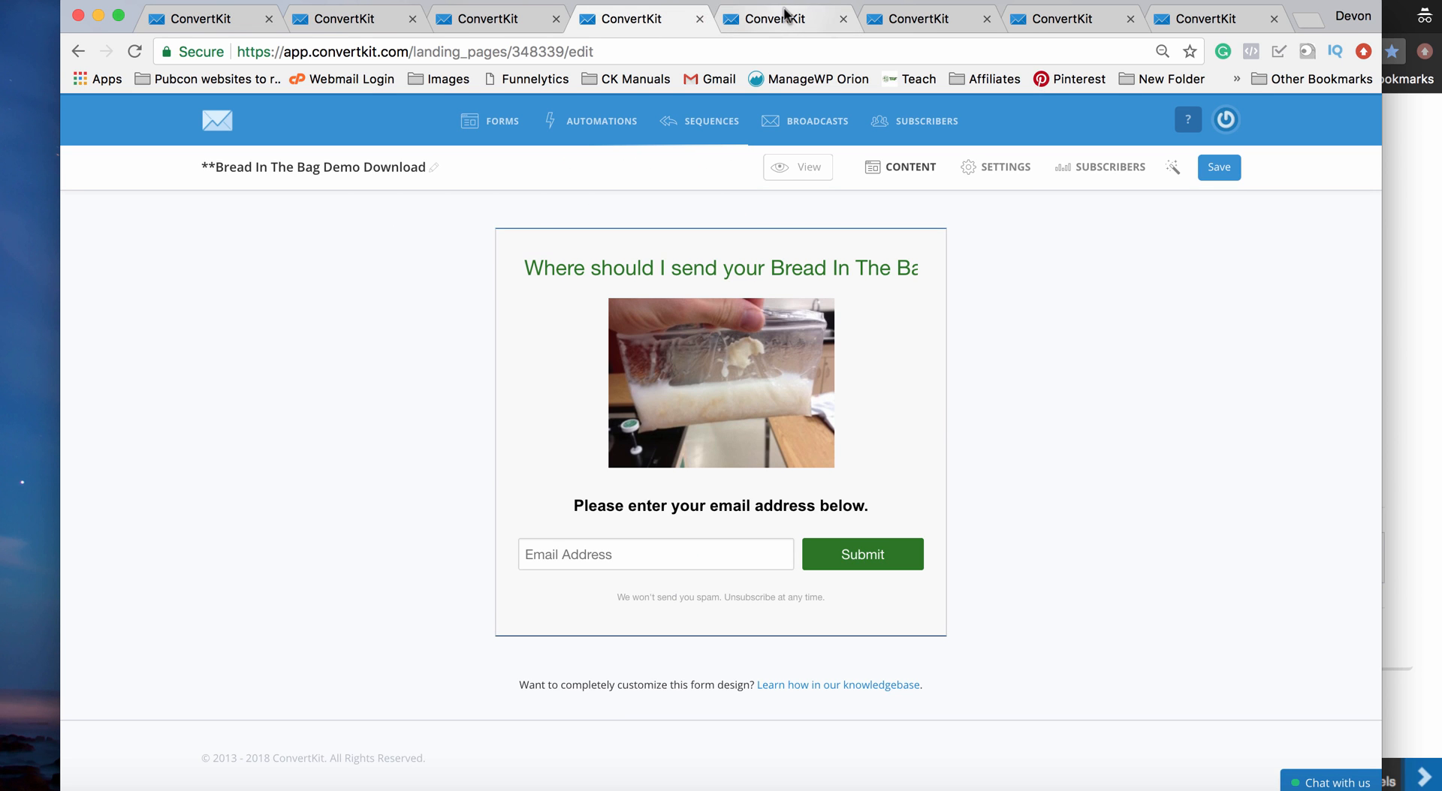
click(919, 18)
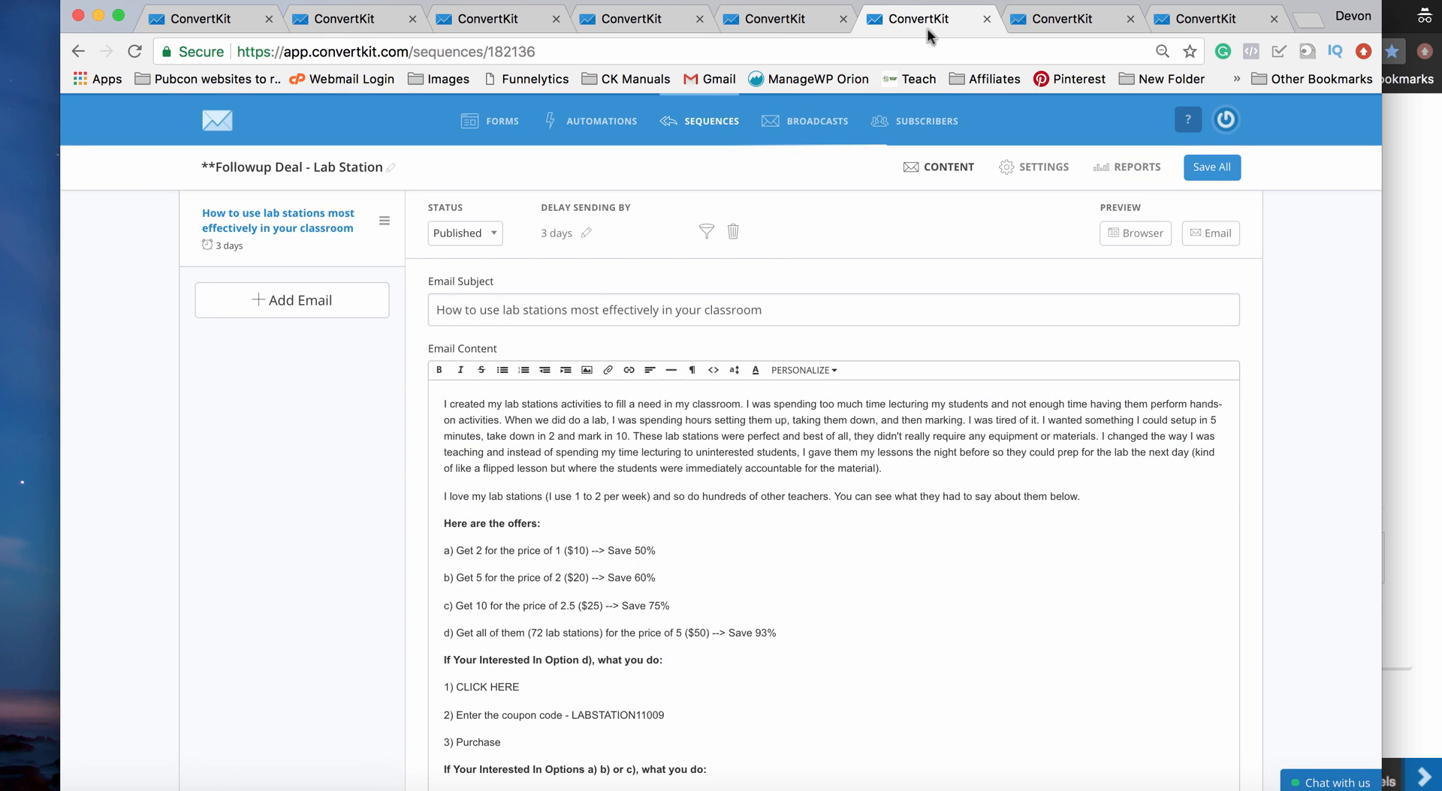
scroll(down, 3)
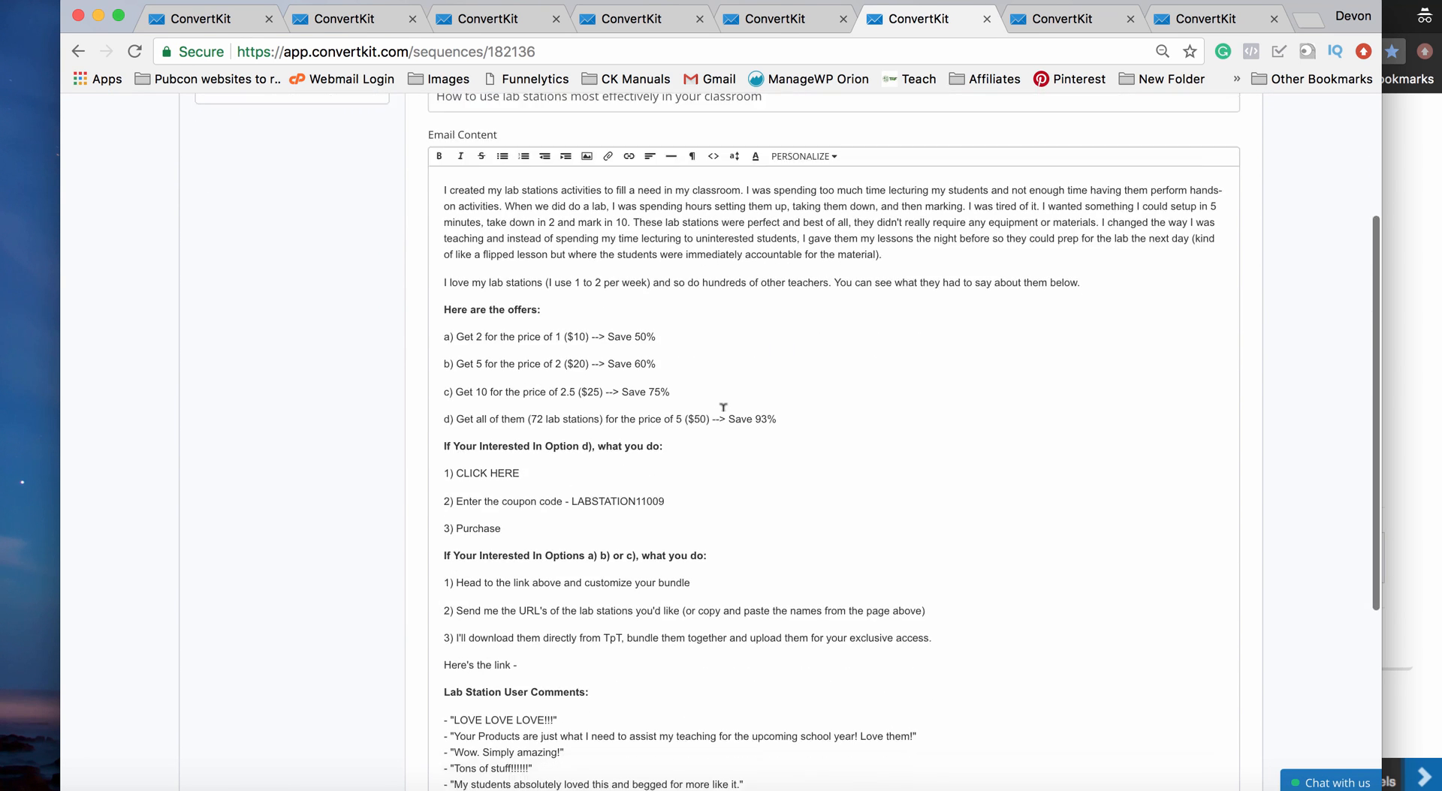
scroll(down, 3)
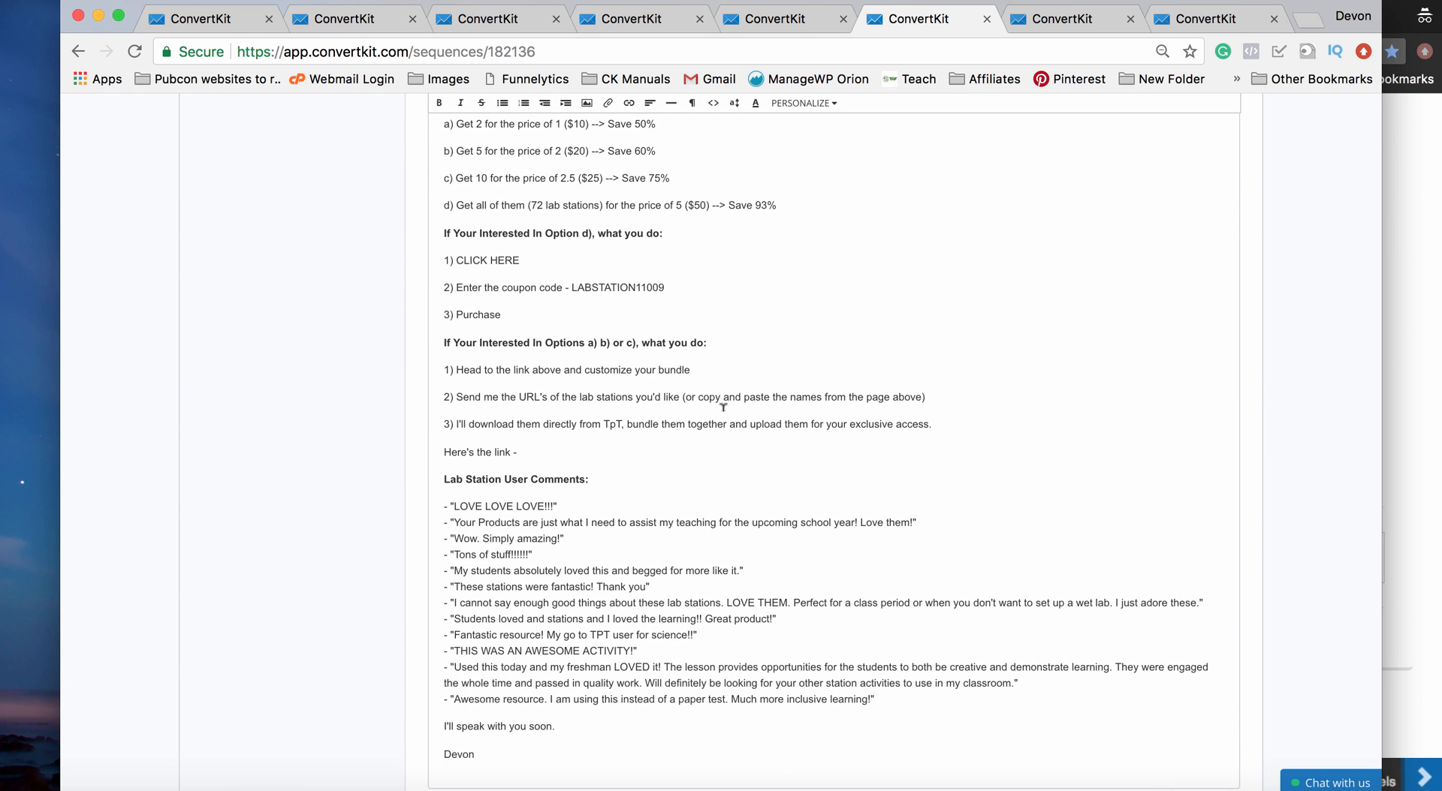
scroll(up, 3)
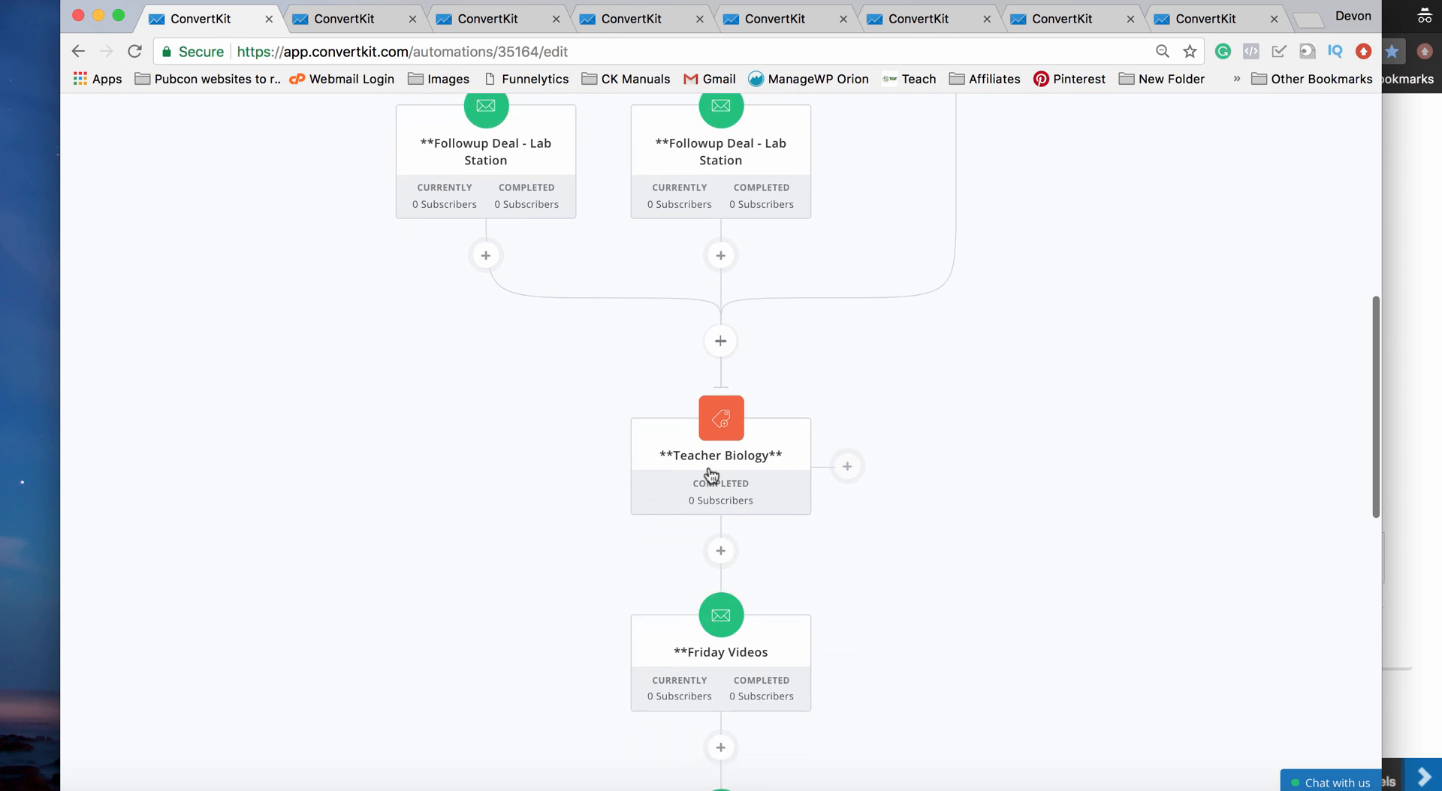
scroll(down, 3)
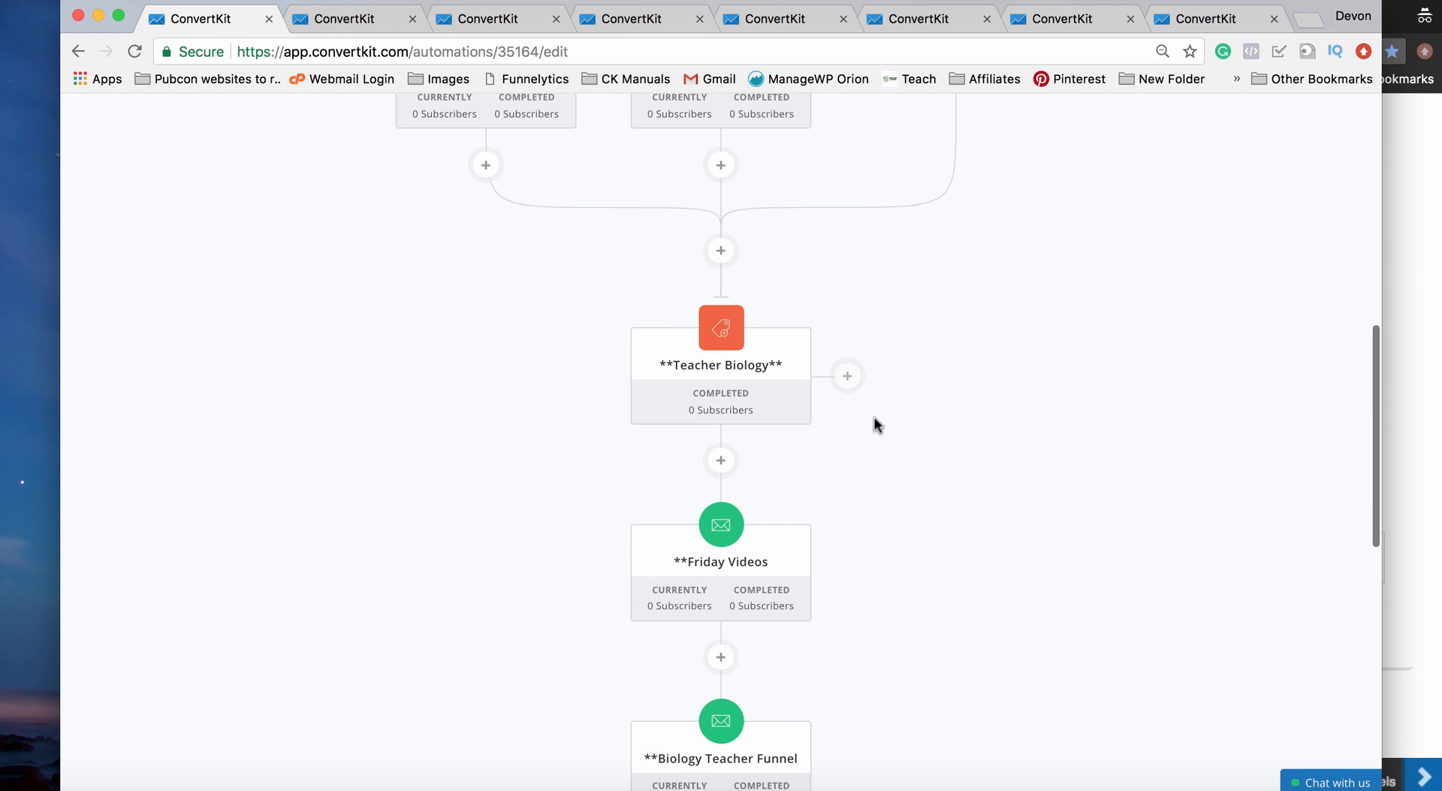
scroll(down, 3)
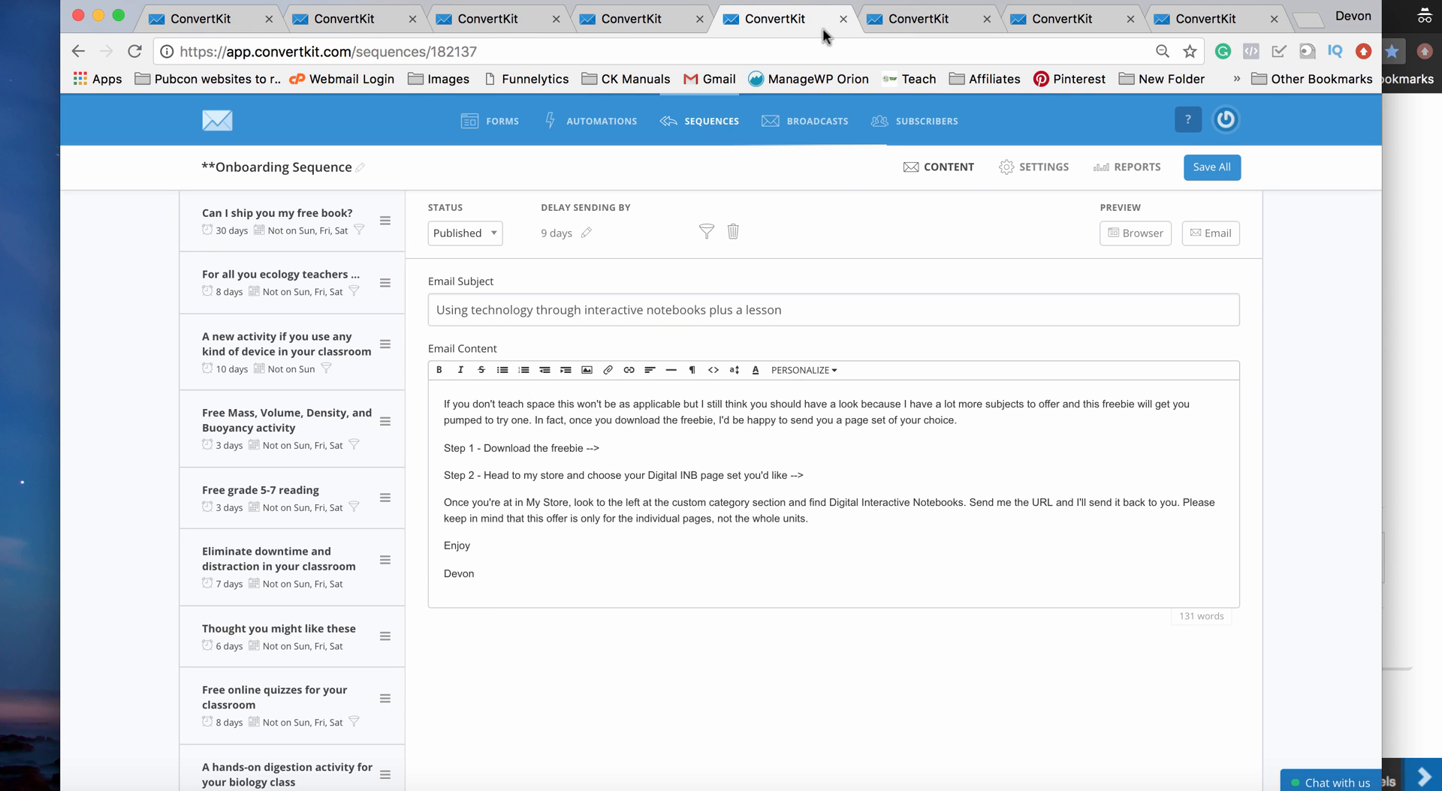
click(1062, 18)
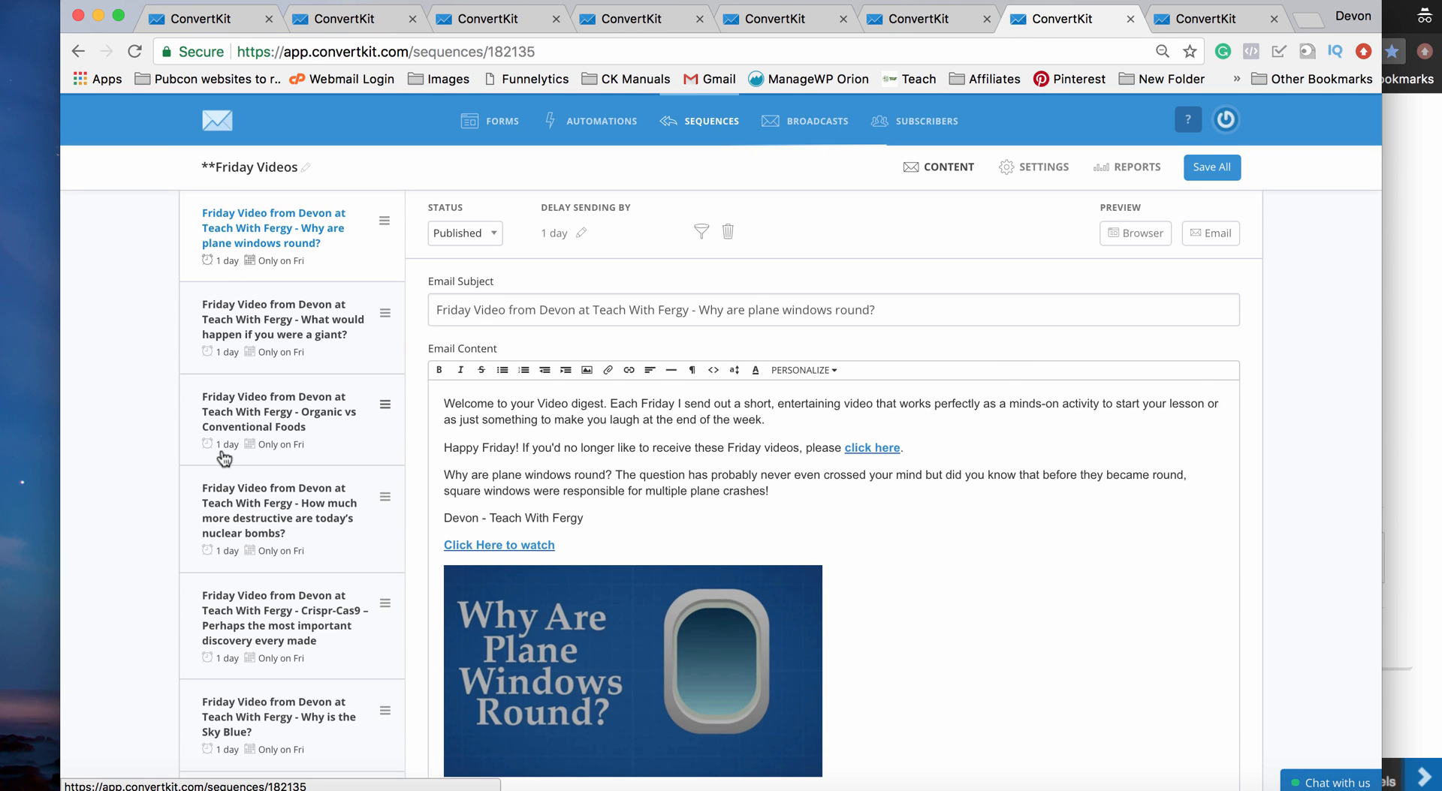
scroll(down, 3)
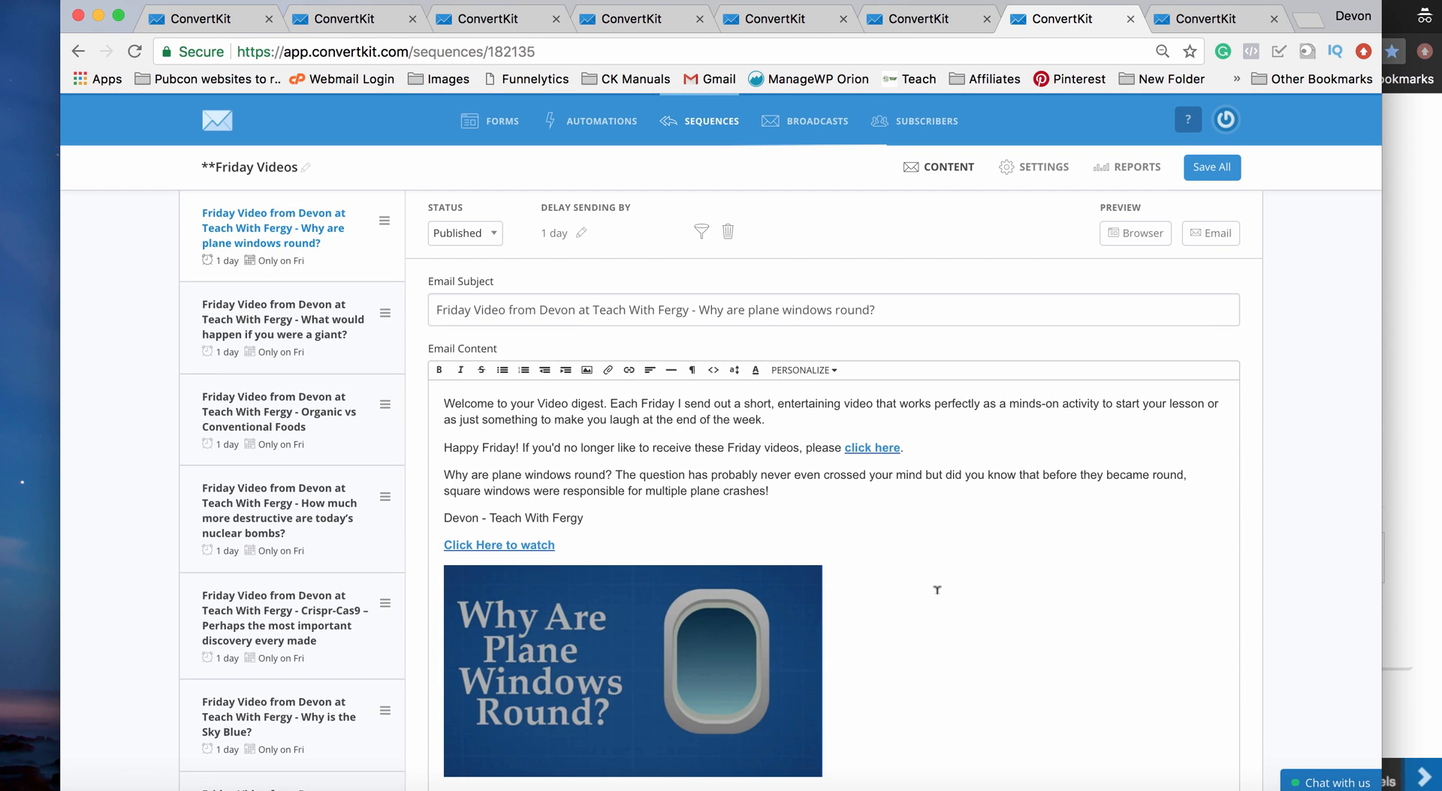
click(194, 18)
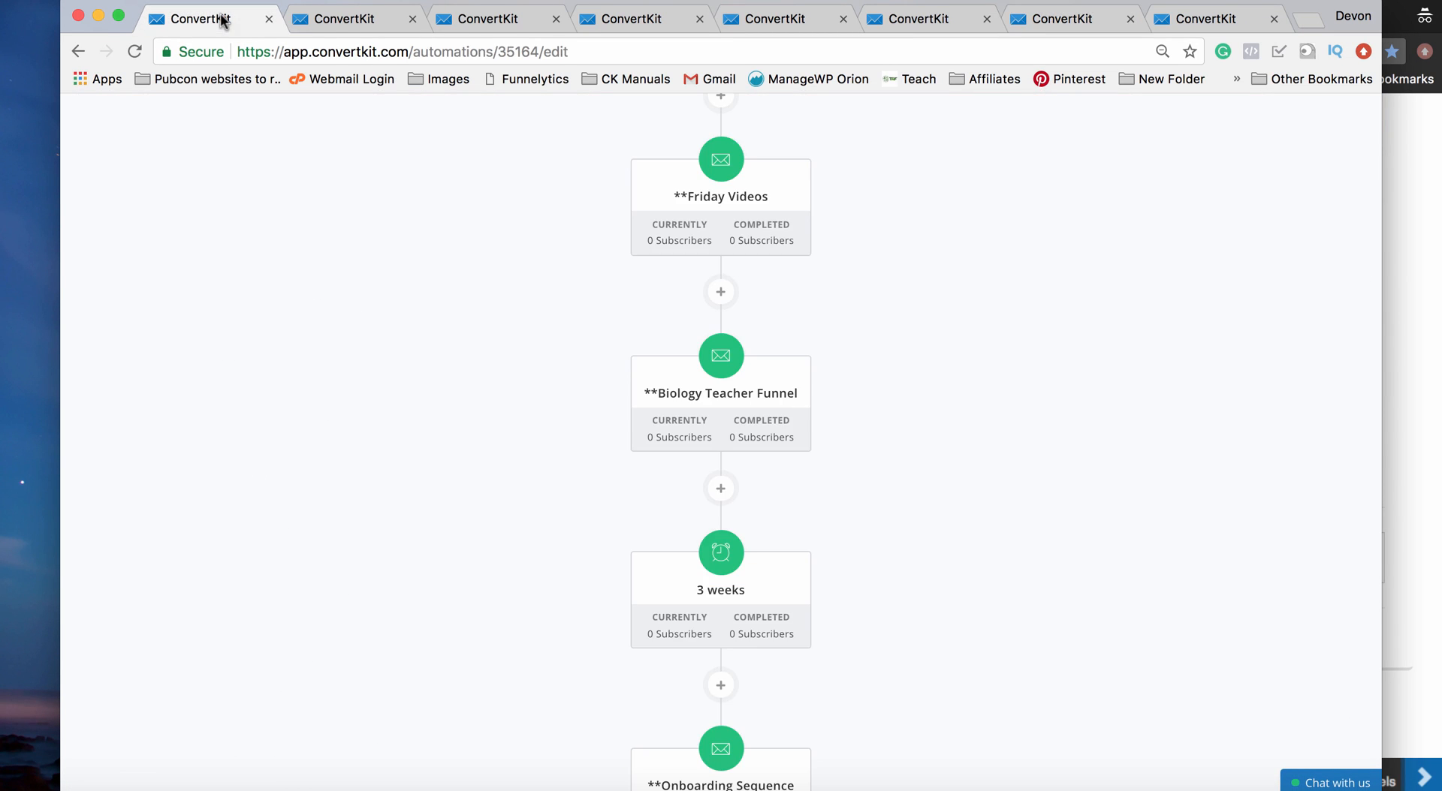
scroll(down, 3)
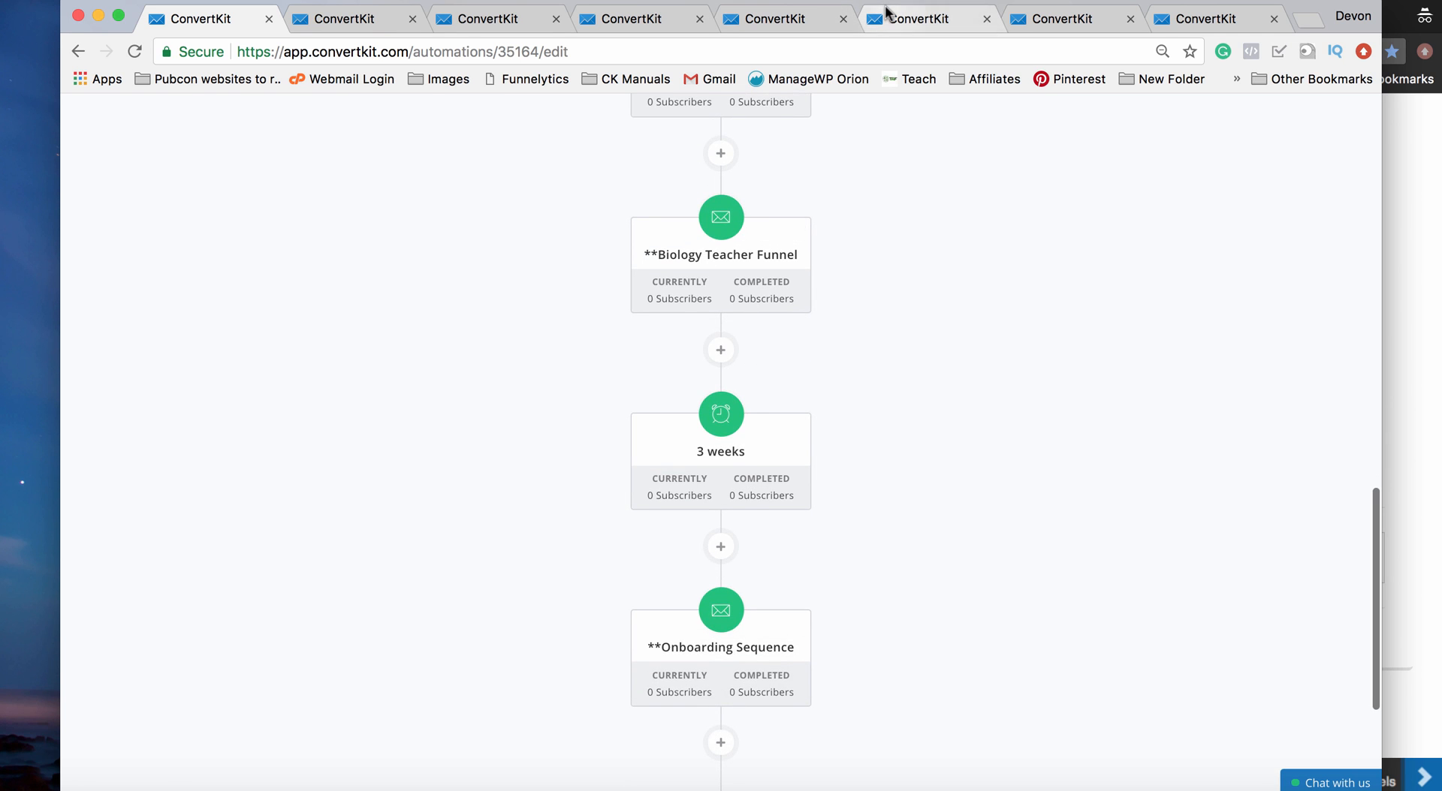
click(720, 646)
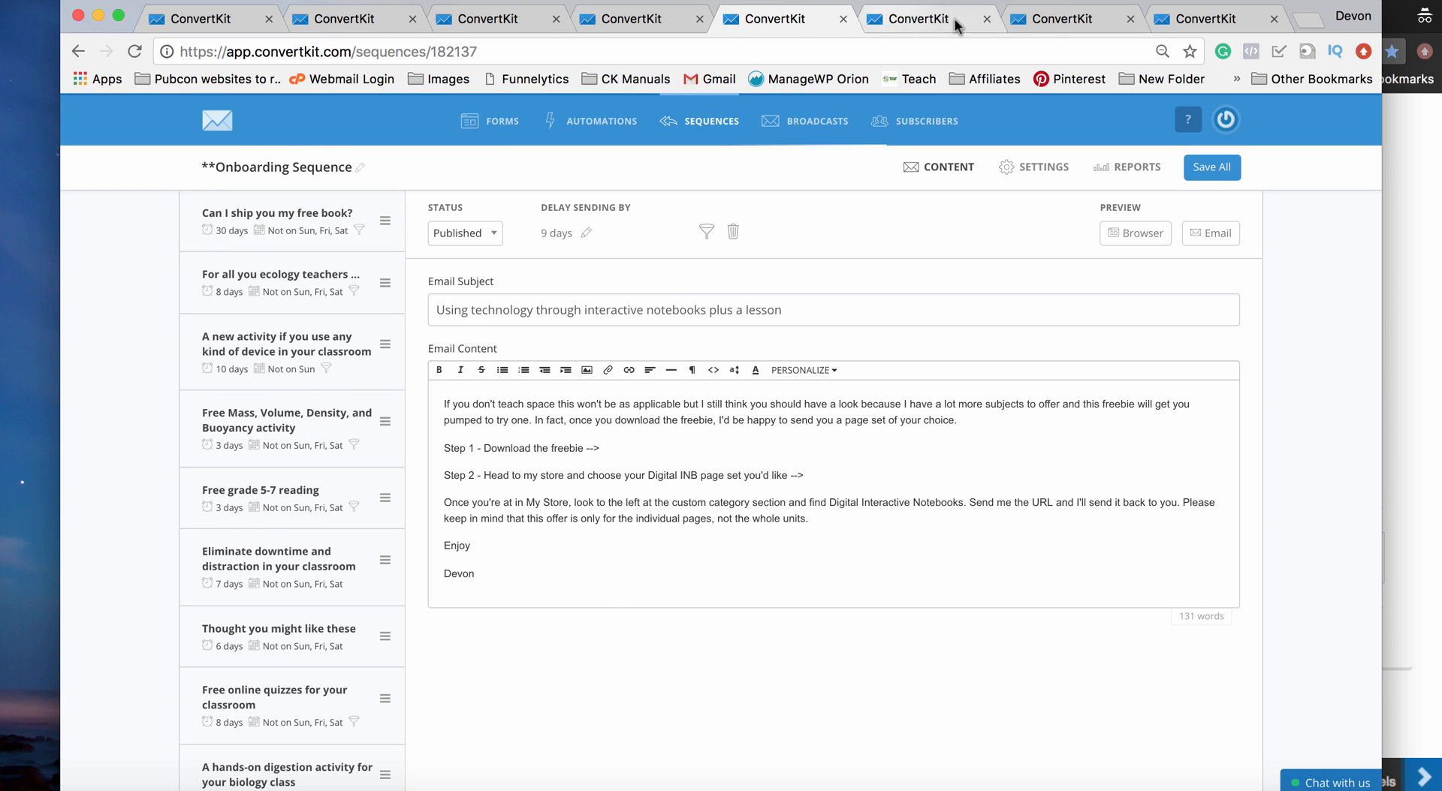
click(1213, 18)
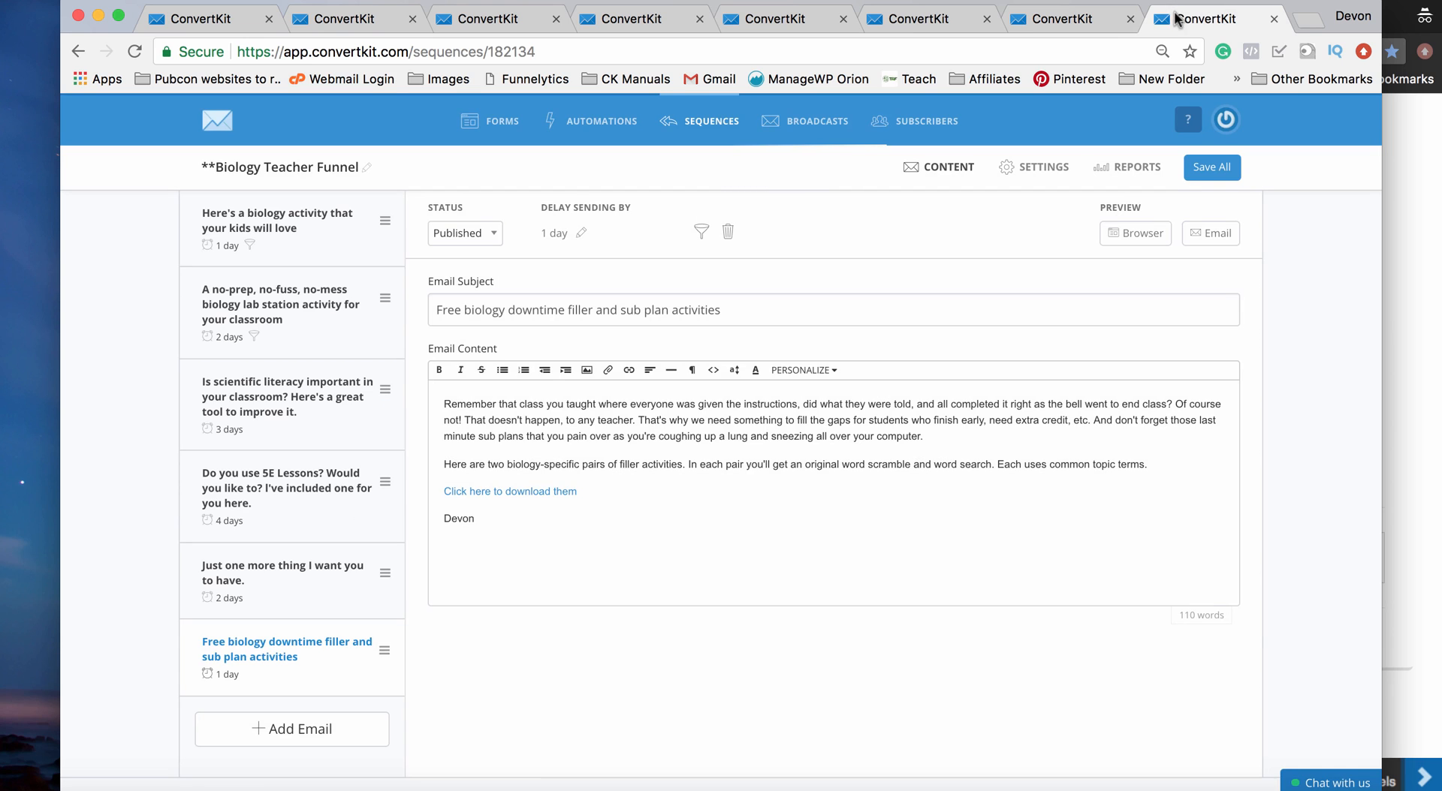
mouse_move(270, 616)
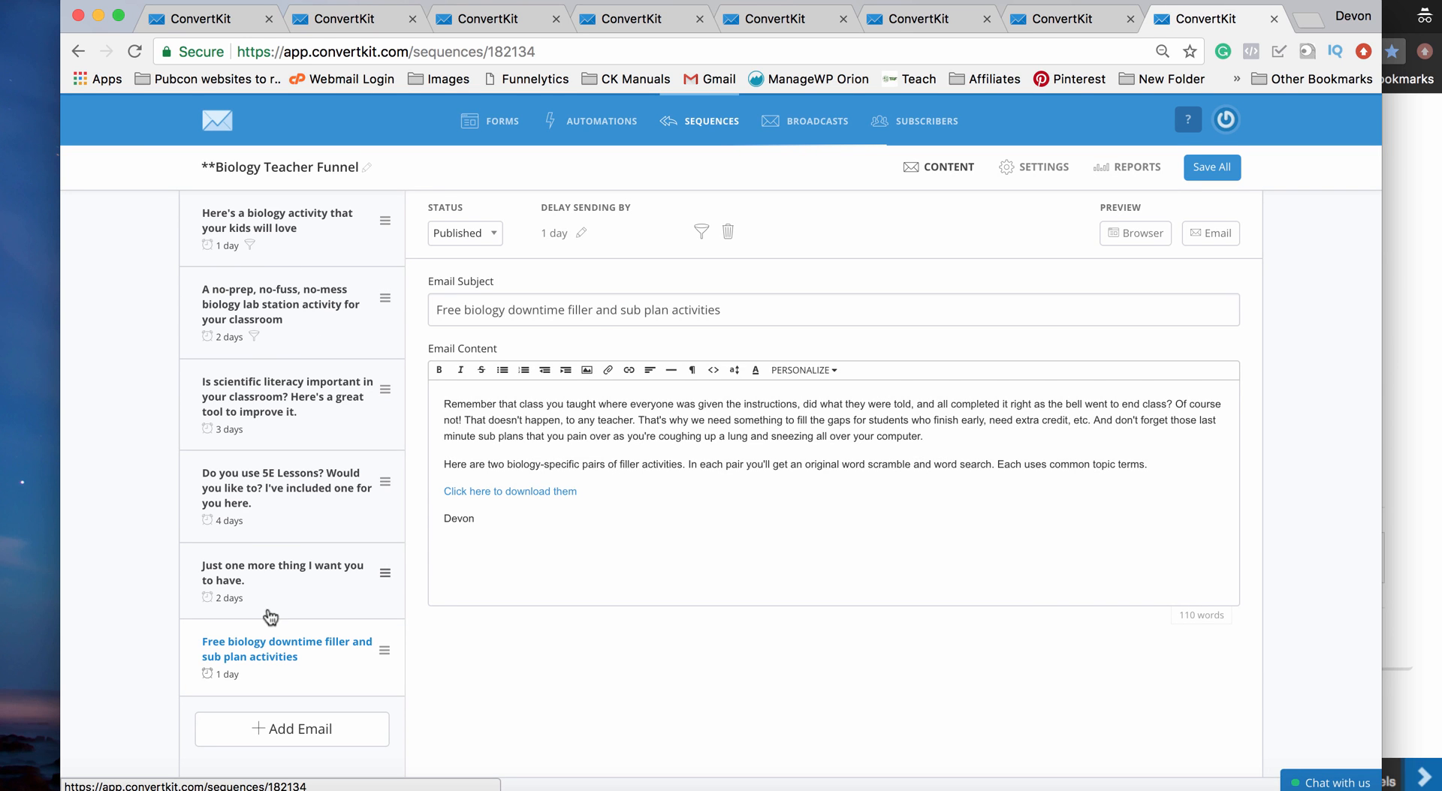
click(276, 219)
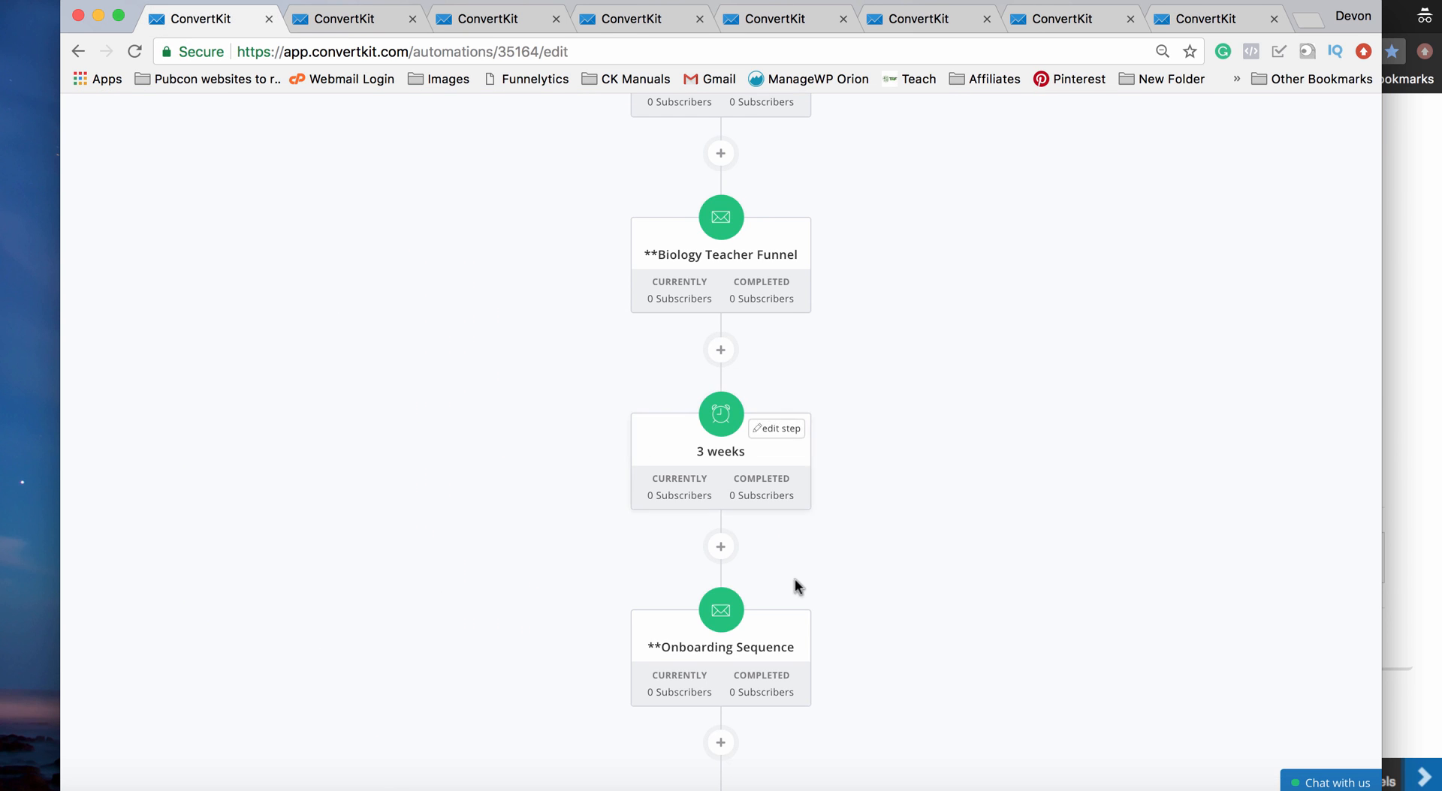
Step: Browse the Onboarding Sequence emails, view 'Can I ship you my free book?', and return to the automation
click(634, 18)
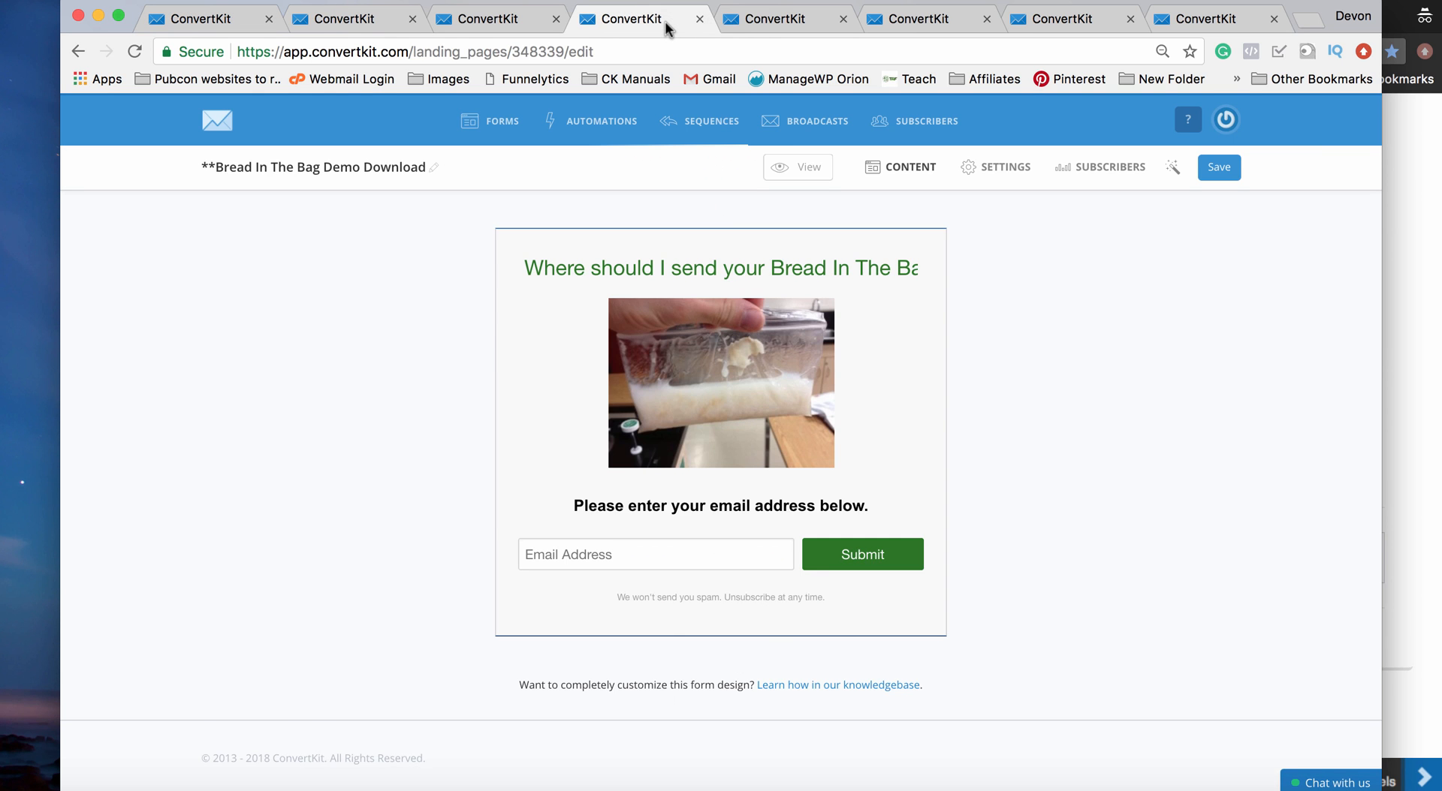
click(772, 18)
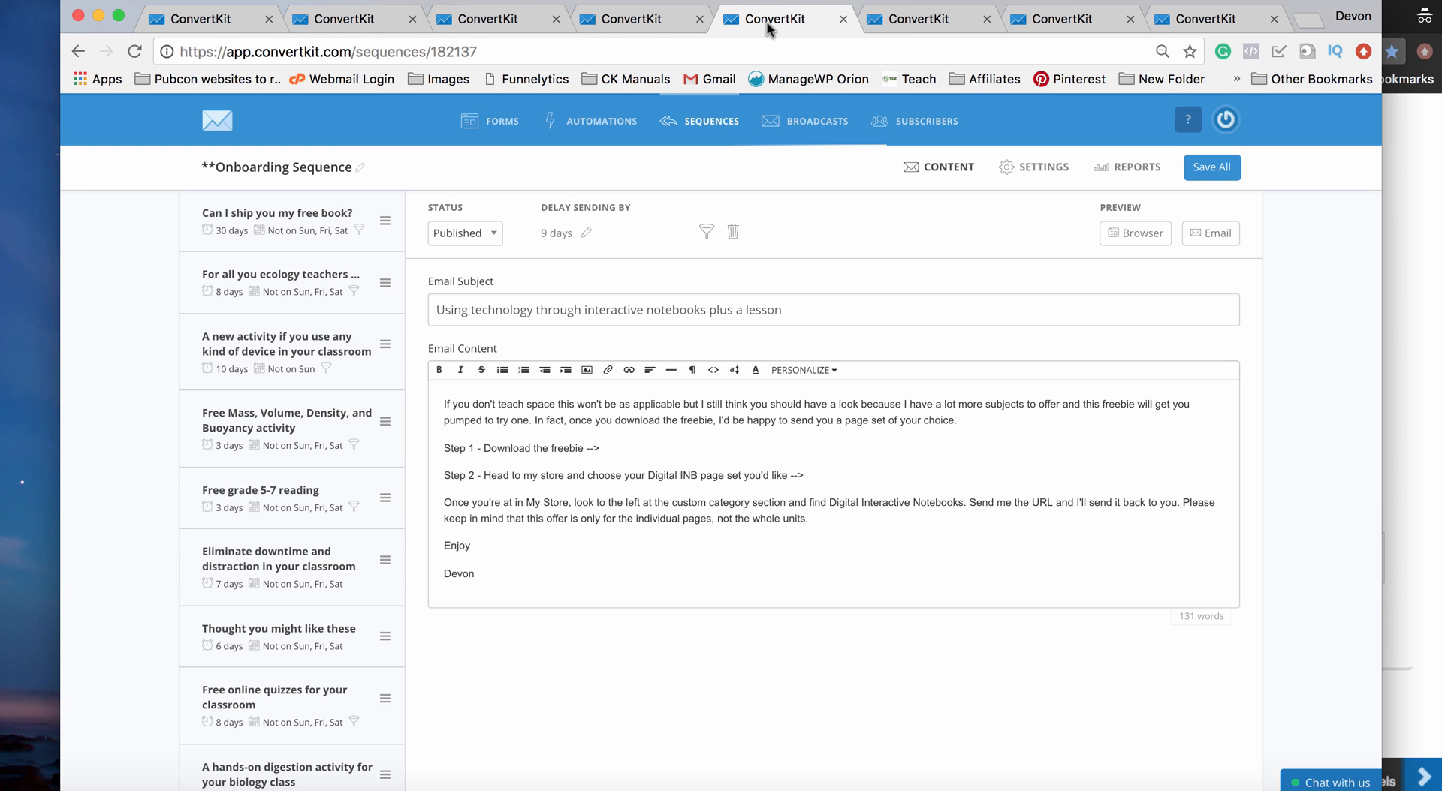
mouse_move(346, 232)
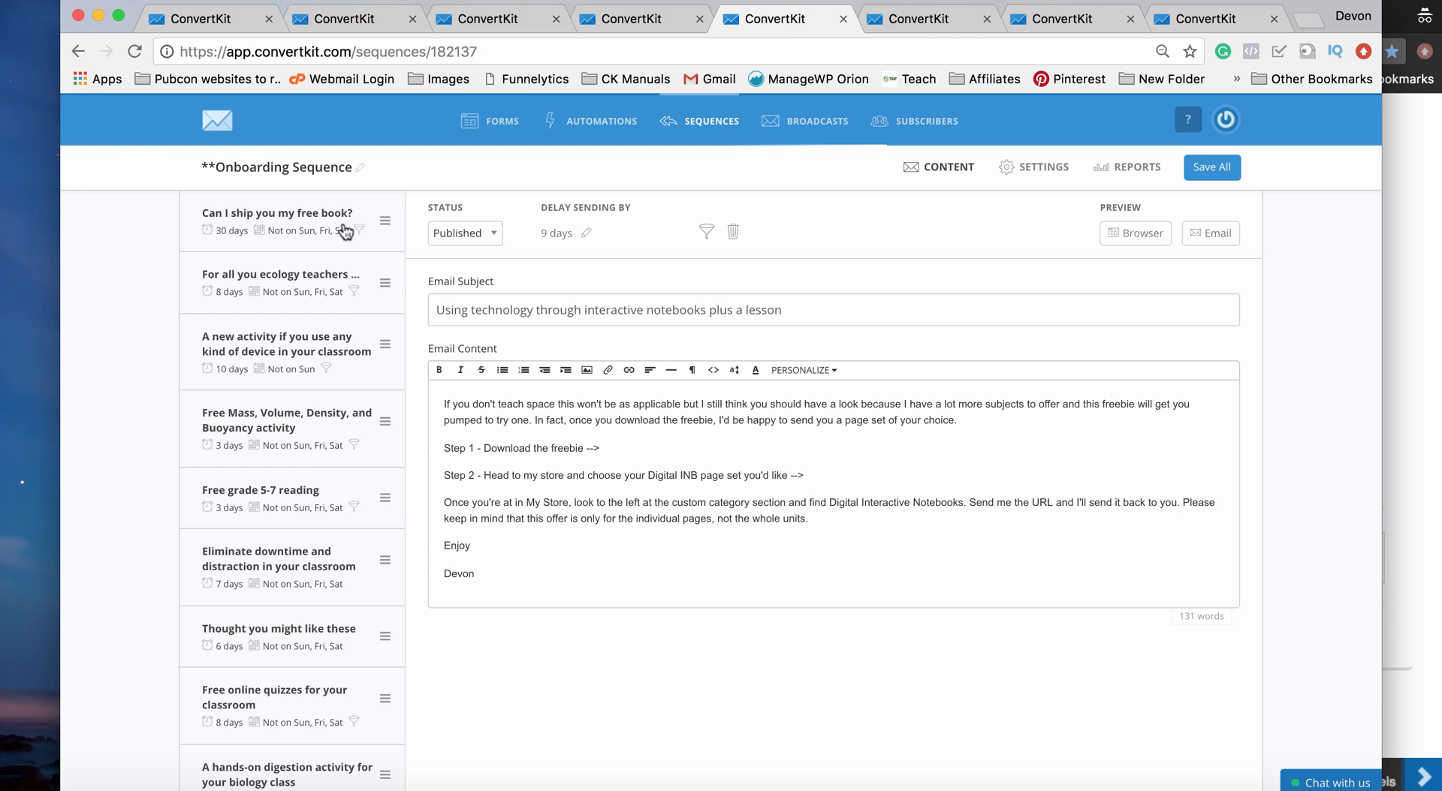
scroll(down, 3)
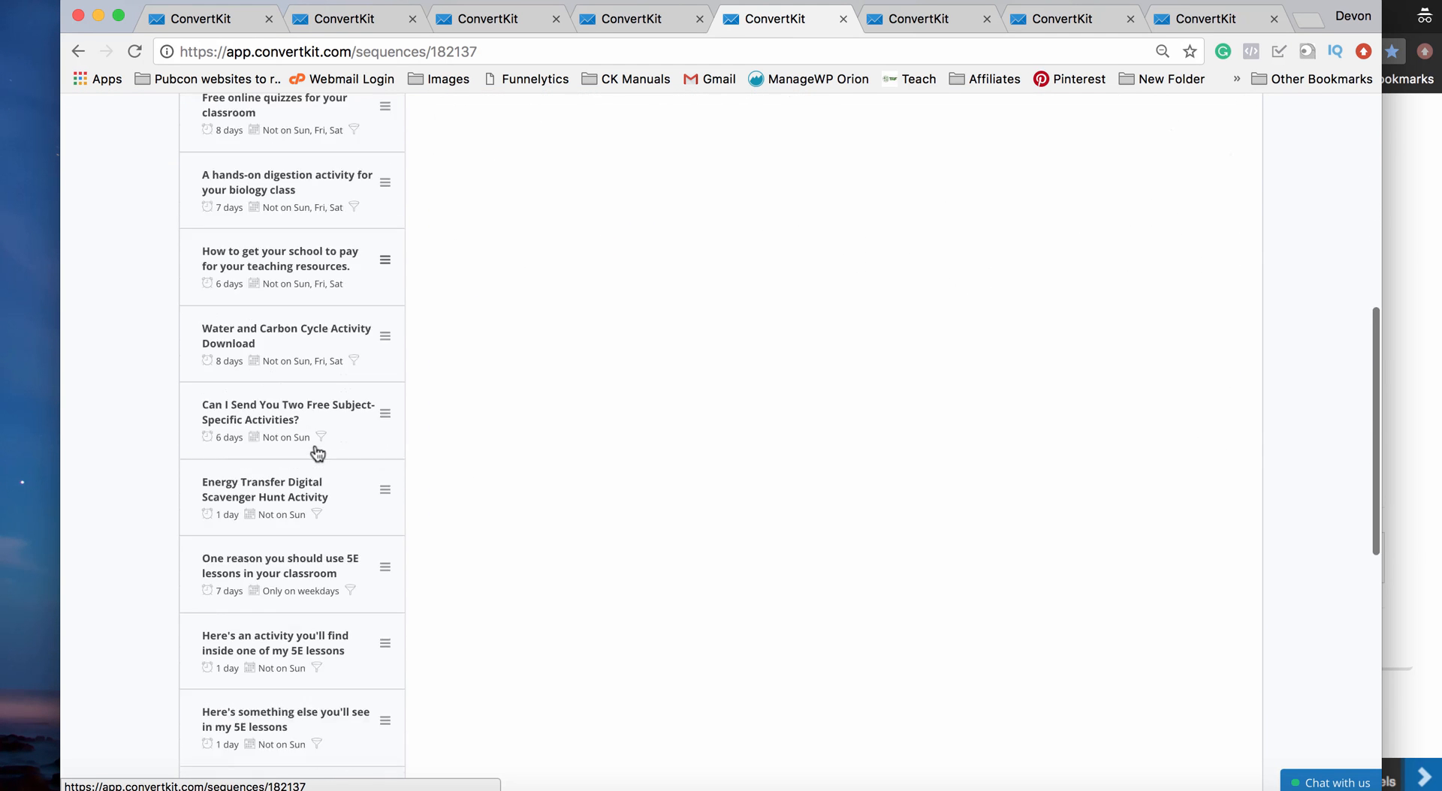
scroll(down, 3)
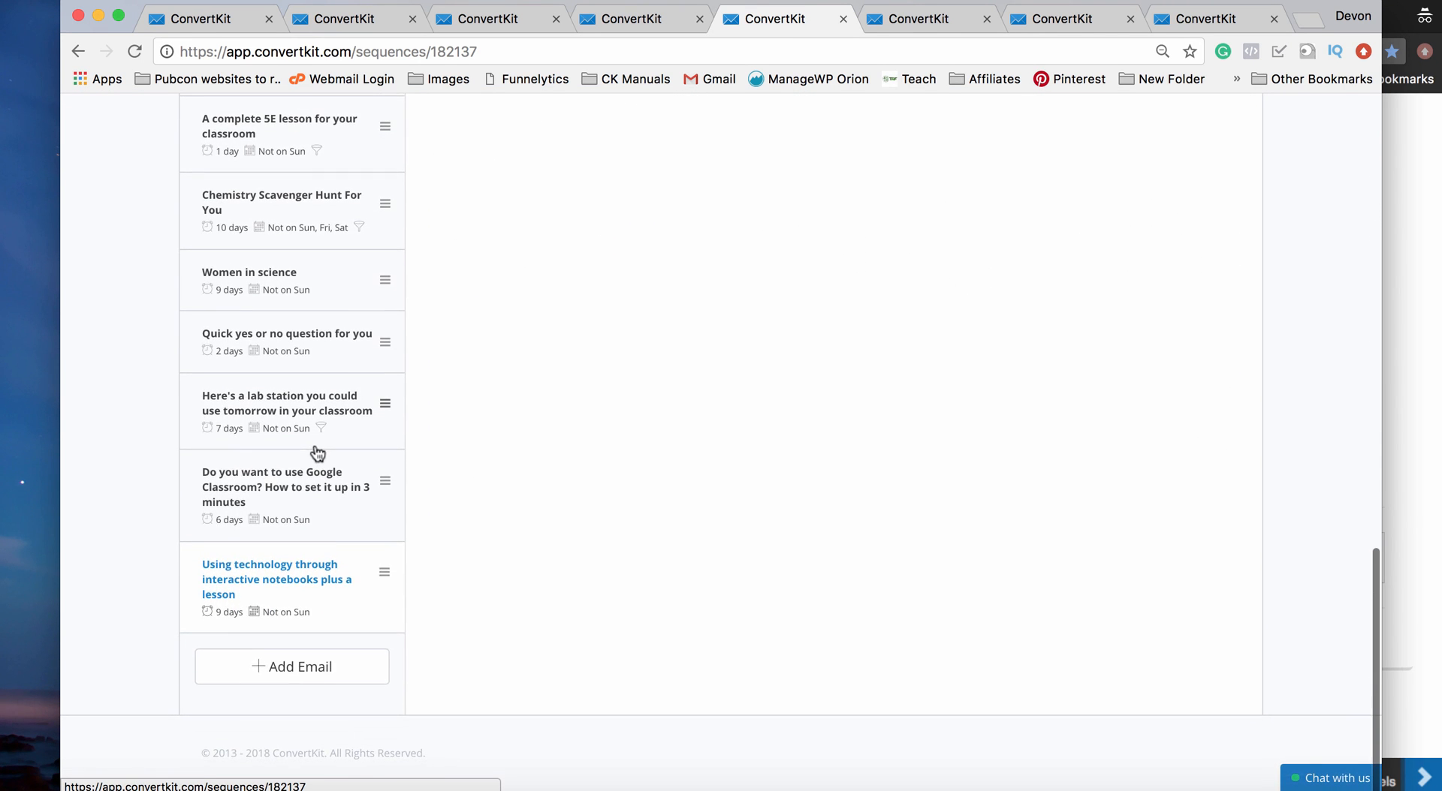
click(276, 580)
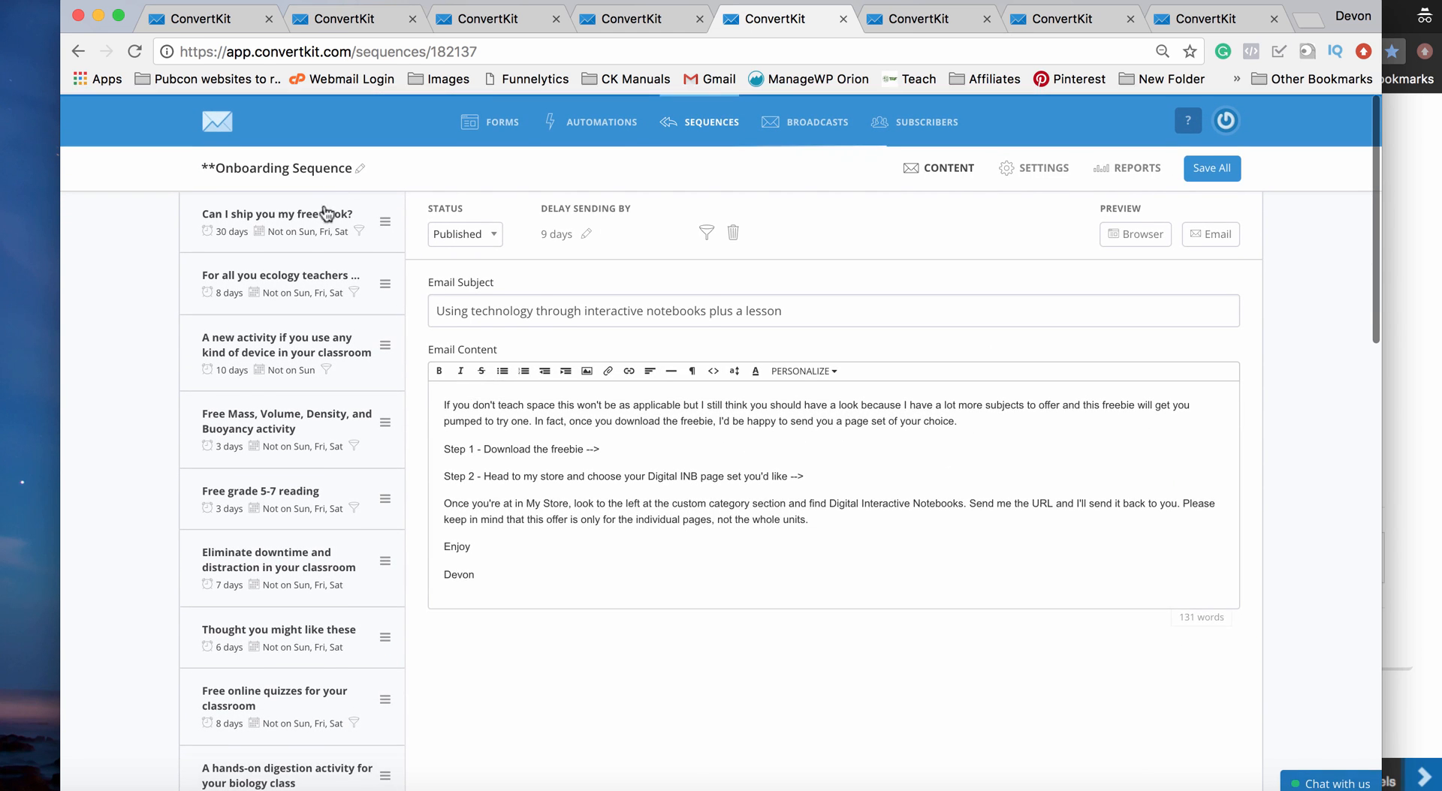
click(276, 214)
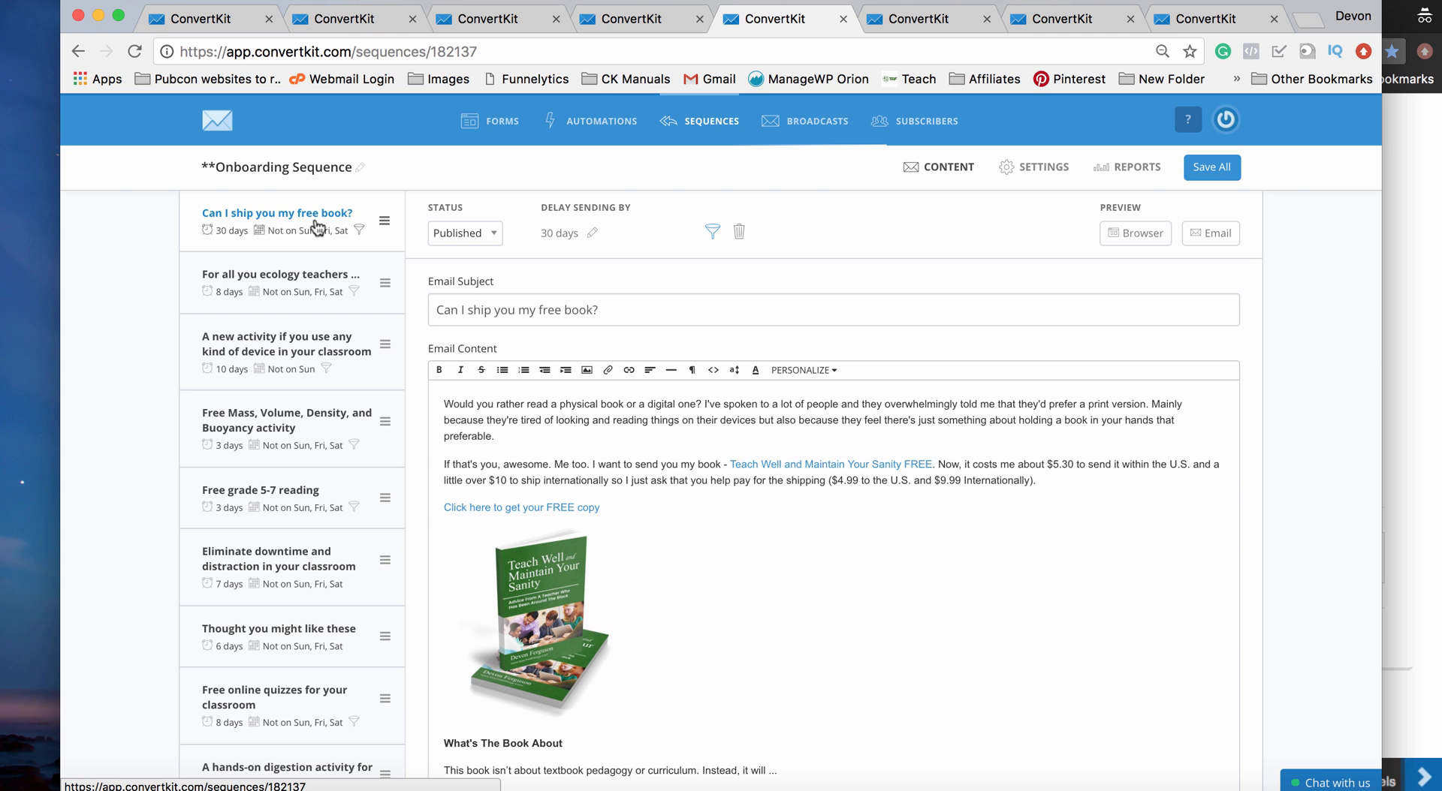
click(211, 18)
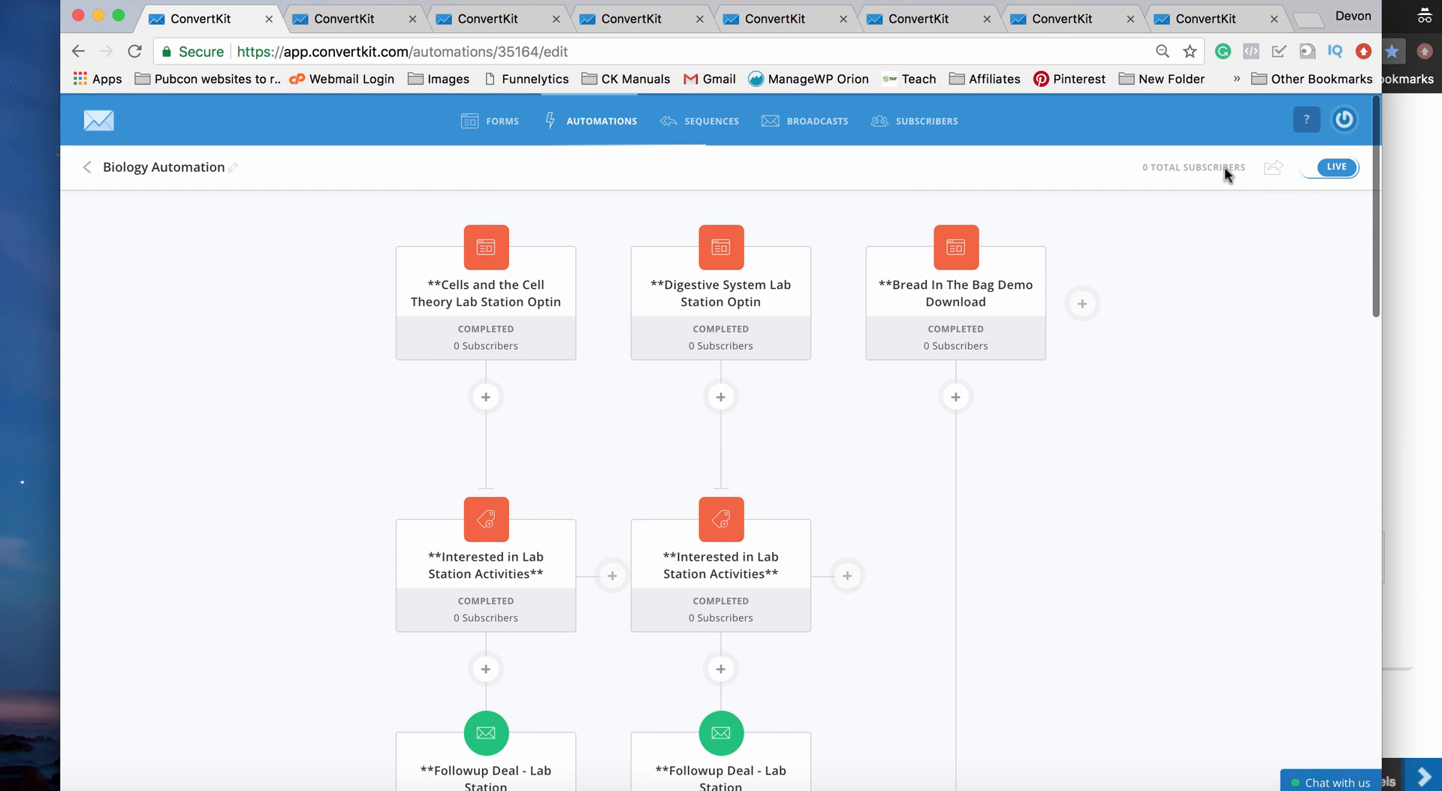
mouse_move(1175, 260)
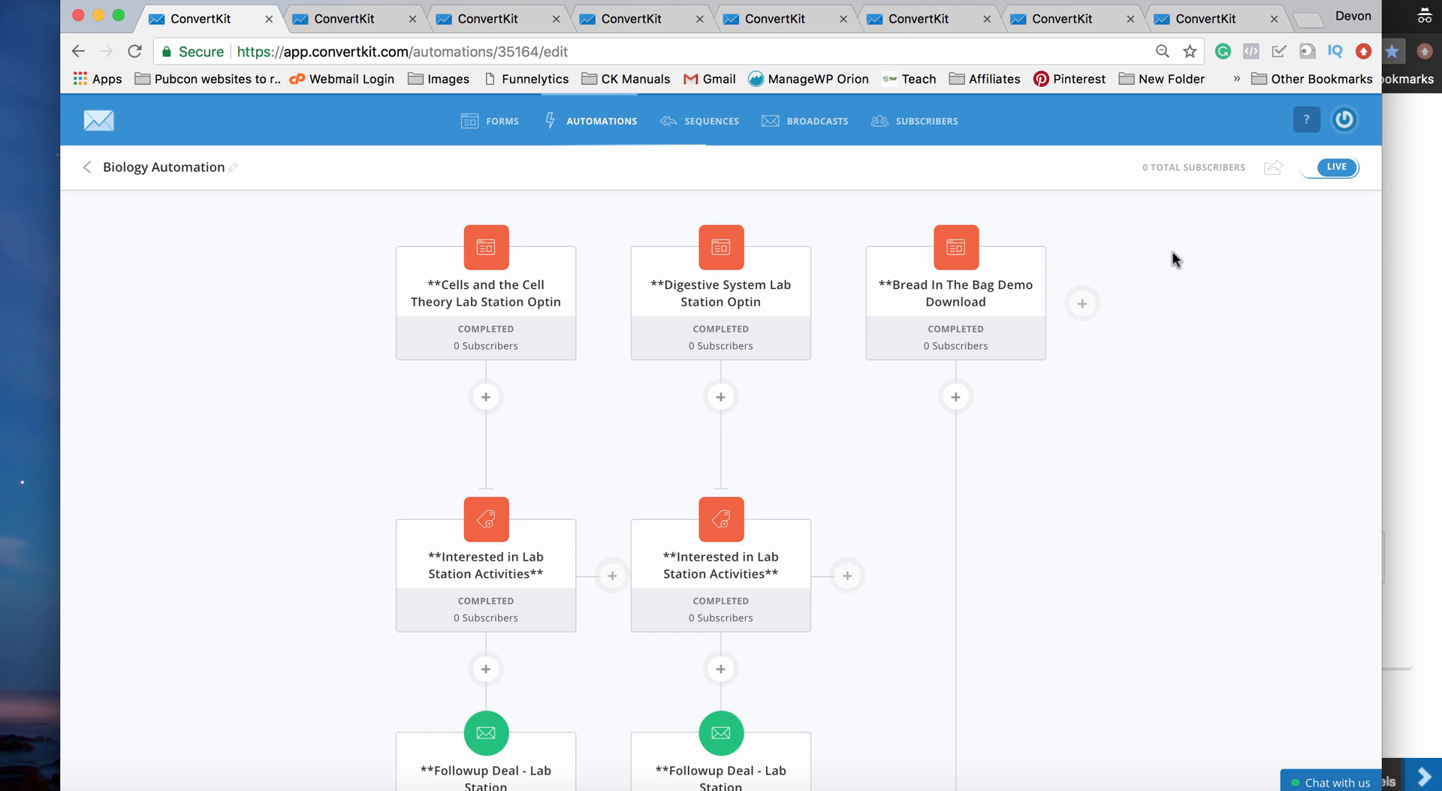